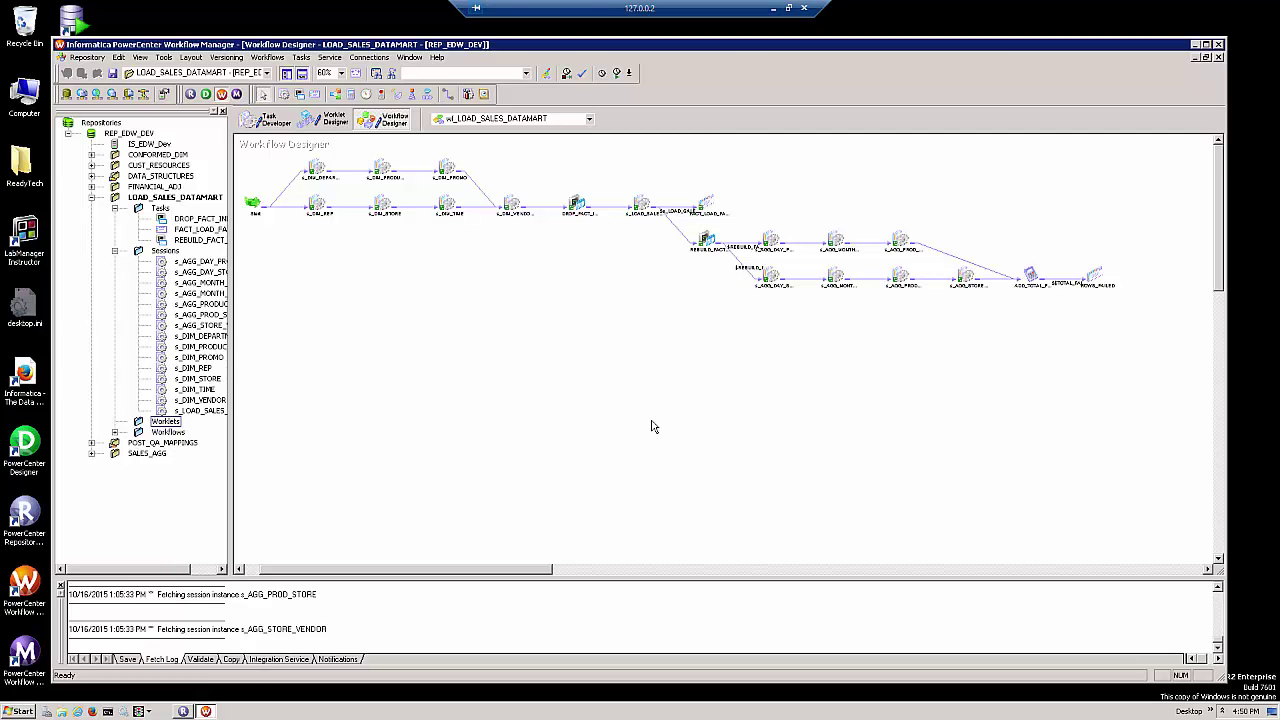
mouse_move(436, 362)
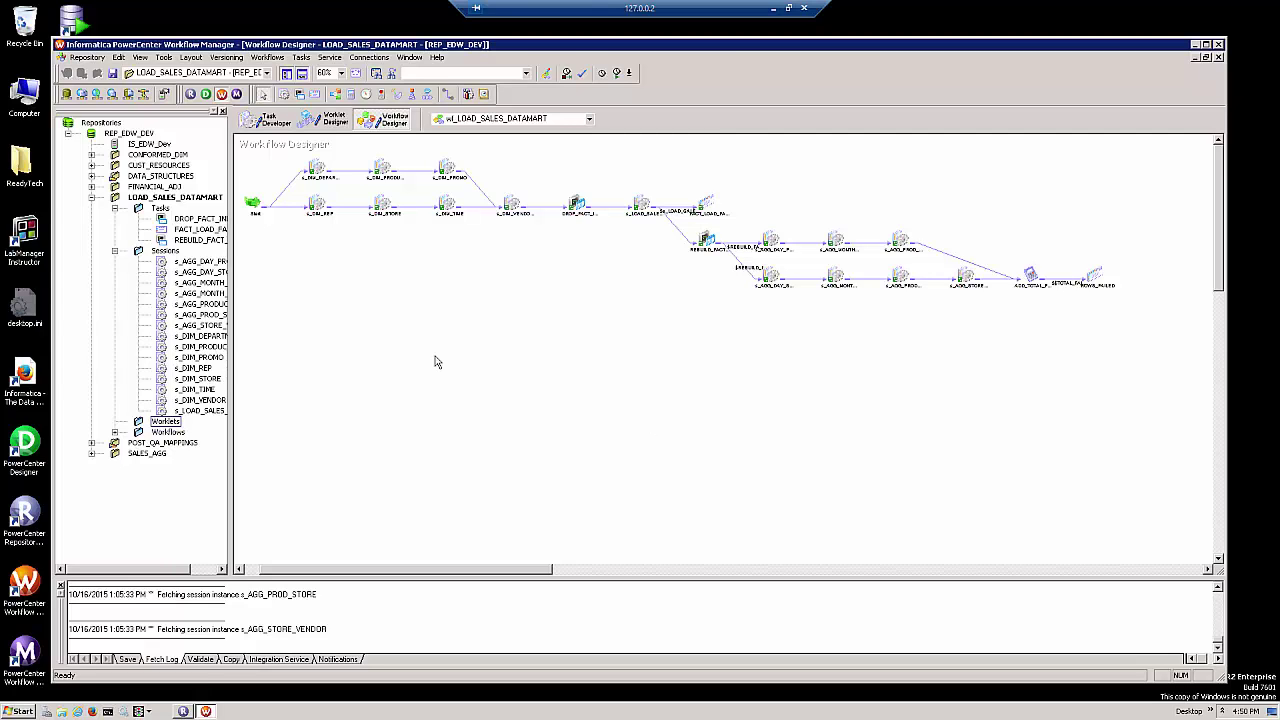
mouse_move(362, 212)
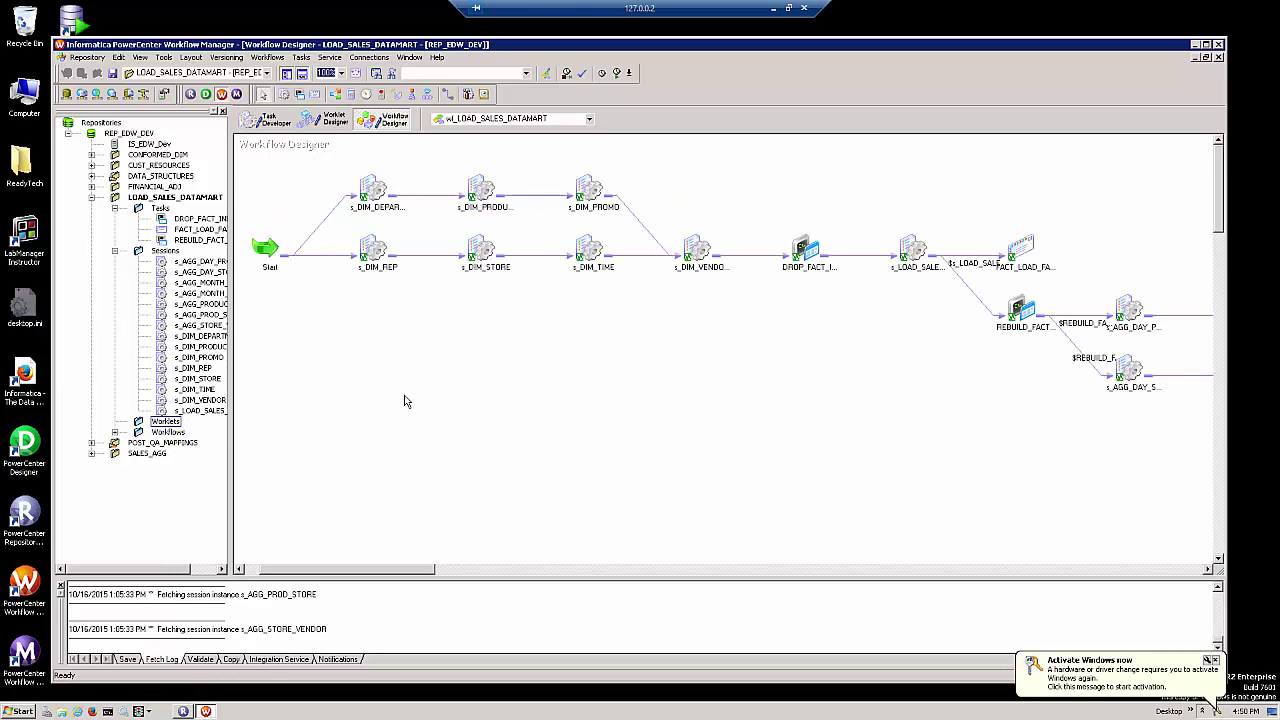
mouse_move(362, 276)
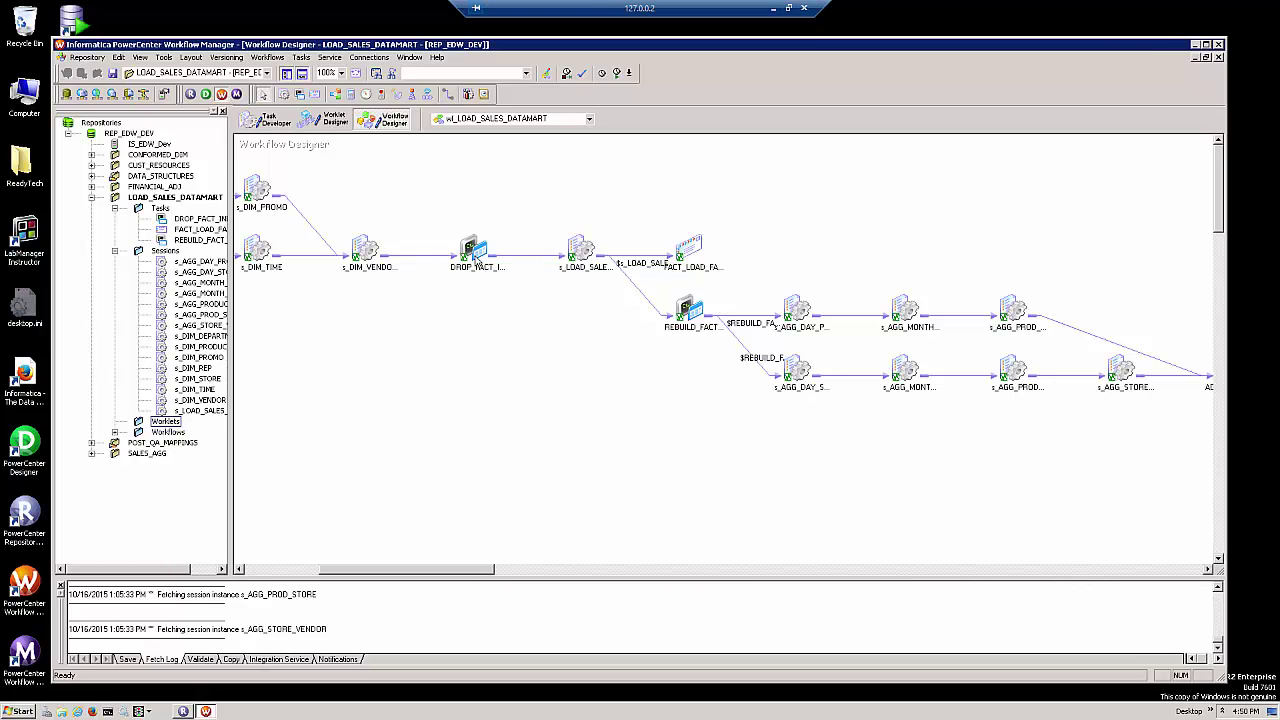
Review the parent workflow's total failed records assignment task, confirming its expression parses.
click(688, 310)
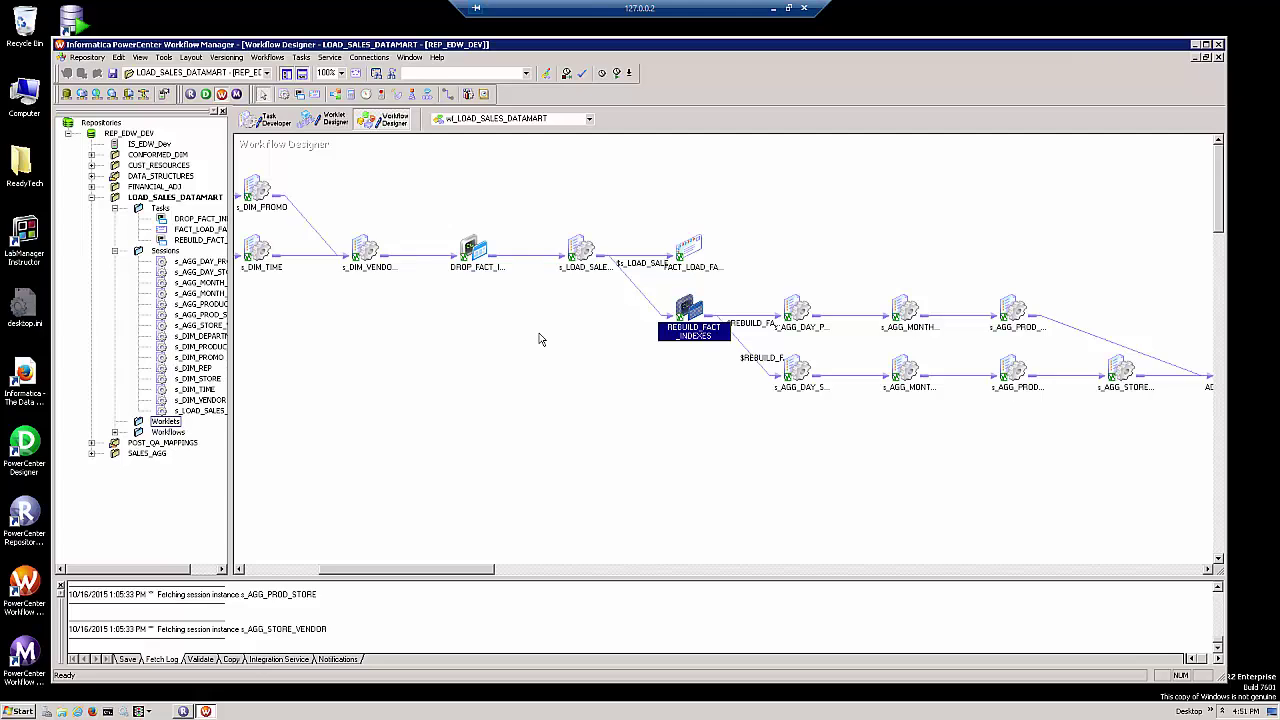
click(580, 248)
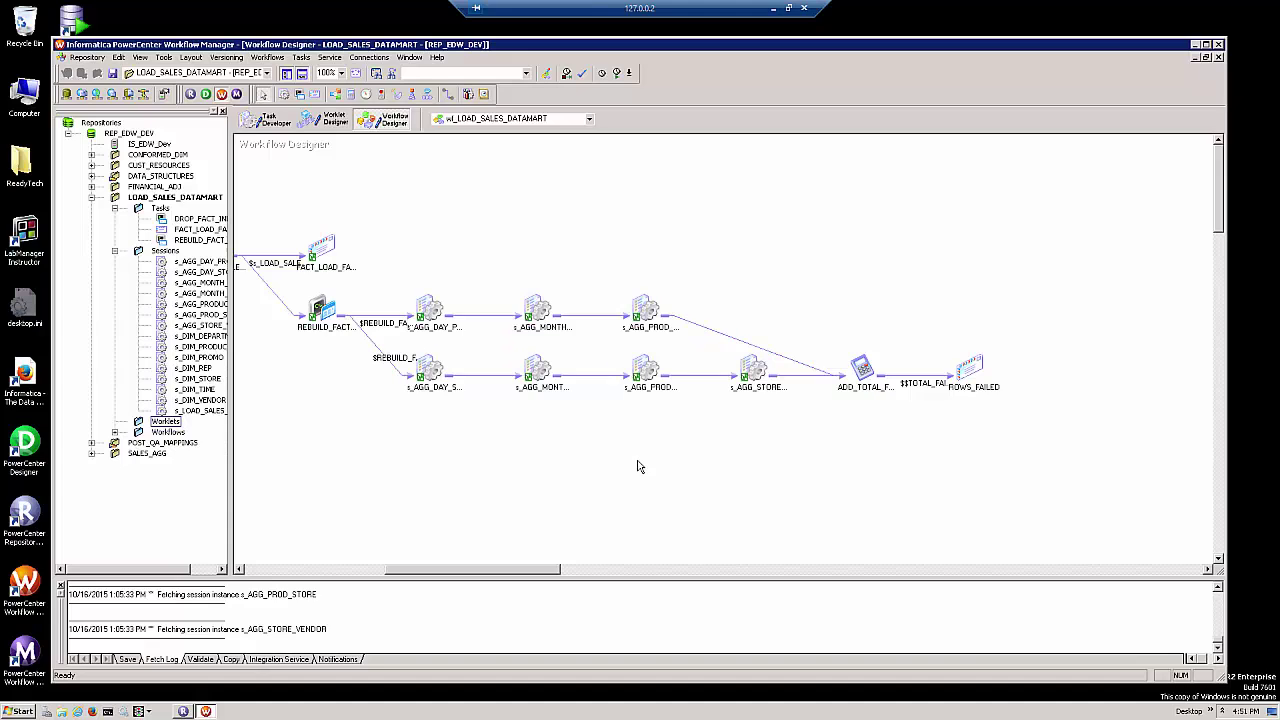
mouse_move(534, 588)
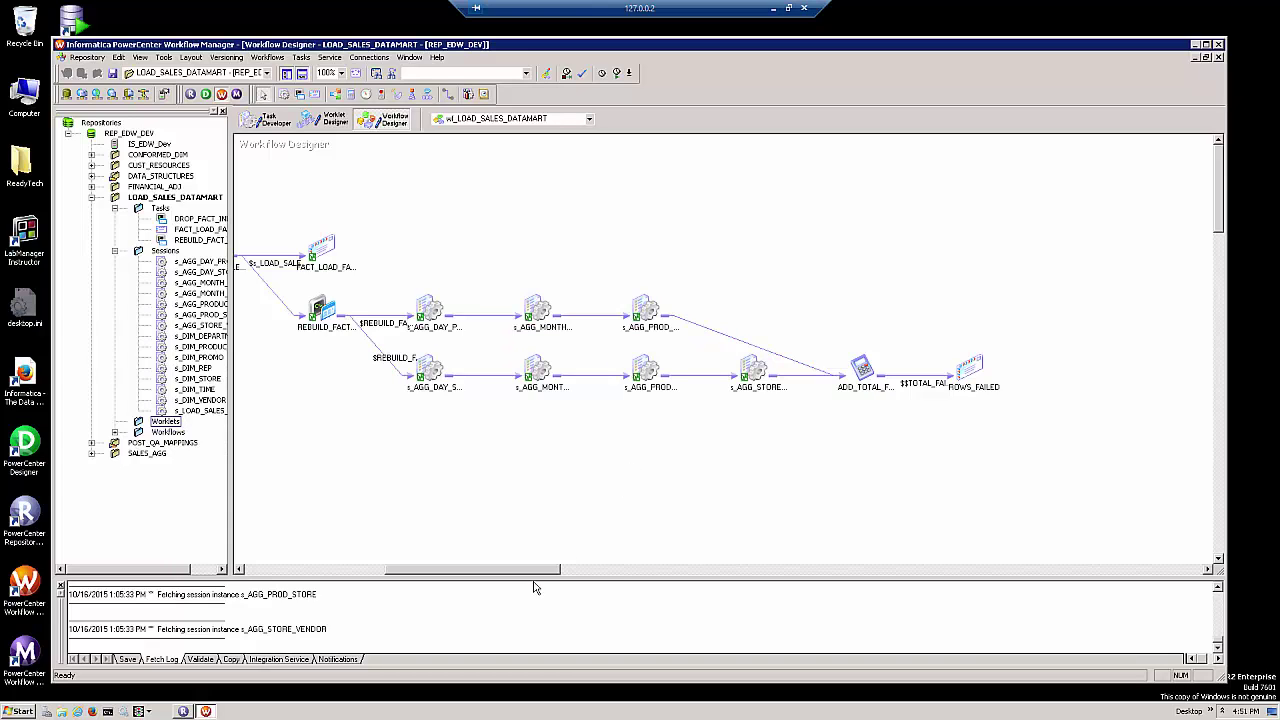
scroll(right, 3)
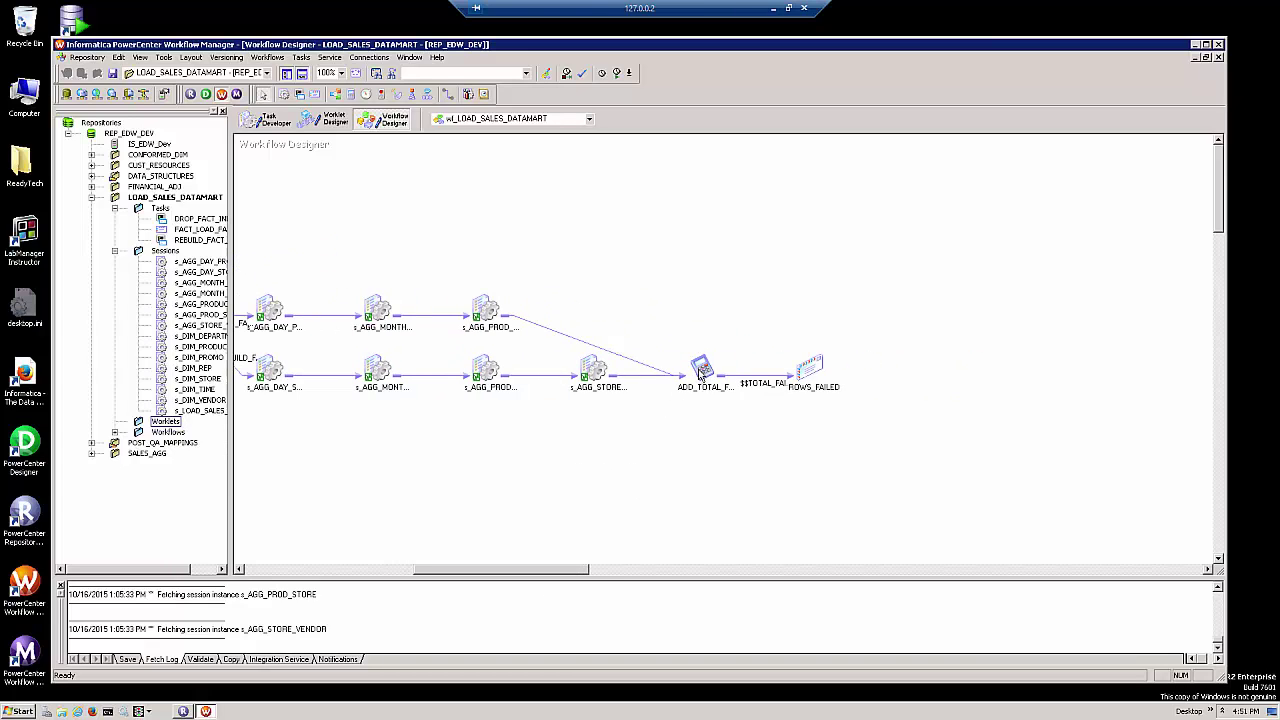
double_click(702, 368)
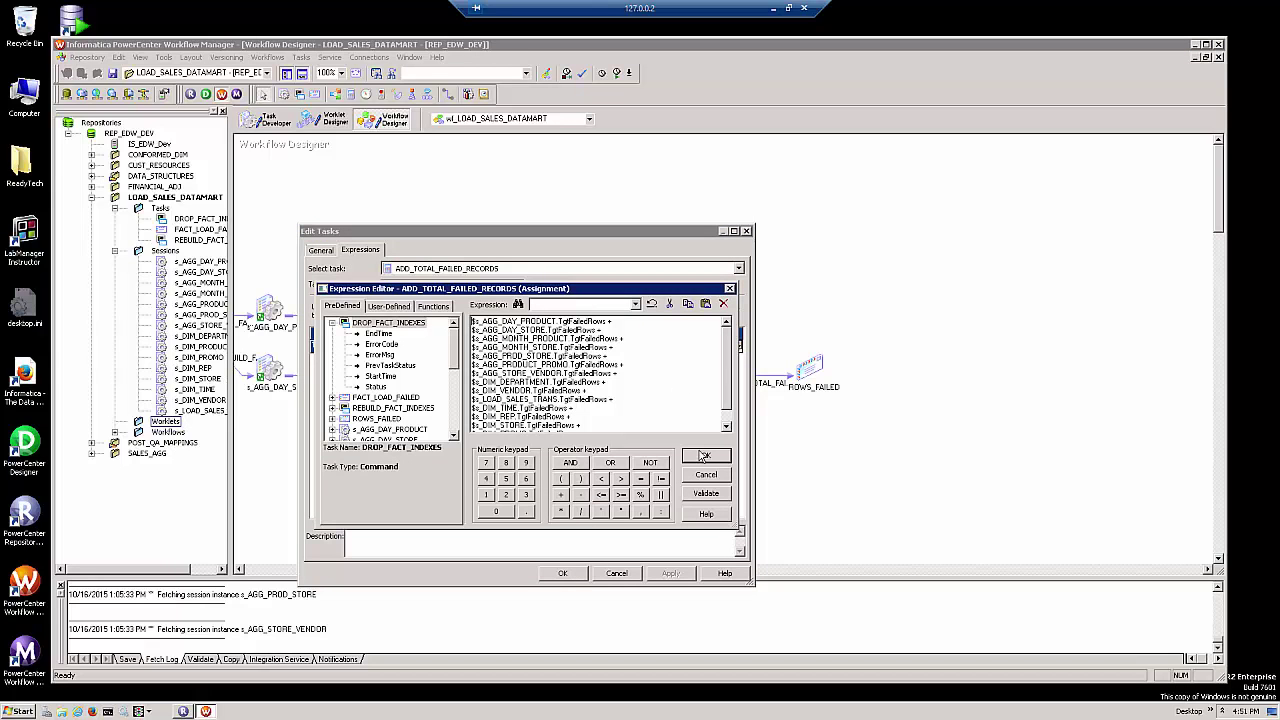
click(704, 456)
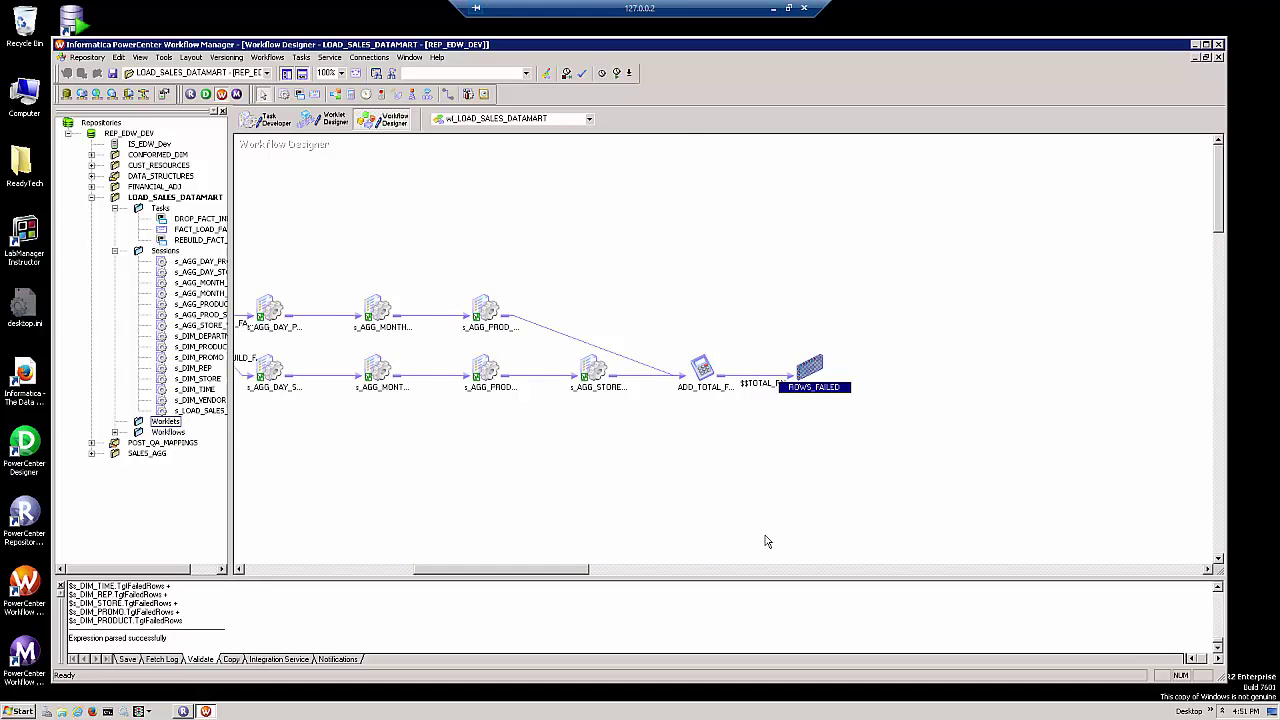
mouse_move(764, 498)
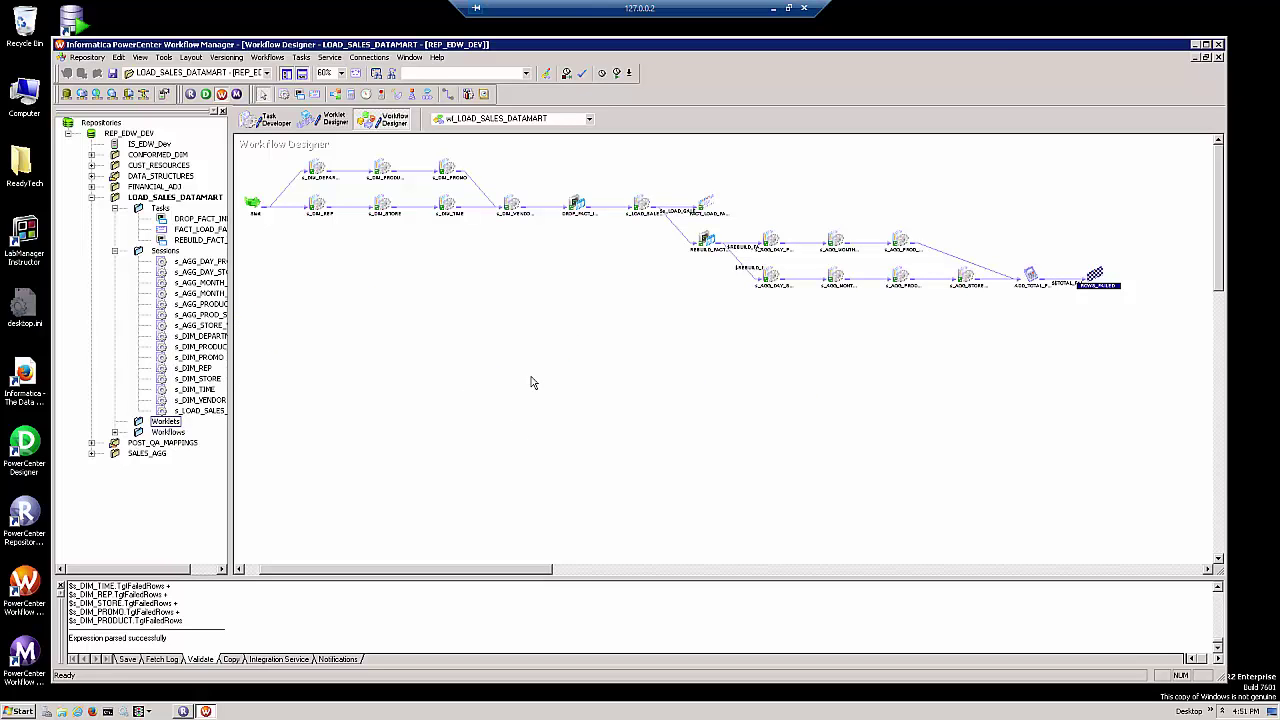
mouse_move(284, 156)
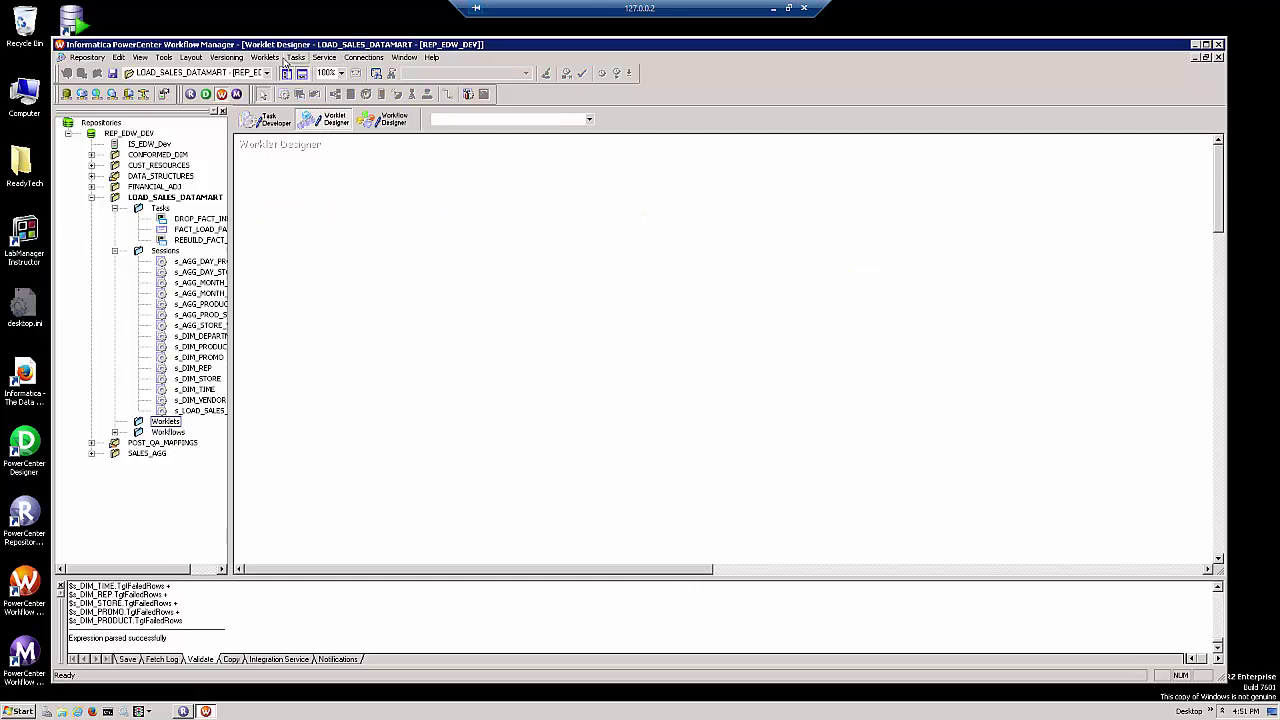
Create worklet wl_LOAD_DIM_TABLES, paste the DIM sessions, arrange them and link the lower row from Start.
click(264, 56)
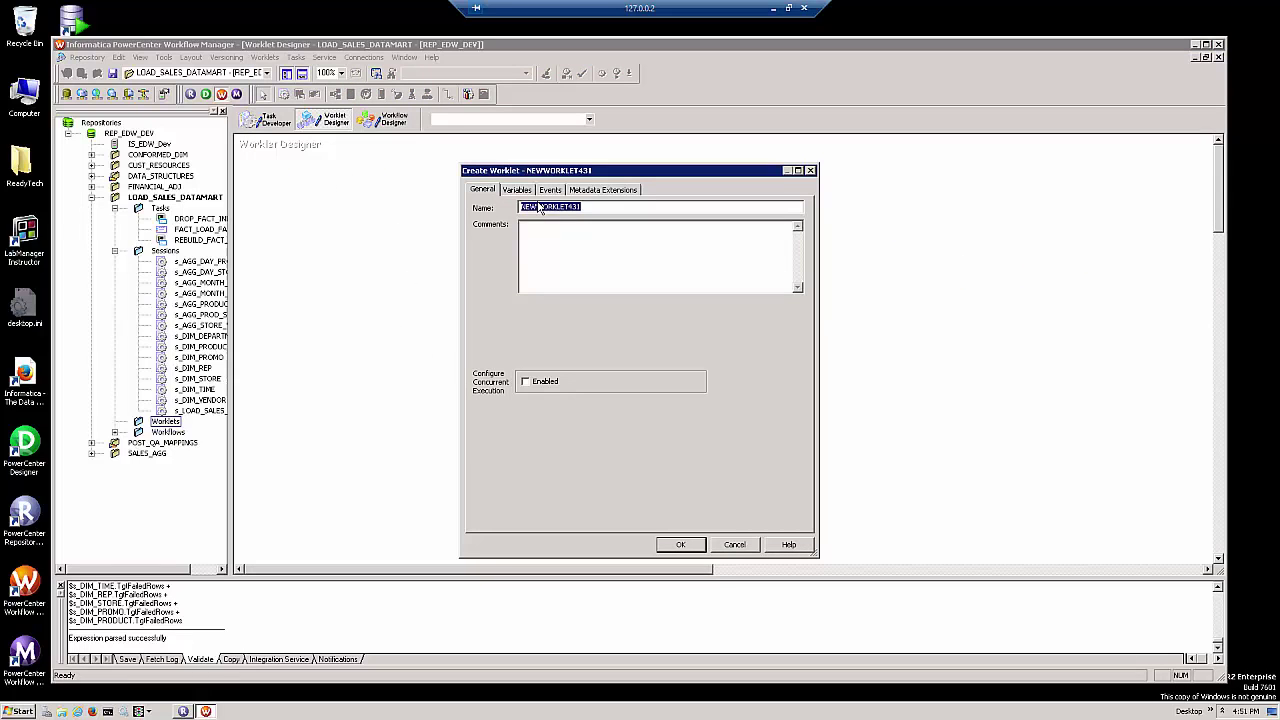
text(wll)
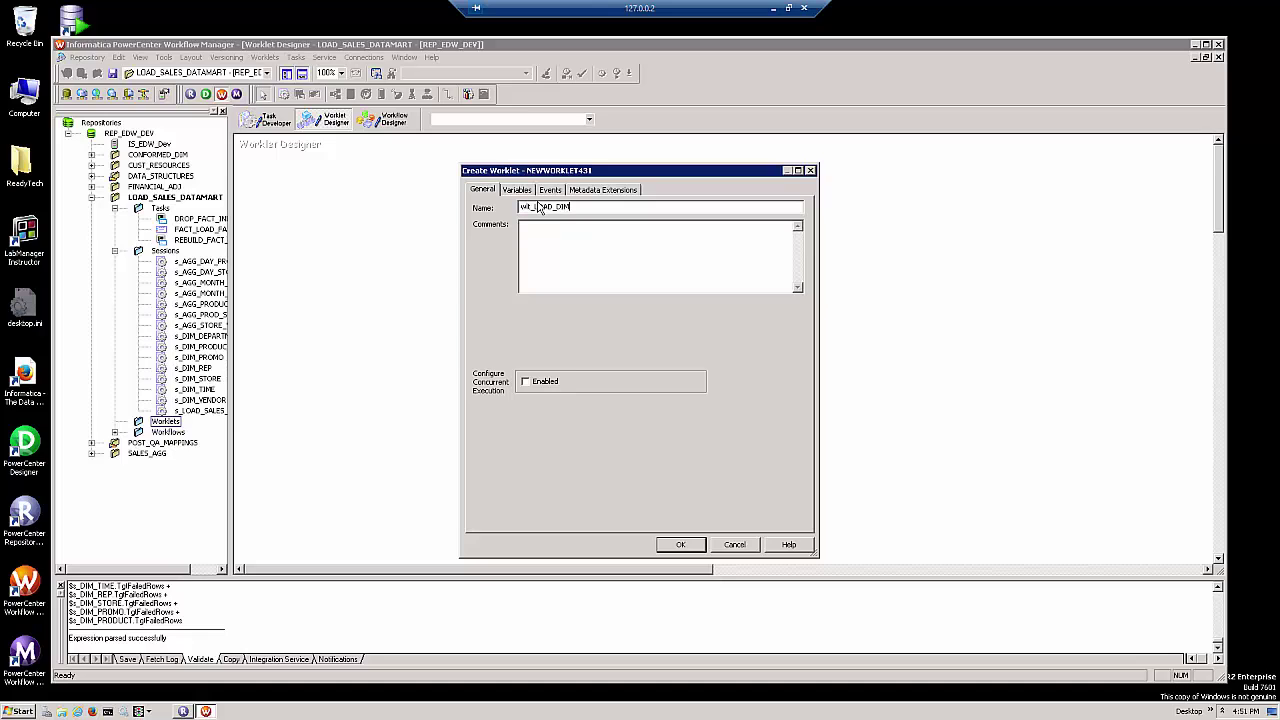
click(680, 544)
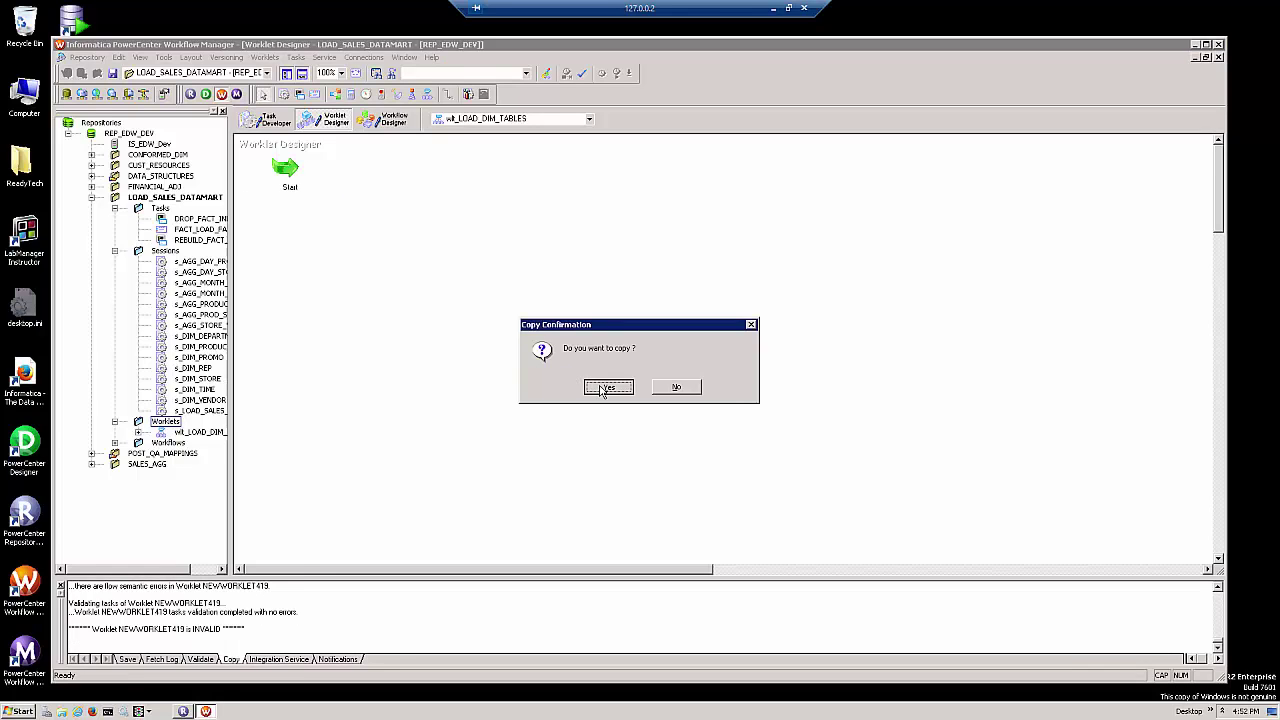
click(608, 388)
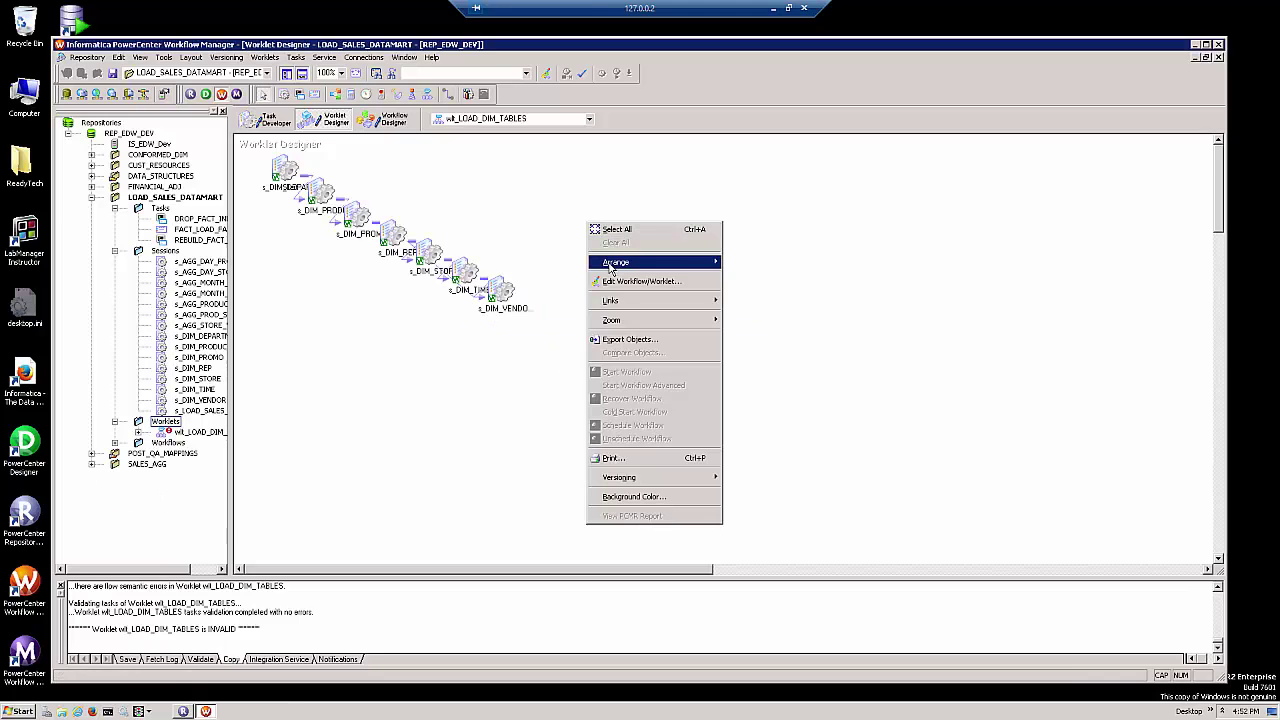
click(616, 262)
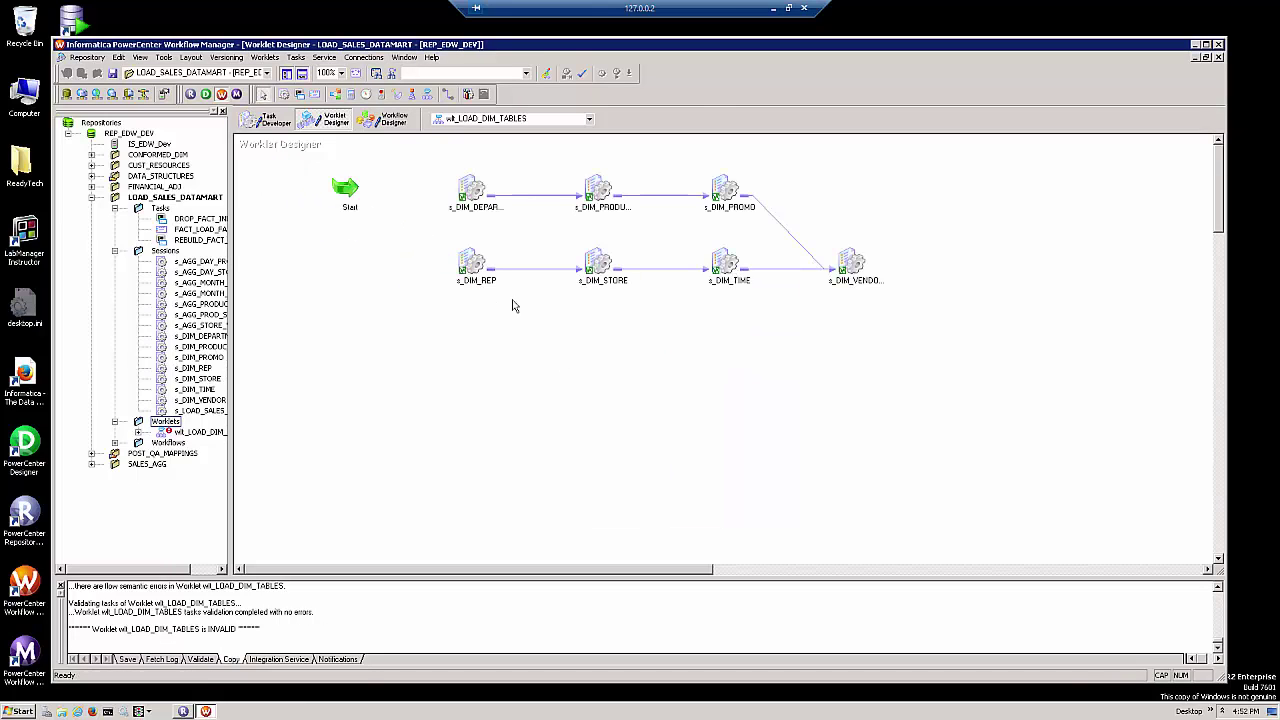
mouse_move(436, 170)
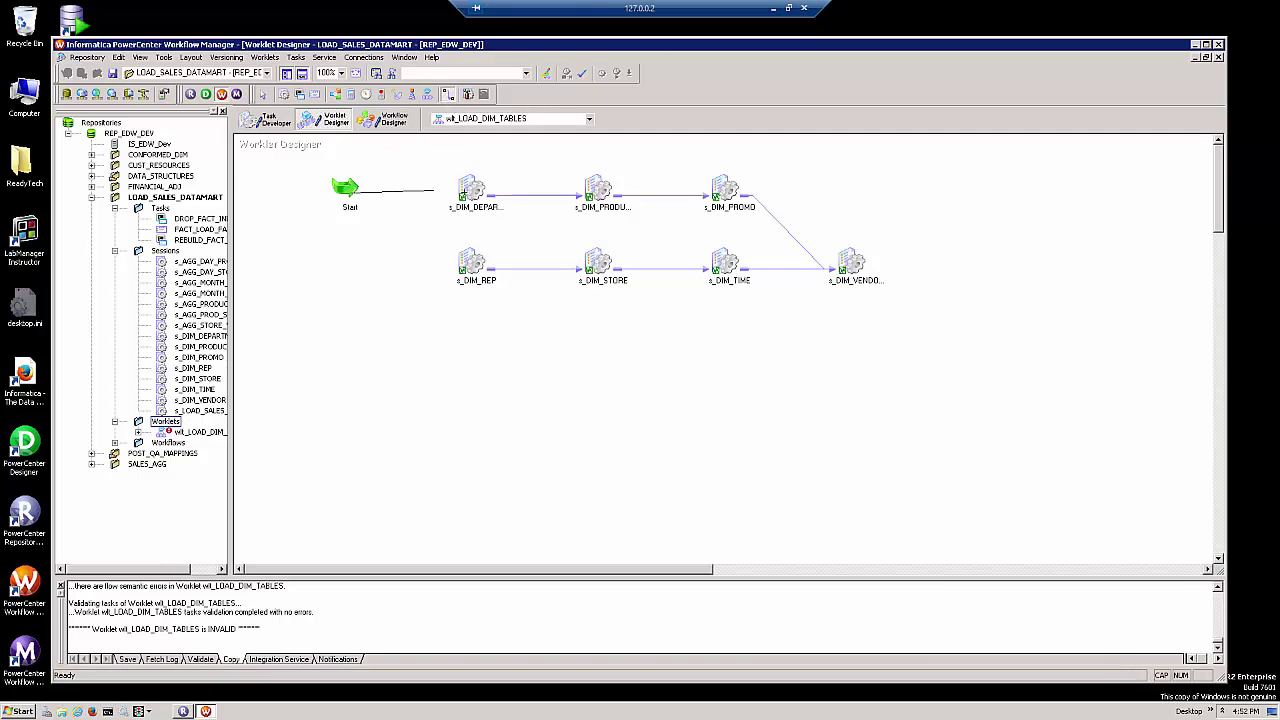
drag(350, 190, 470, 268)
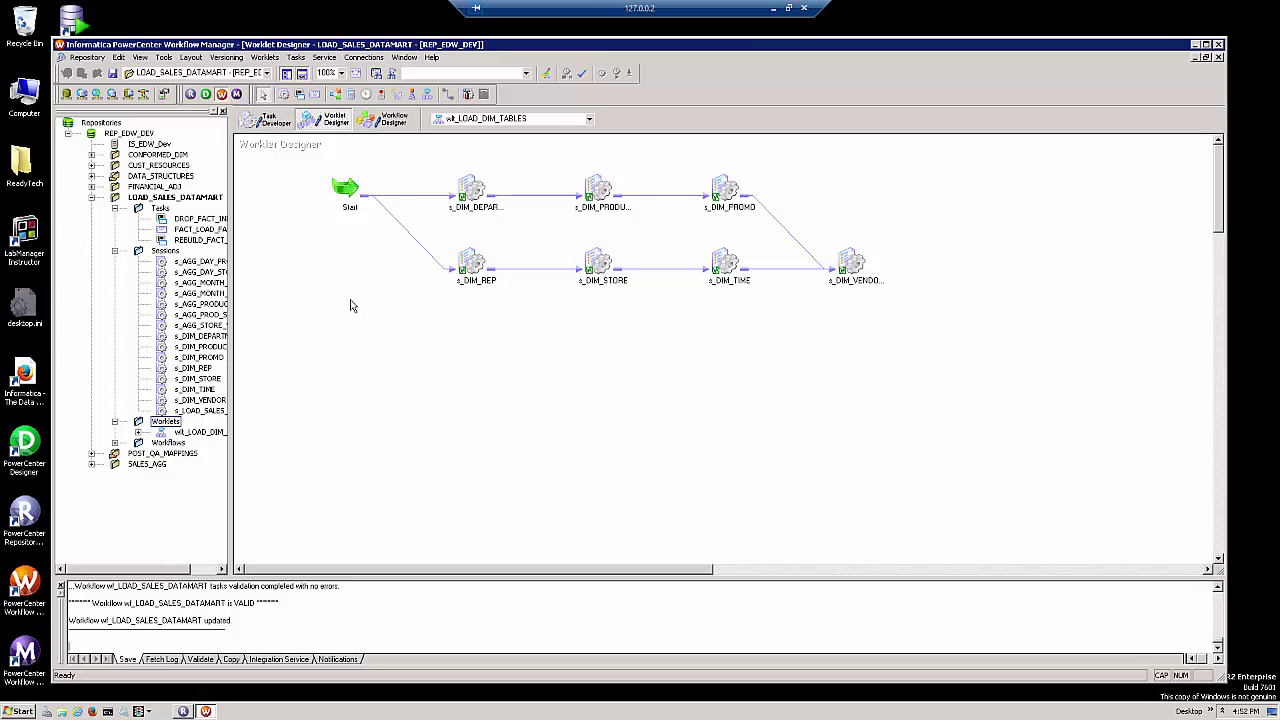
mouse_move(360, 298)
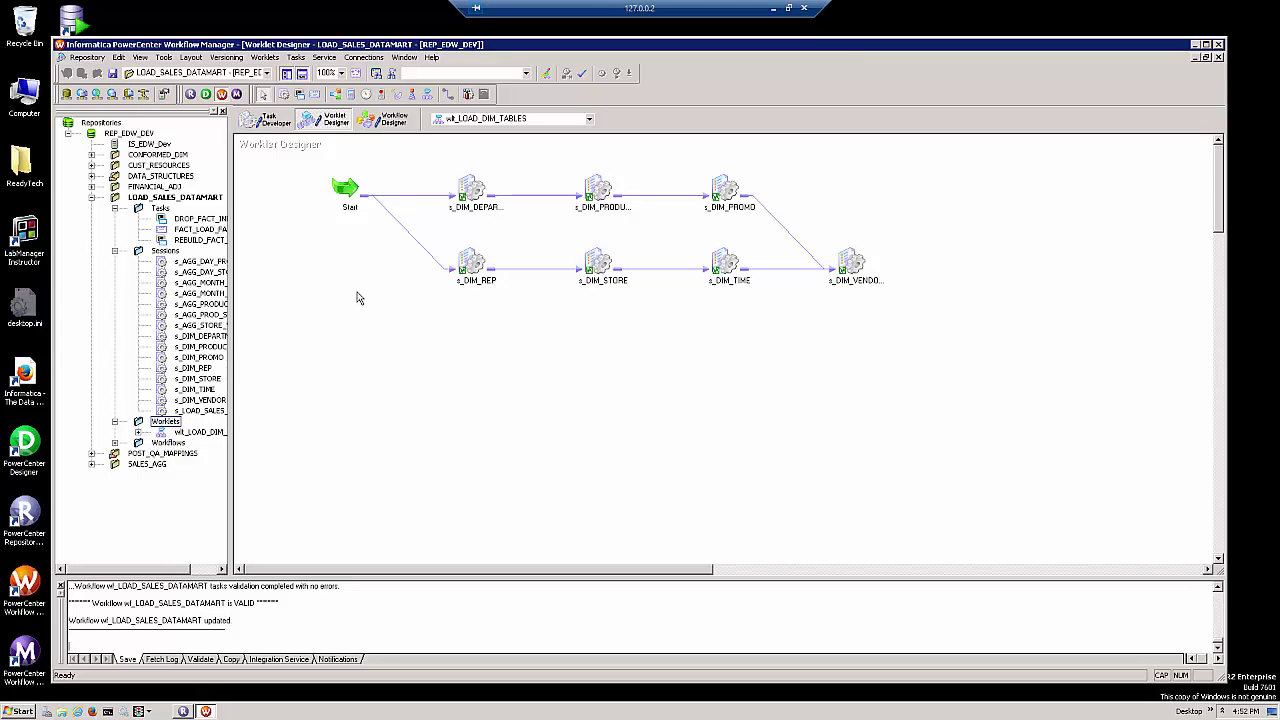
right_click(360, 296)
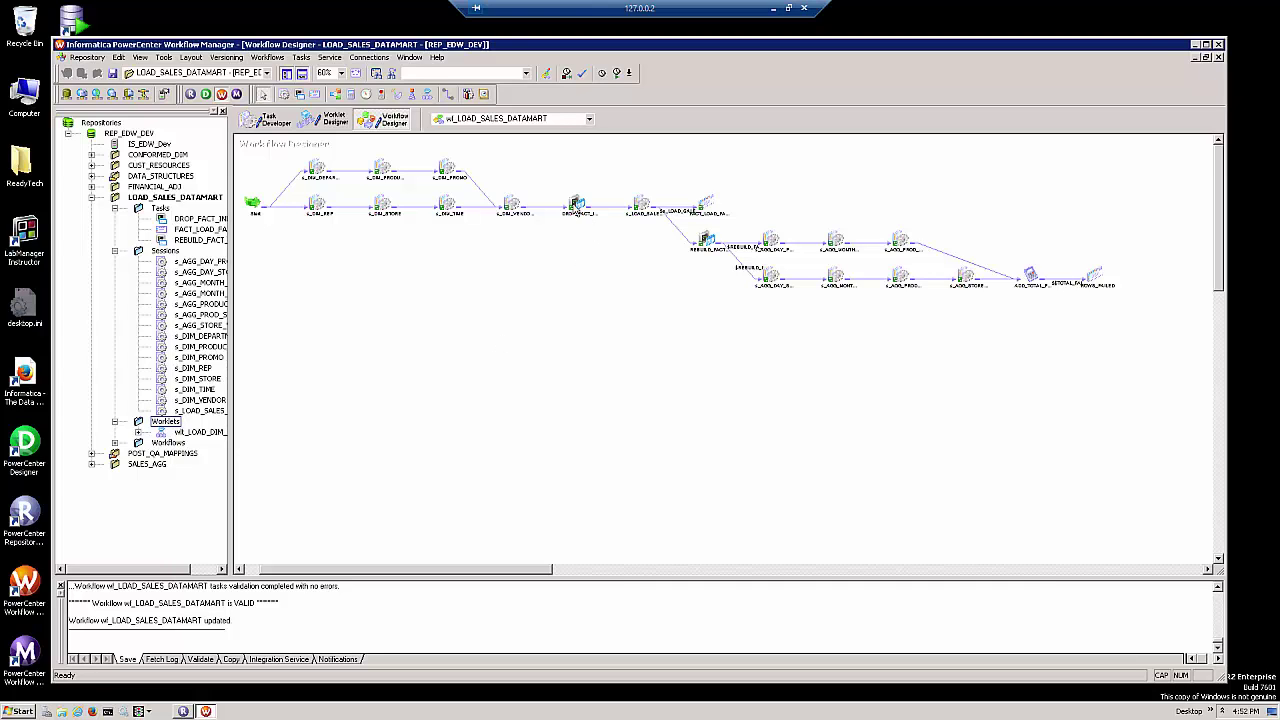
Select the fact-loading tasks and create worklet wl_LOAD_FACTS from them.
click(578, 204)
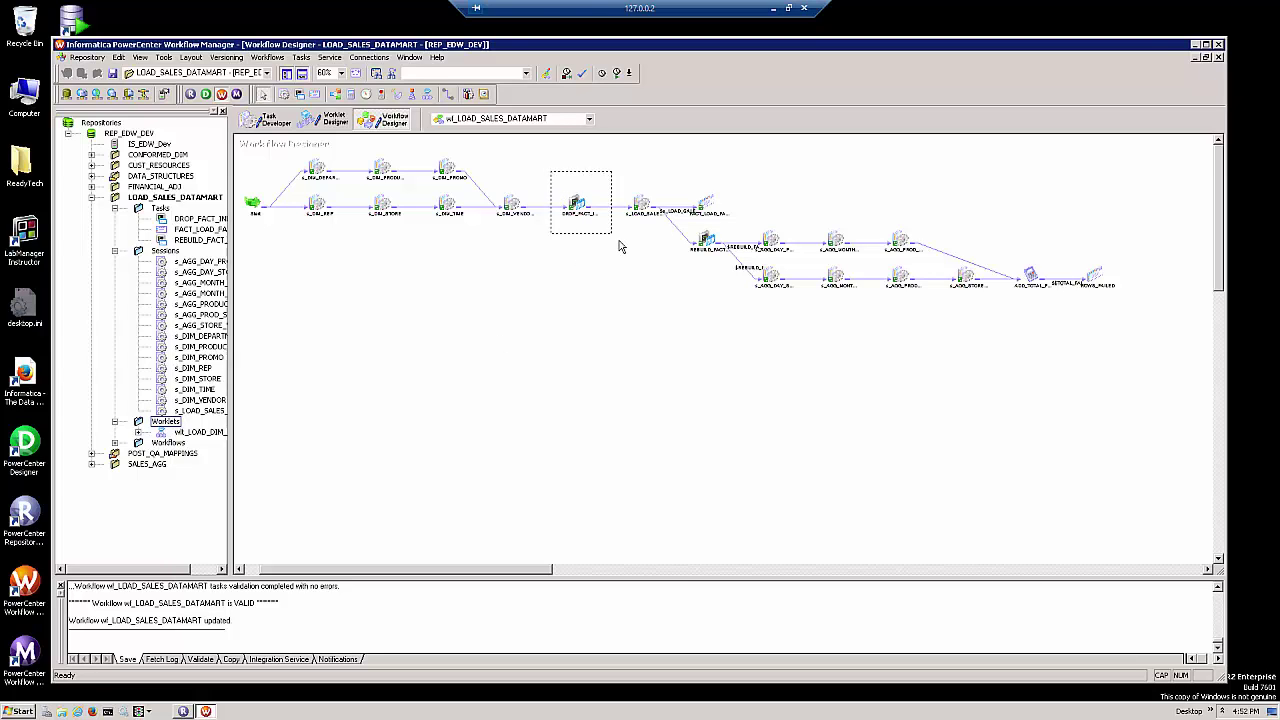
drag(612, 244, 730, 290)
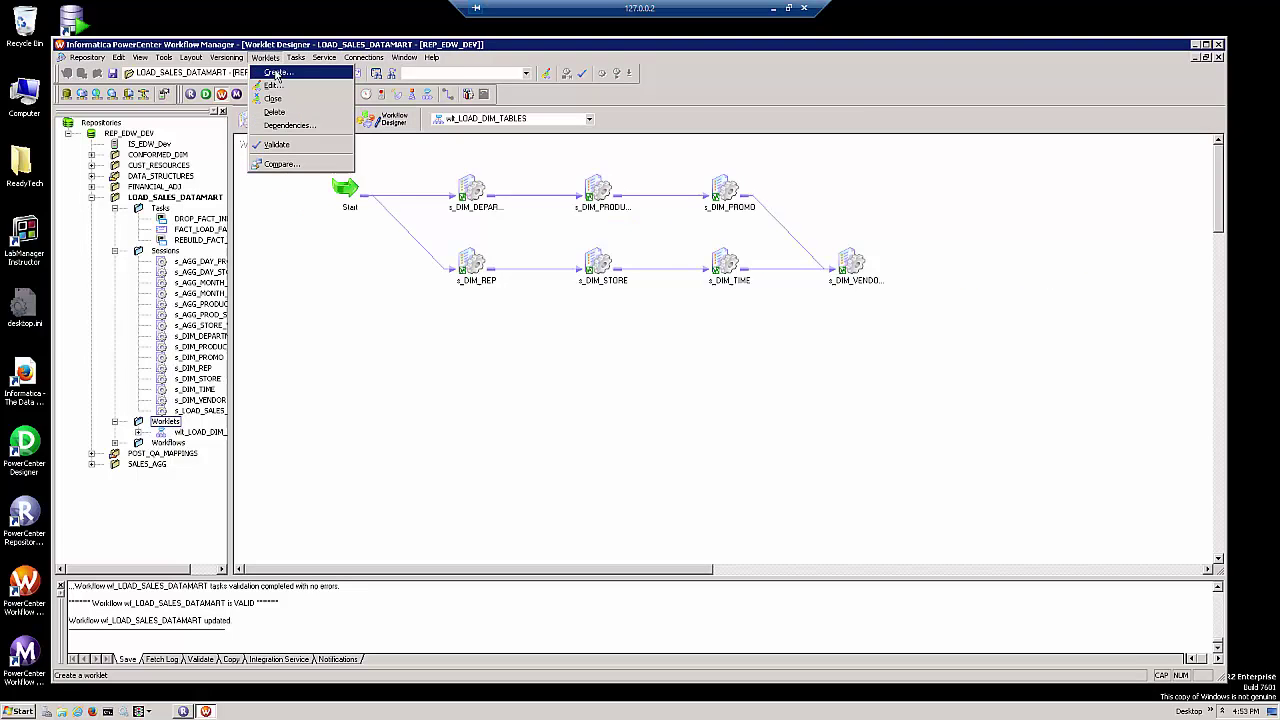
click(278, 72)
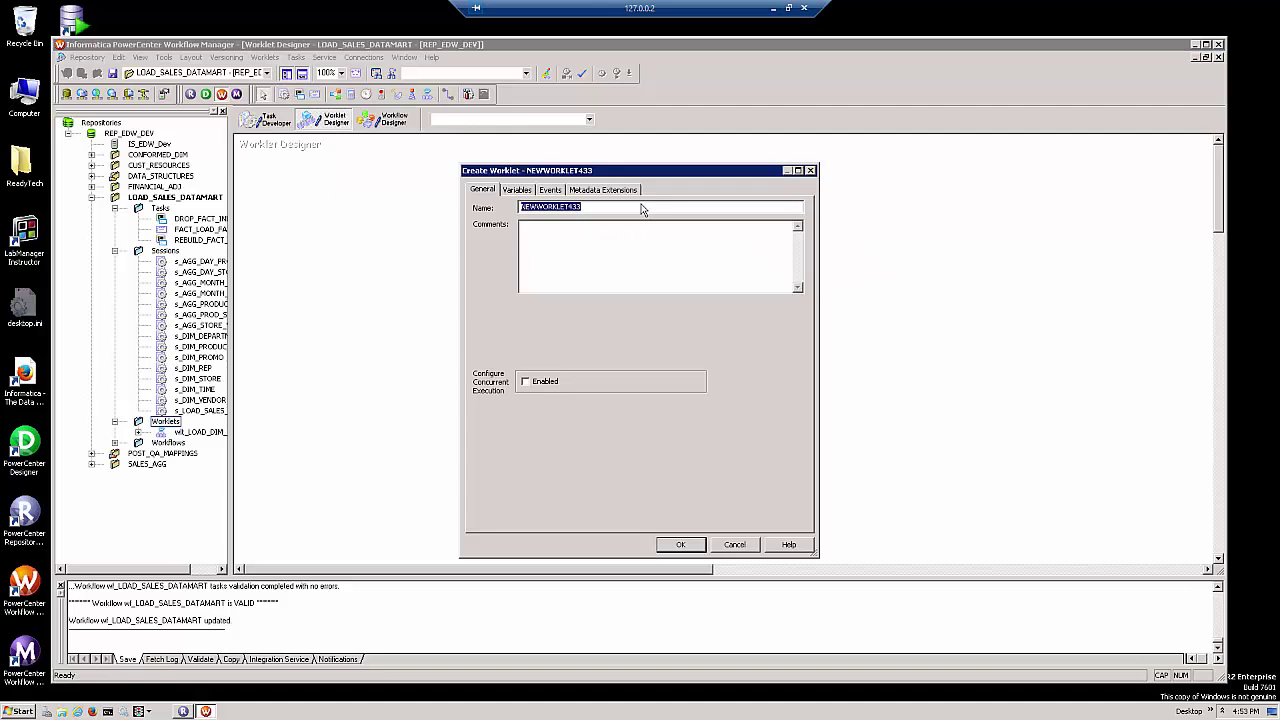
text(Wl)
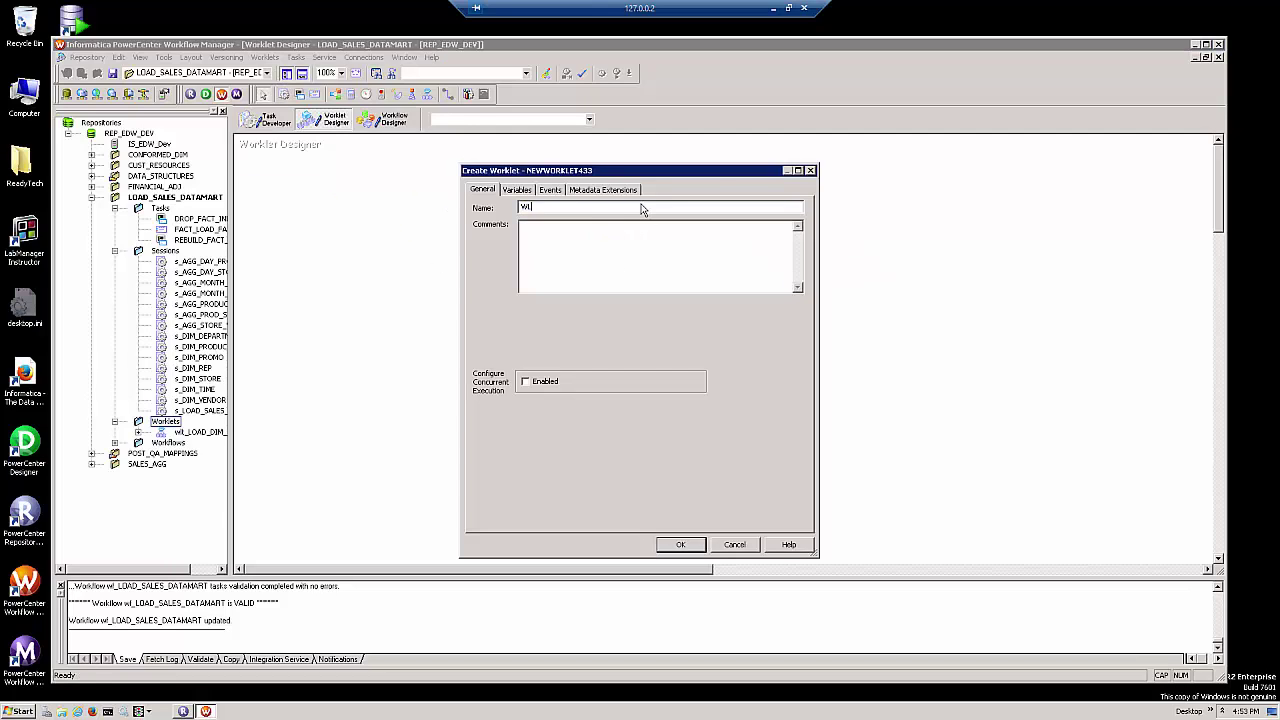
click(680, 544)
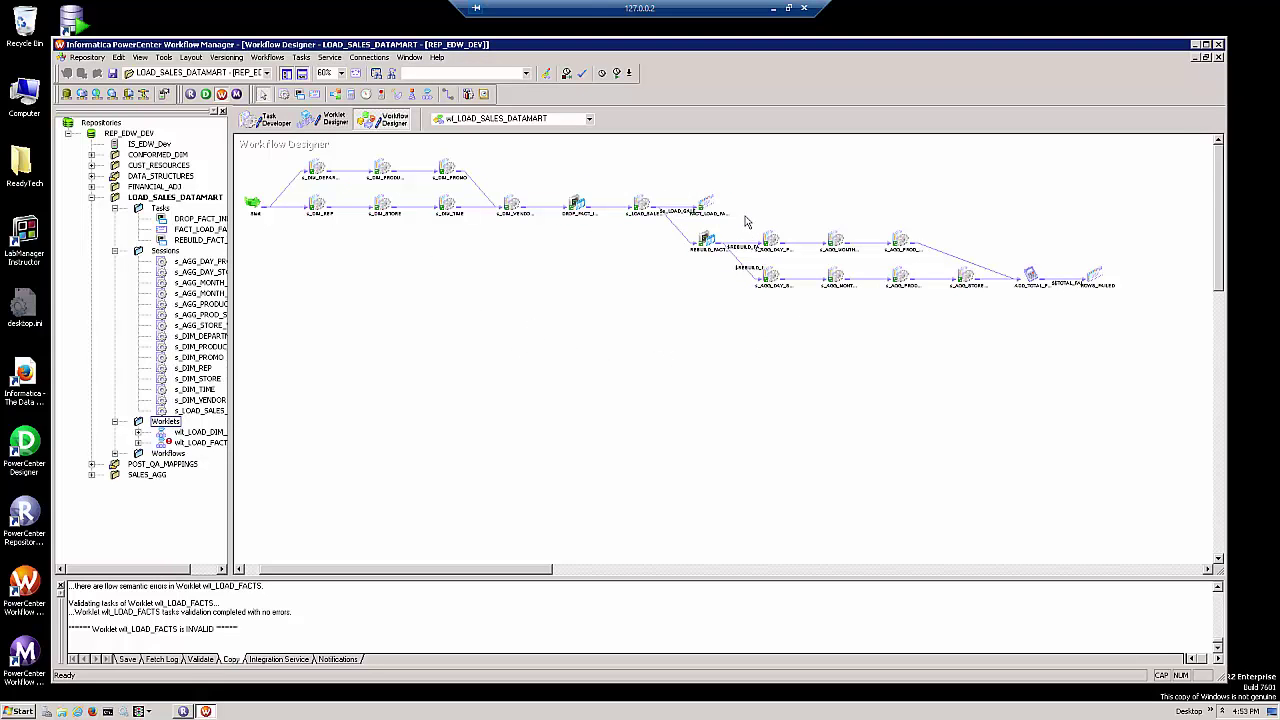
drag(744, 216, 990, 336)
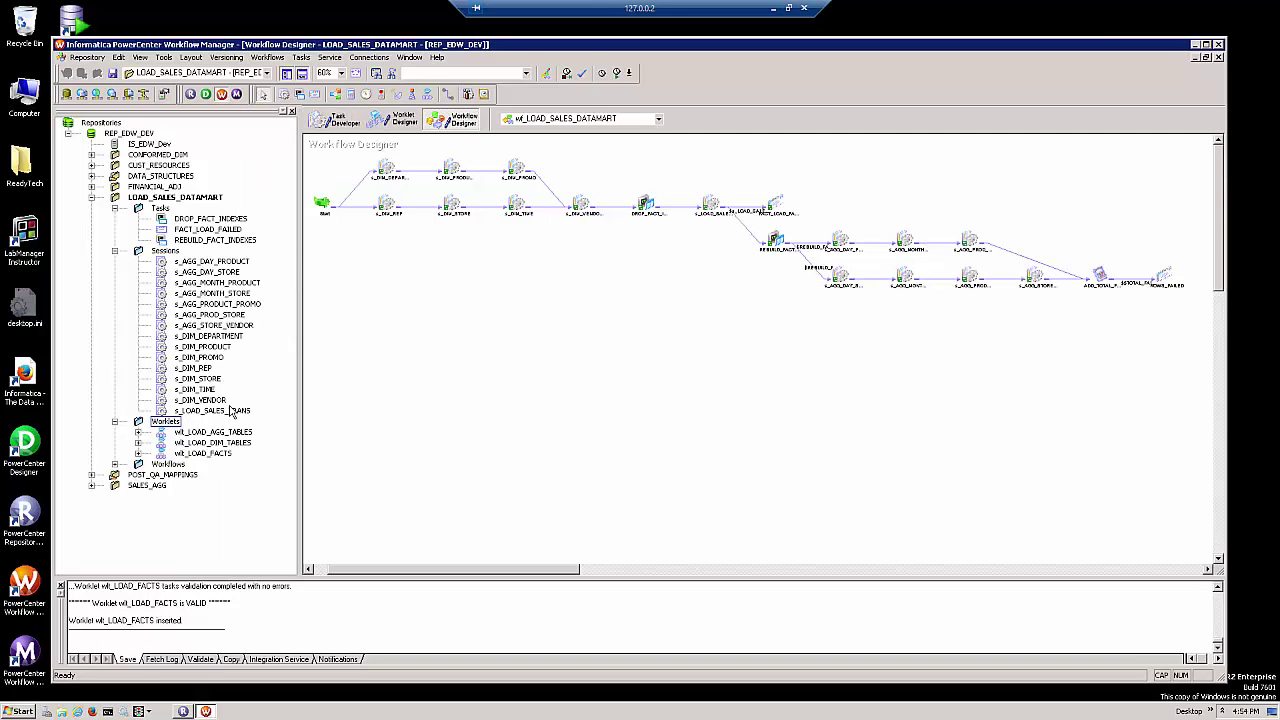
Replace the aggregate load sessions with a wl_LOAD_AGG_TABLES worklet instance and change the canvas zoom.
click(212, 432)
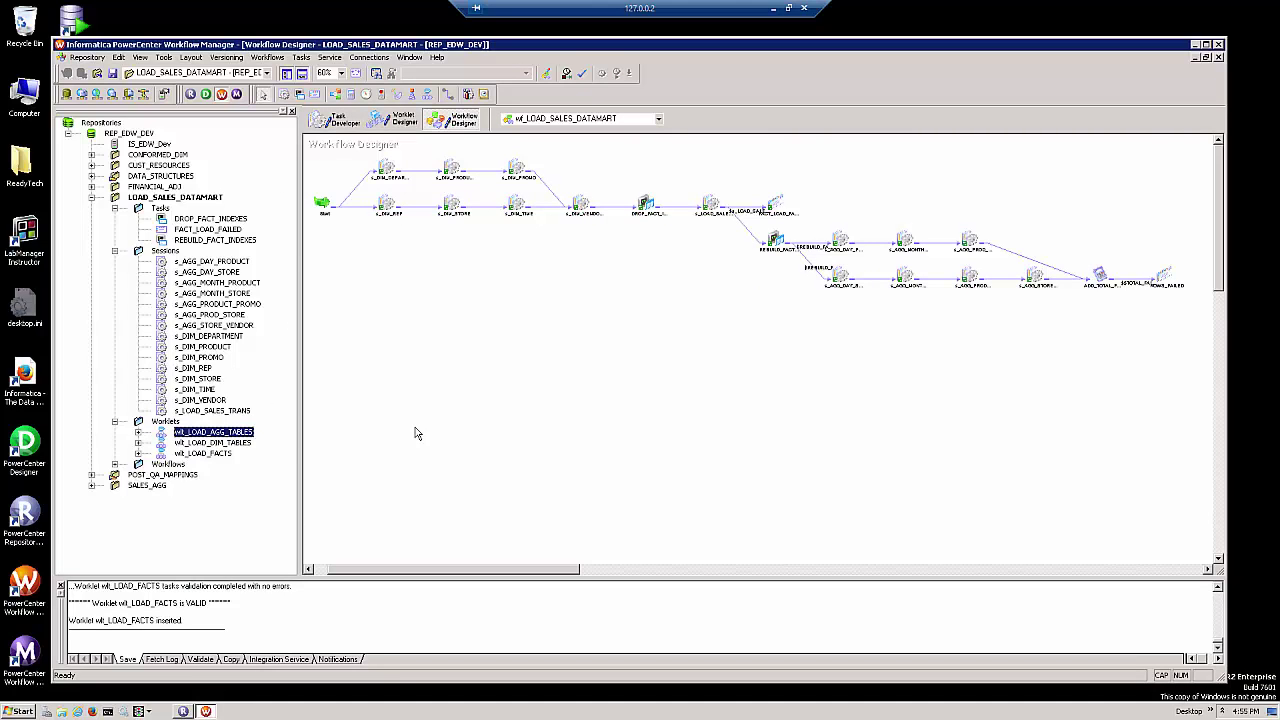
mouse_move(364, 160)
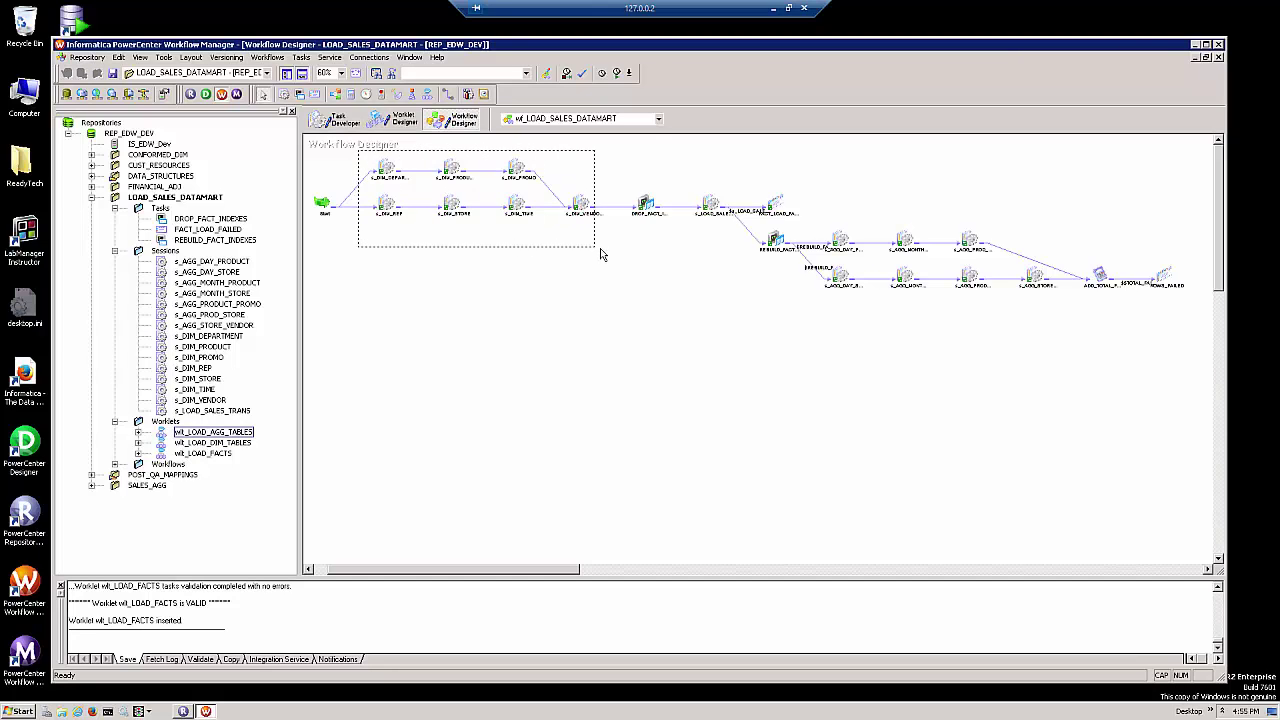
drag(356, 150, 596, 244)
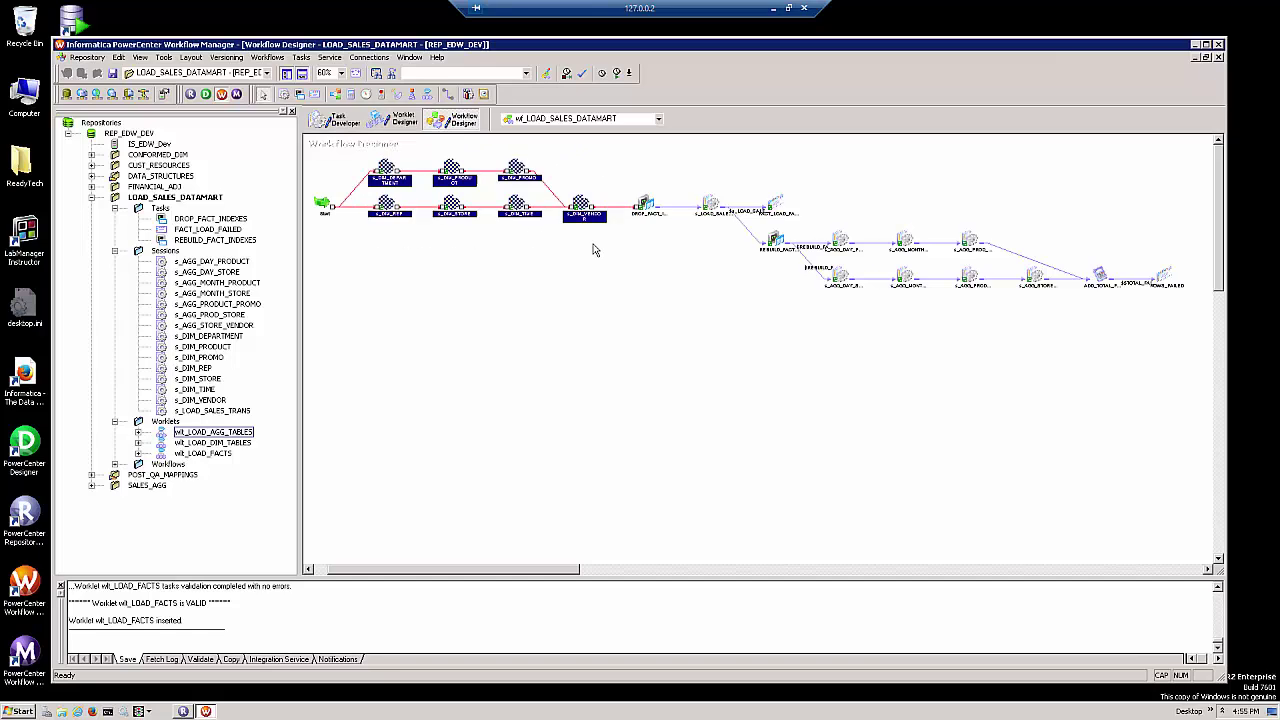
mouse_move(640, 394)
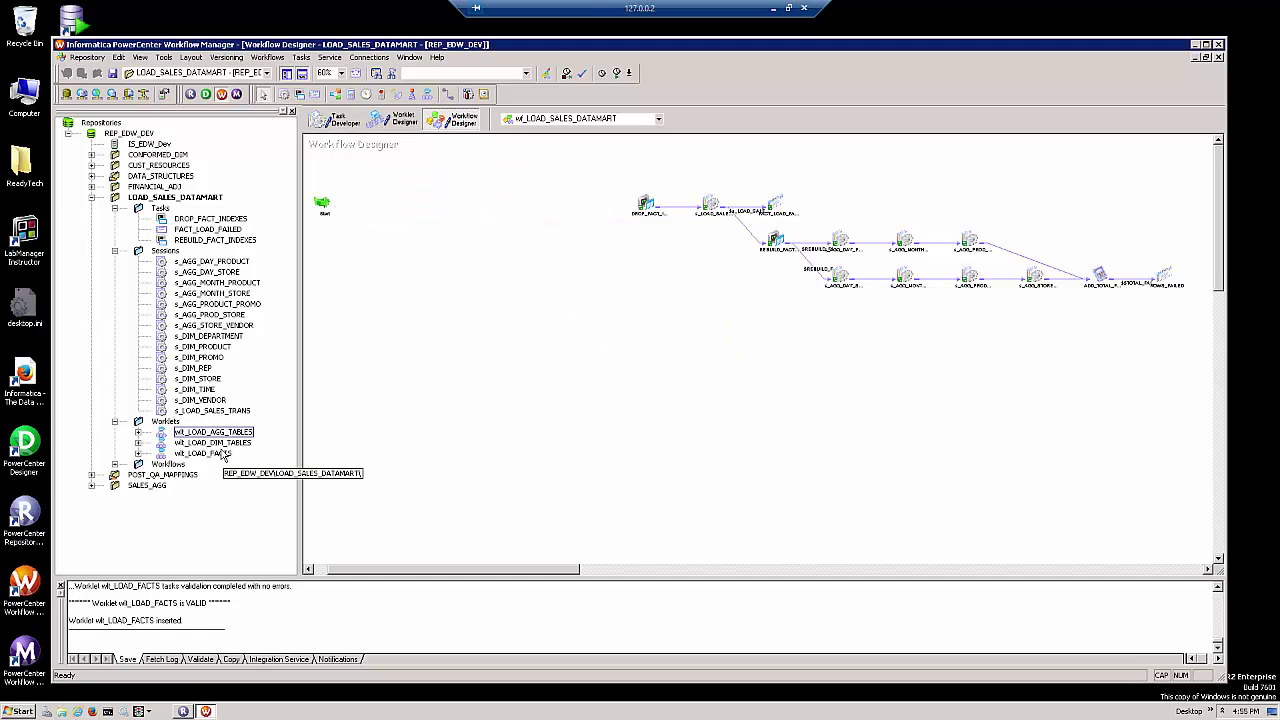
click(212, 442)
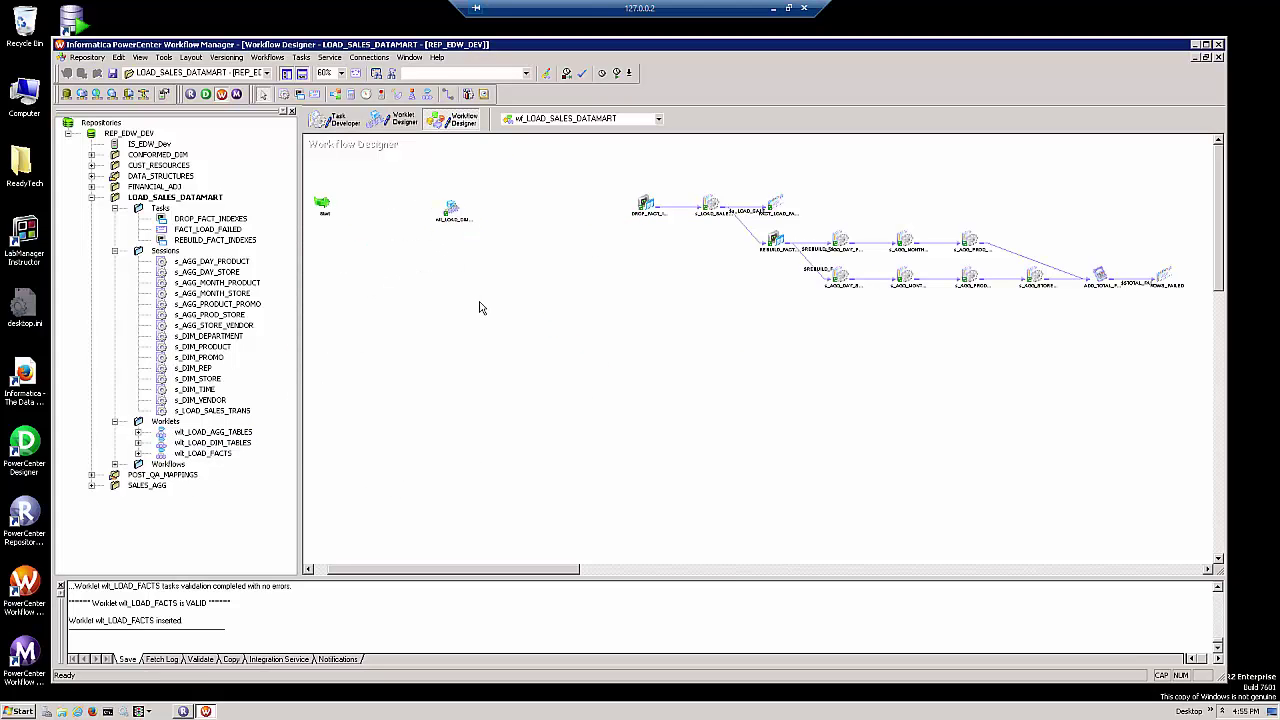
mouse_move(458, 278)
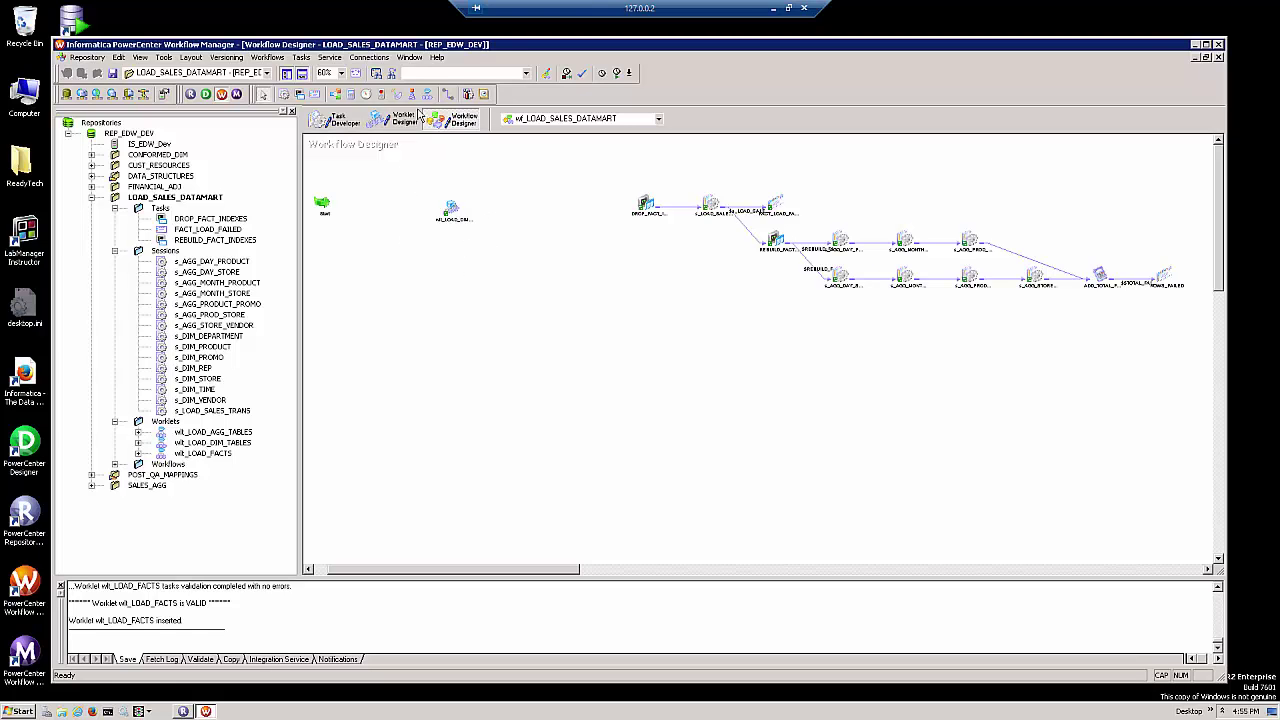
click(340, 72)
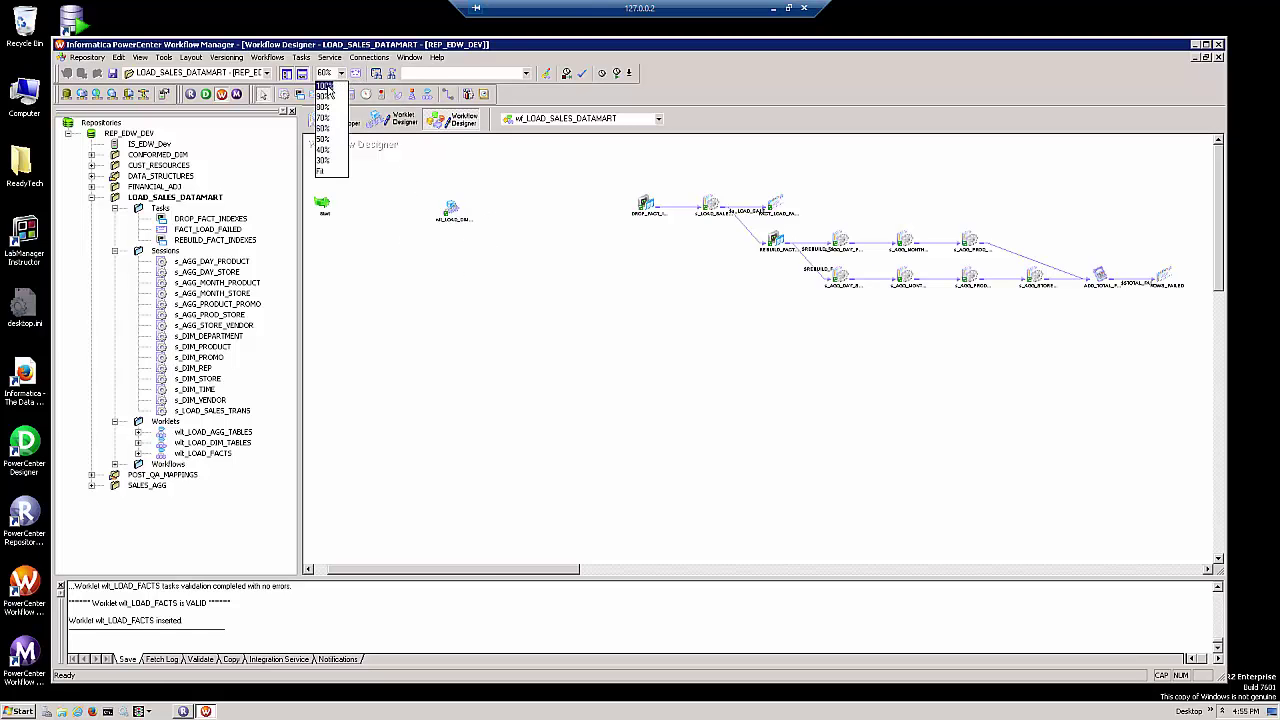
click(324, 84)
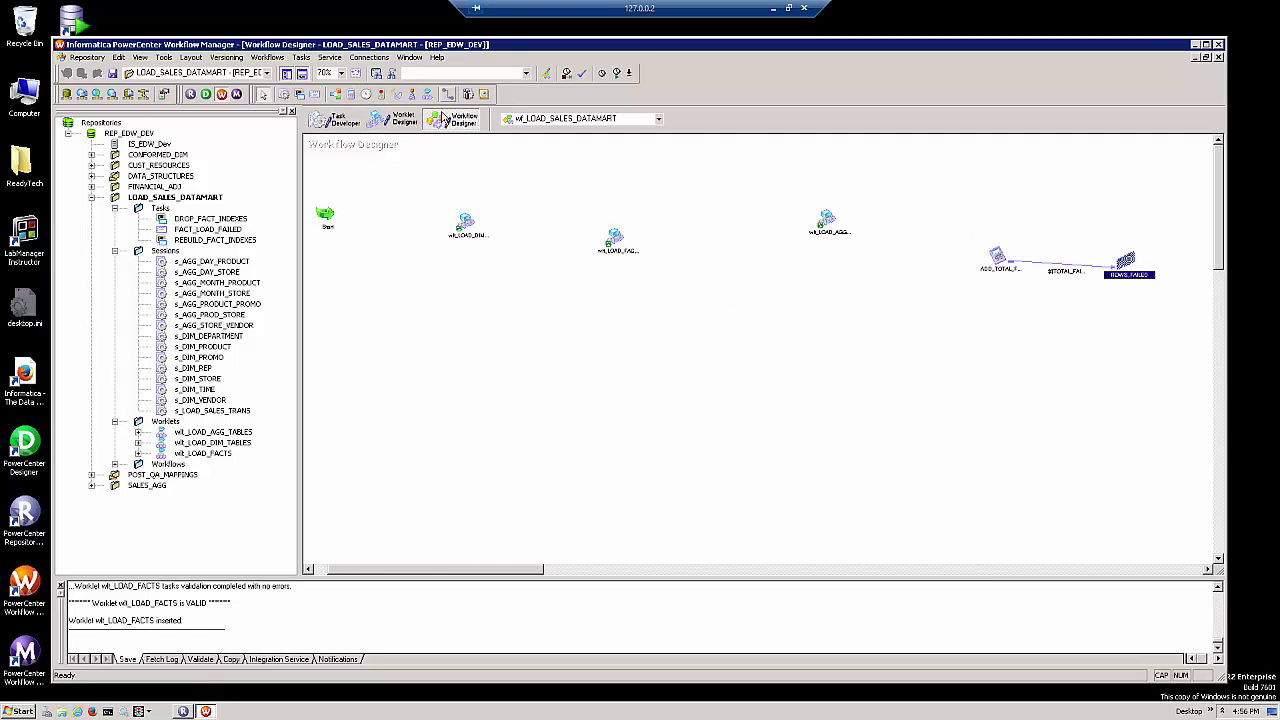
Chain Start, wl_LOAD_DIM_TABLES, wl_LOAD_FACTS, wl_LOAD_AGG_TABLES, the assignment task and ROWS_FAILED in sequence.
drag(328, 212, 336, 216)
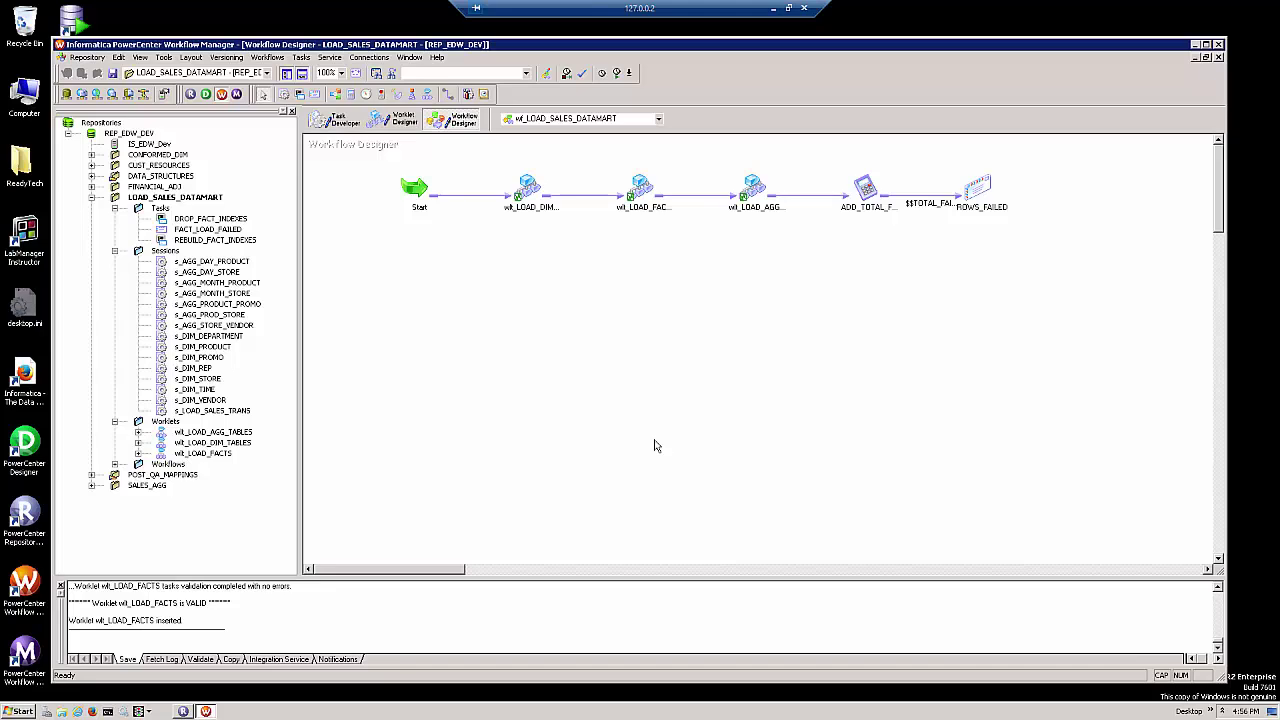
mouse_move(1058, 156)
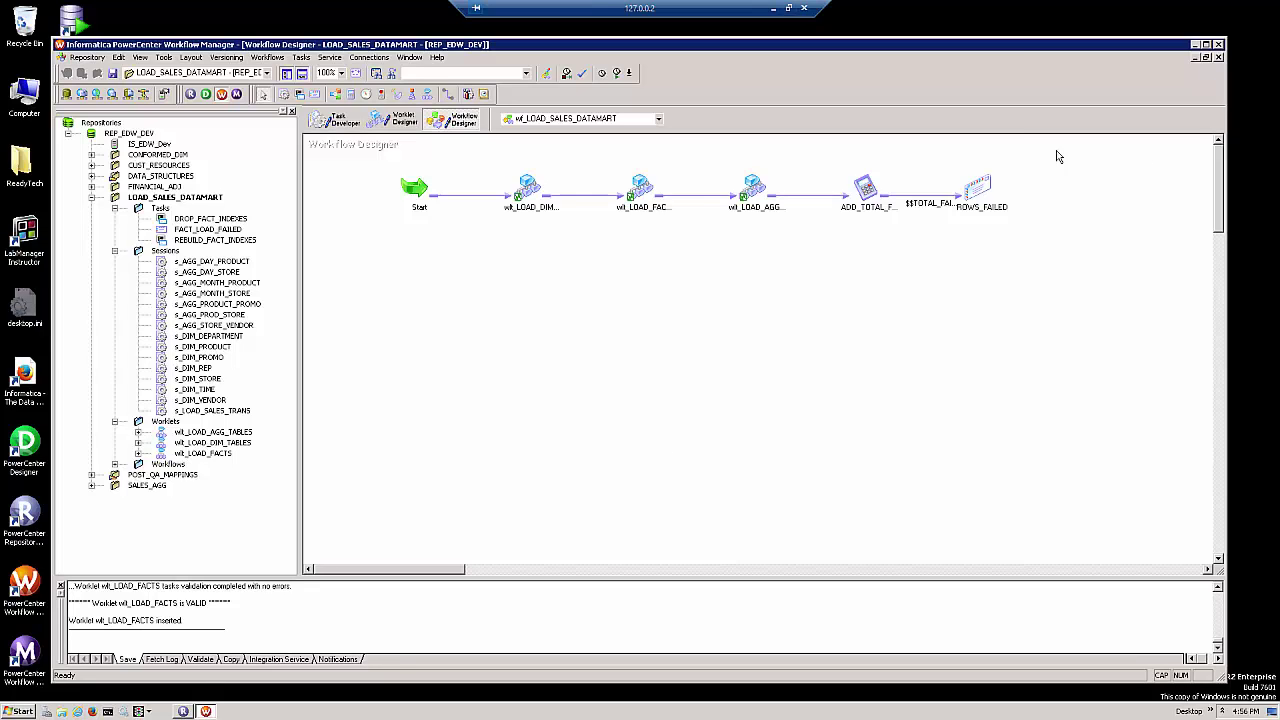
click(530, 190)
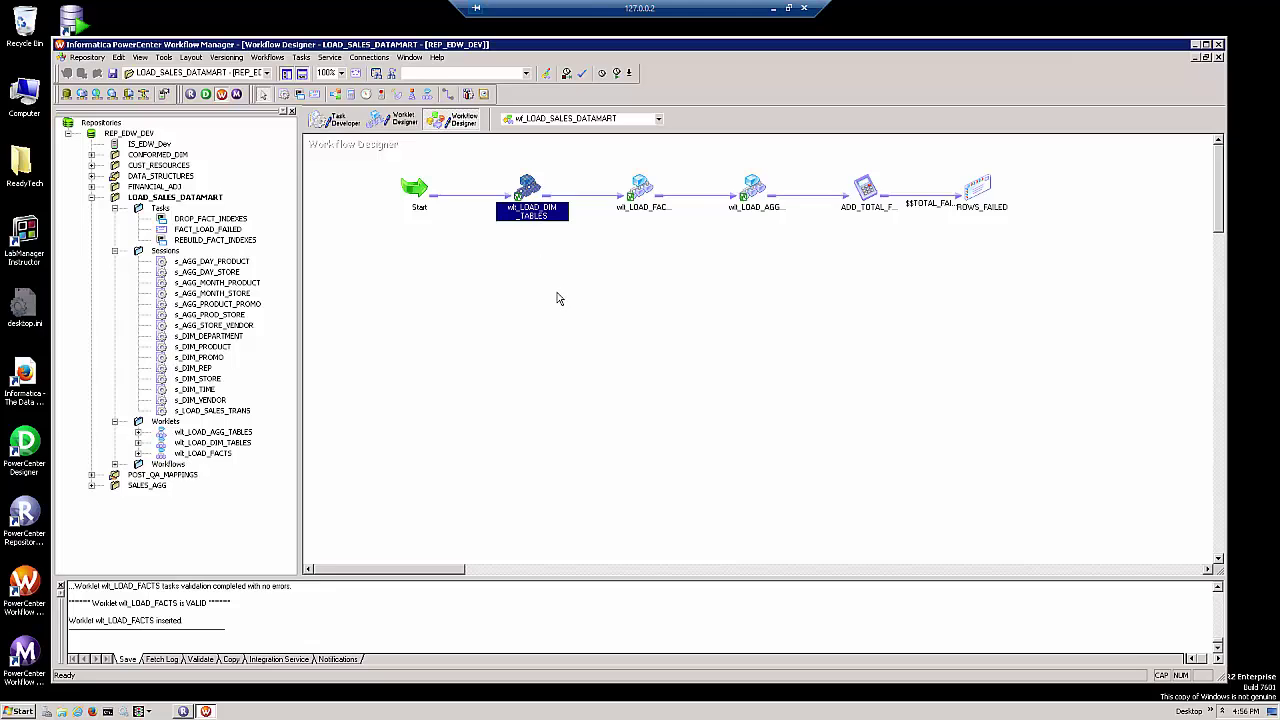
click(644, 190)
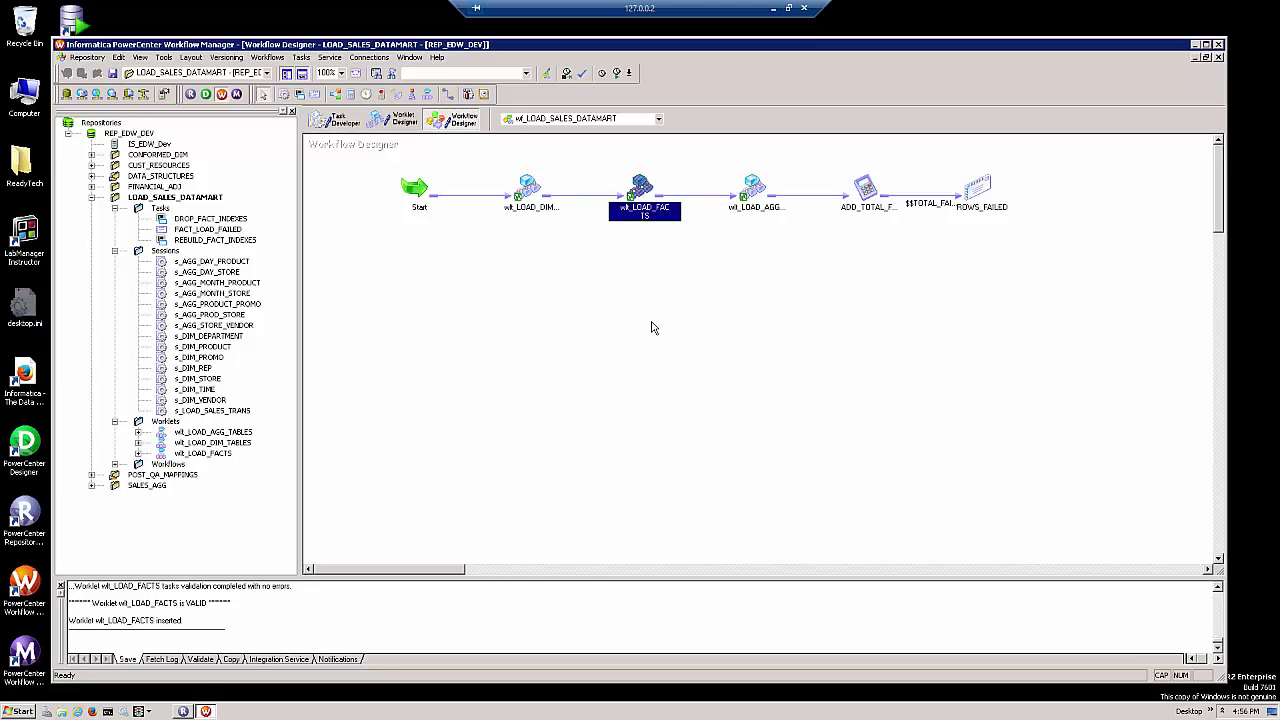
click(756, 190)
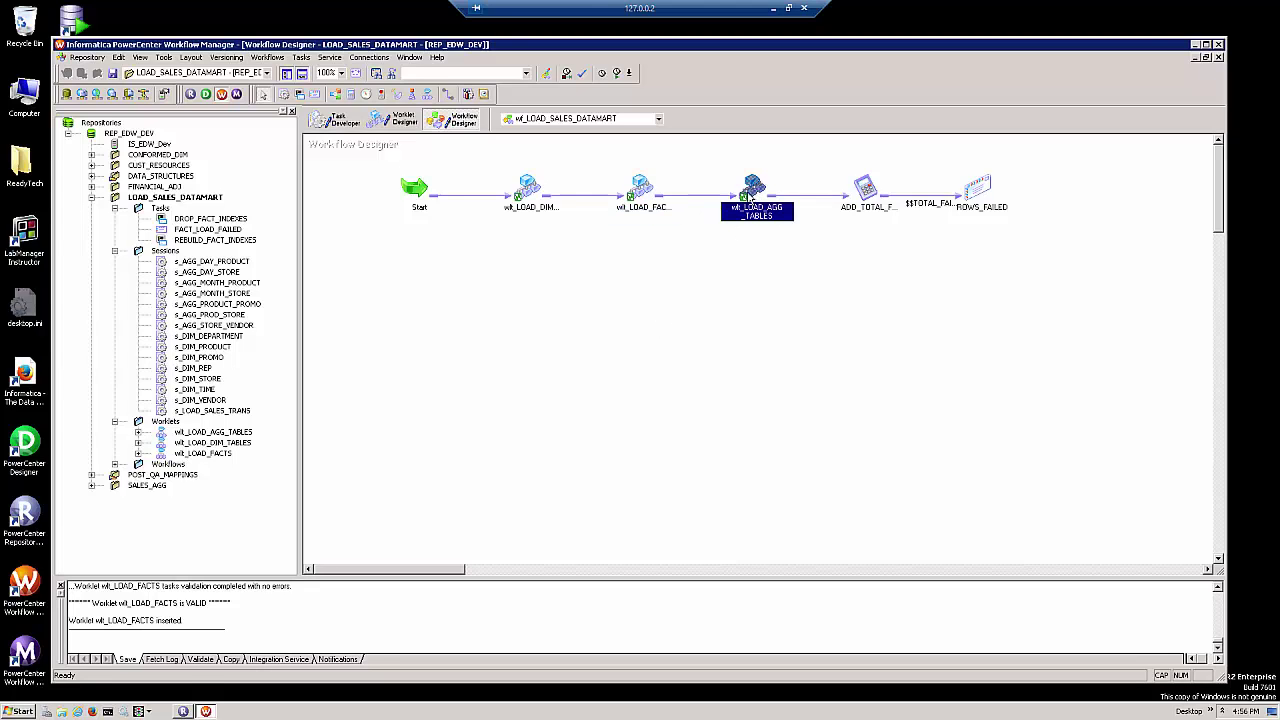
mouse_move(730, 382)
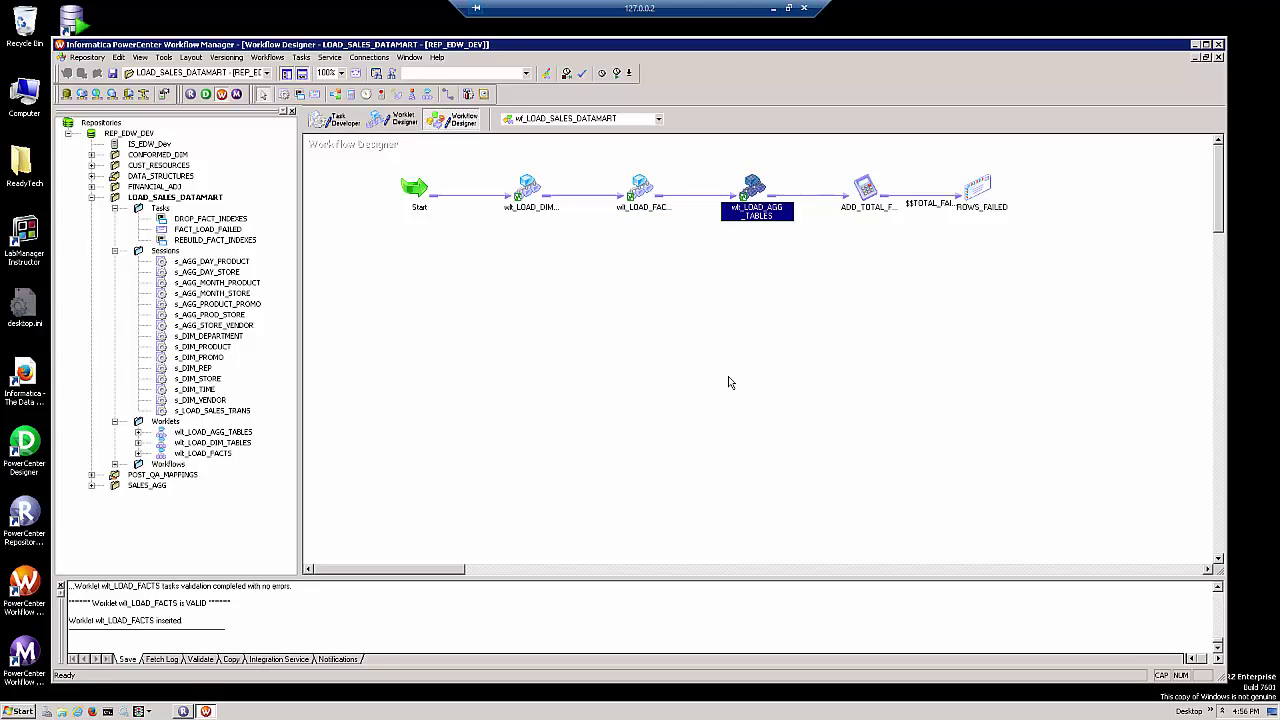
click(870, 190)
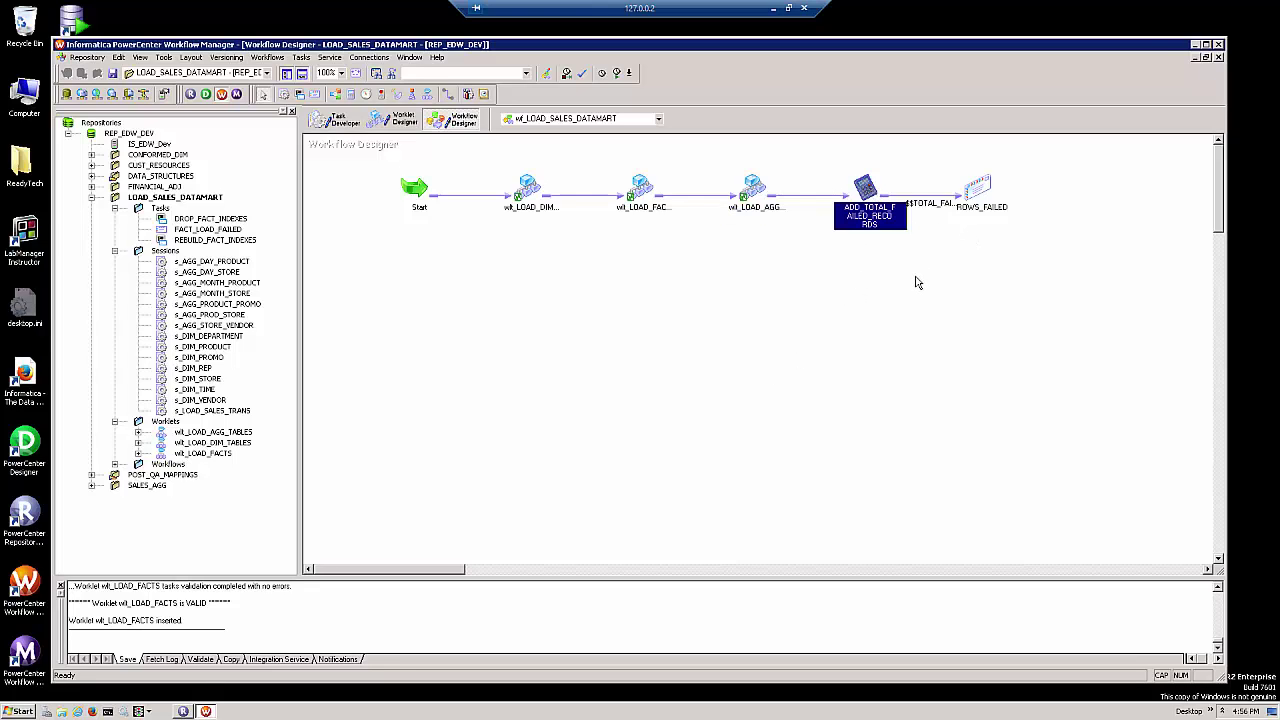
click(980, 190)
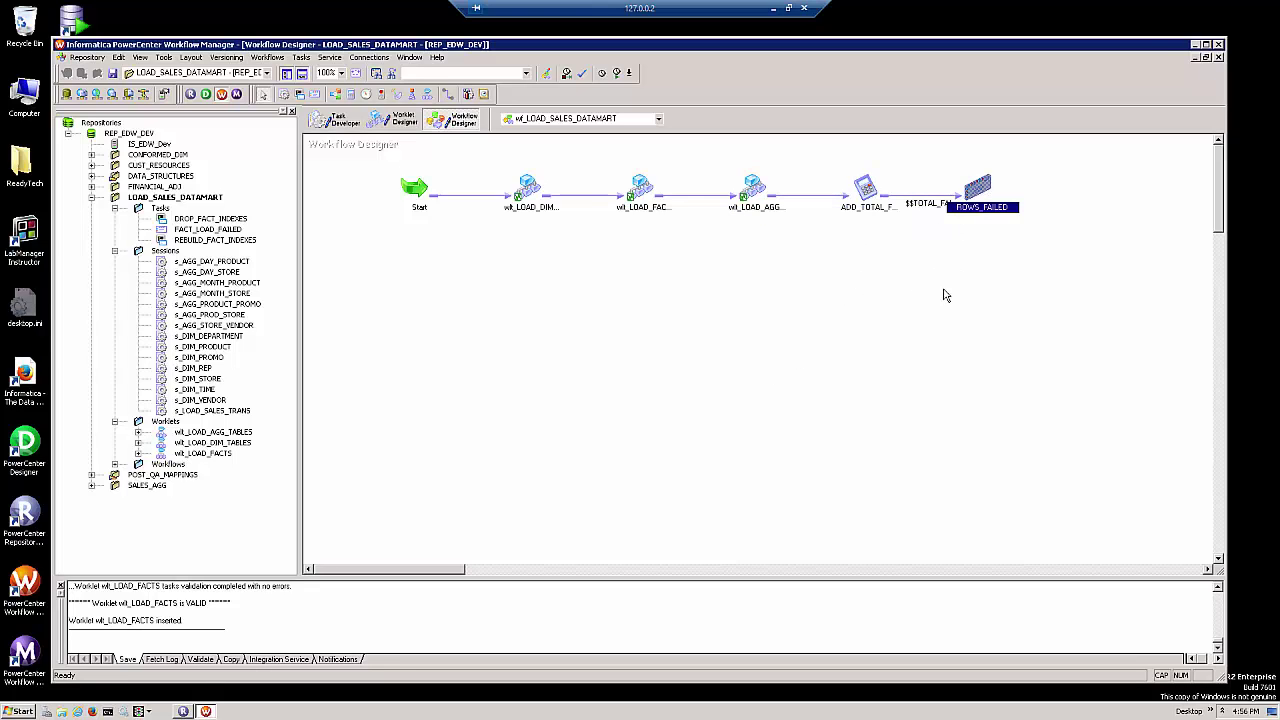
mouse_move(942, 288)
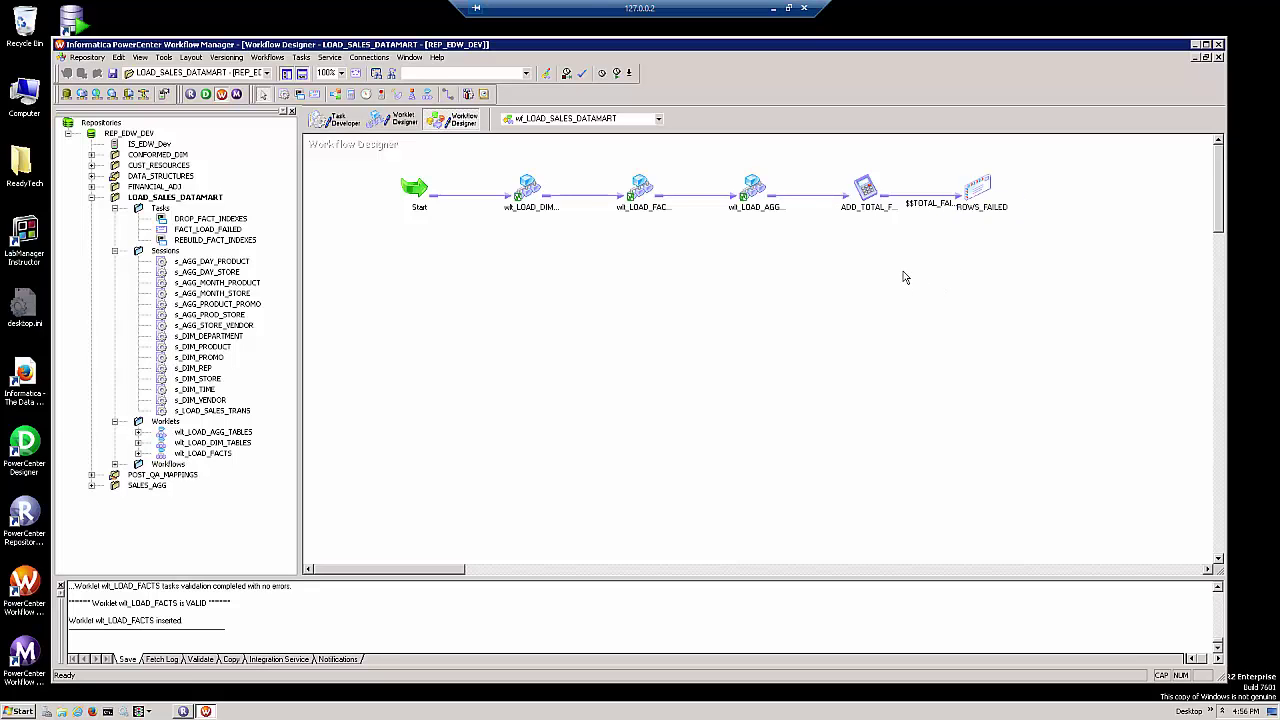
click(528, 184)
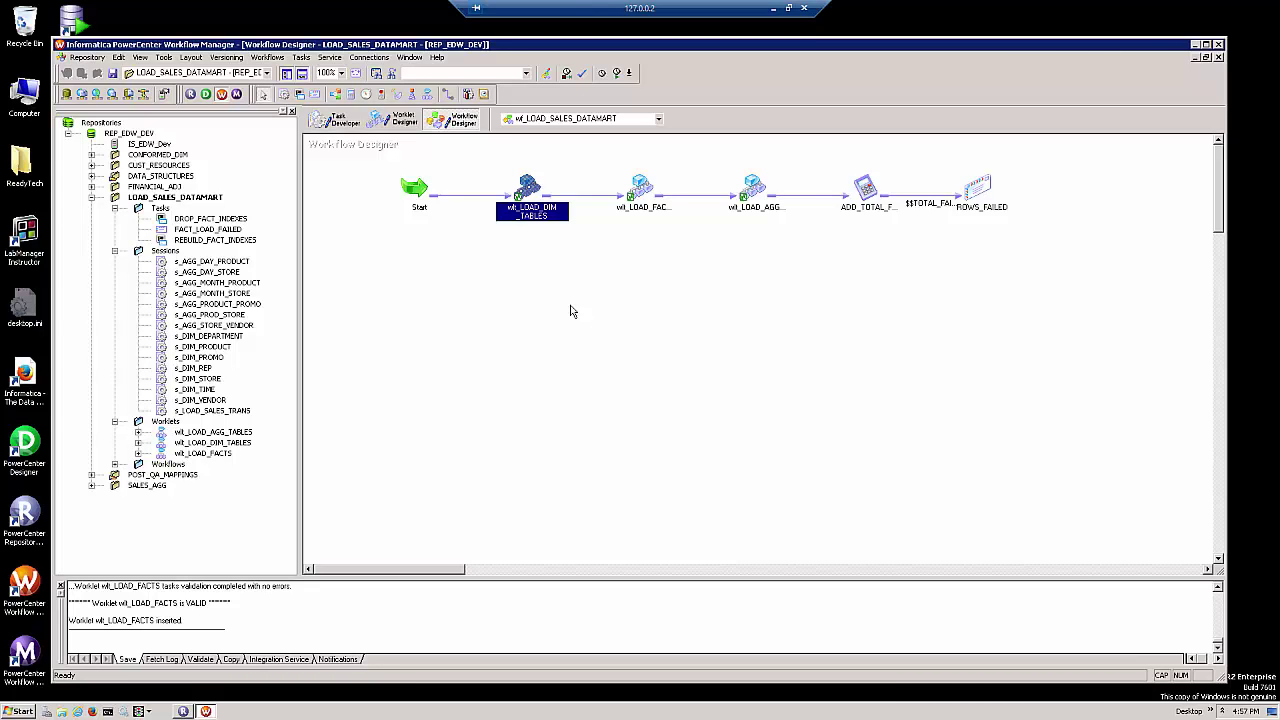
Bring up the Edit Worklet settings for wl_LOAD_DIM_TABLES from the Worklet Designer canvas.
double_click(532, 190)
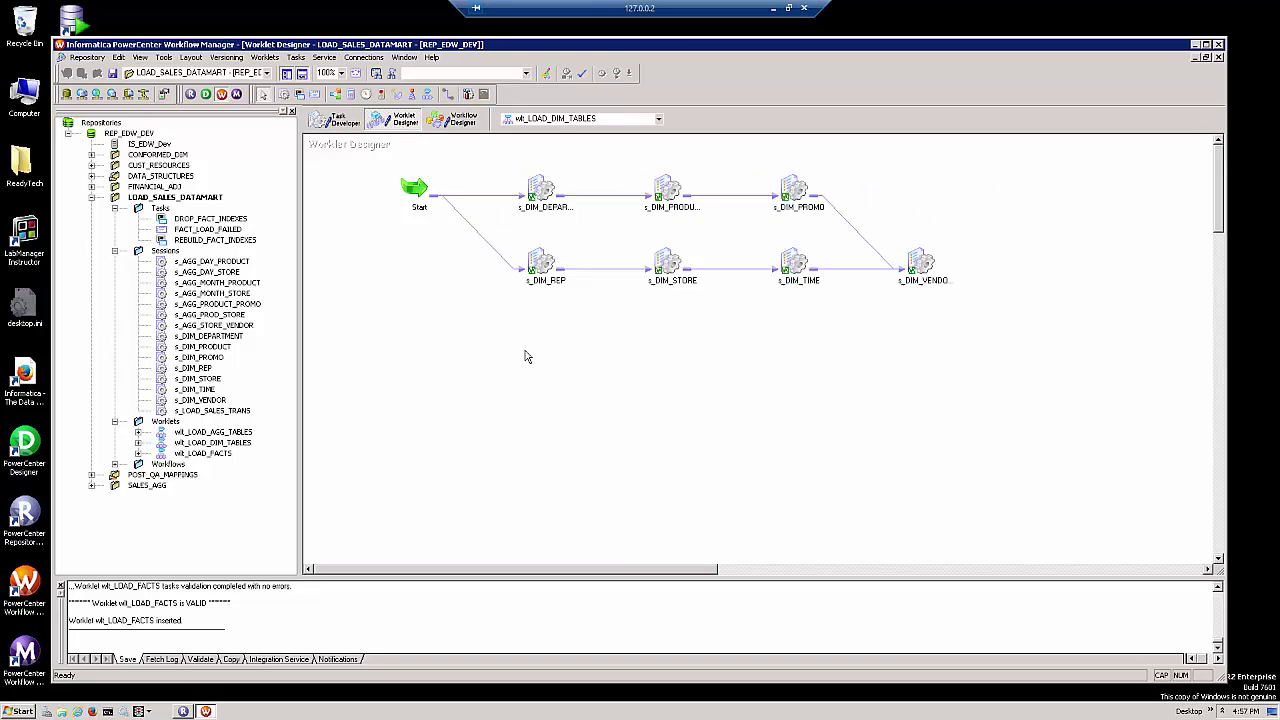
mouse_move(508, 340)
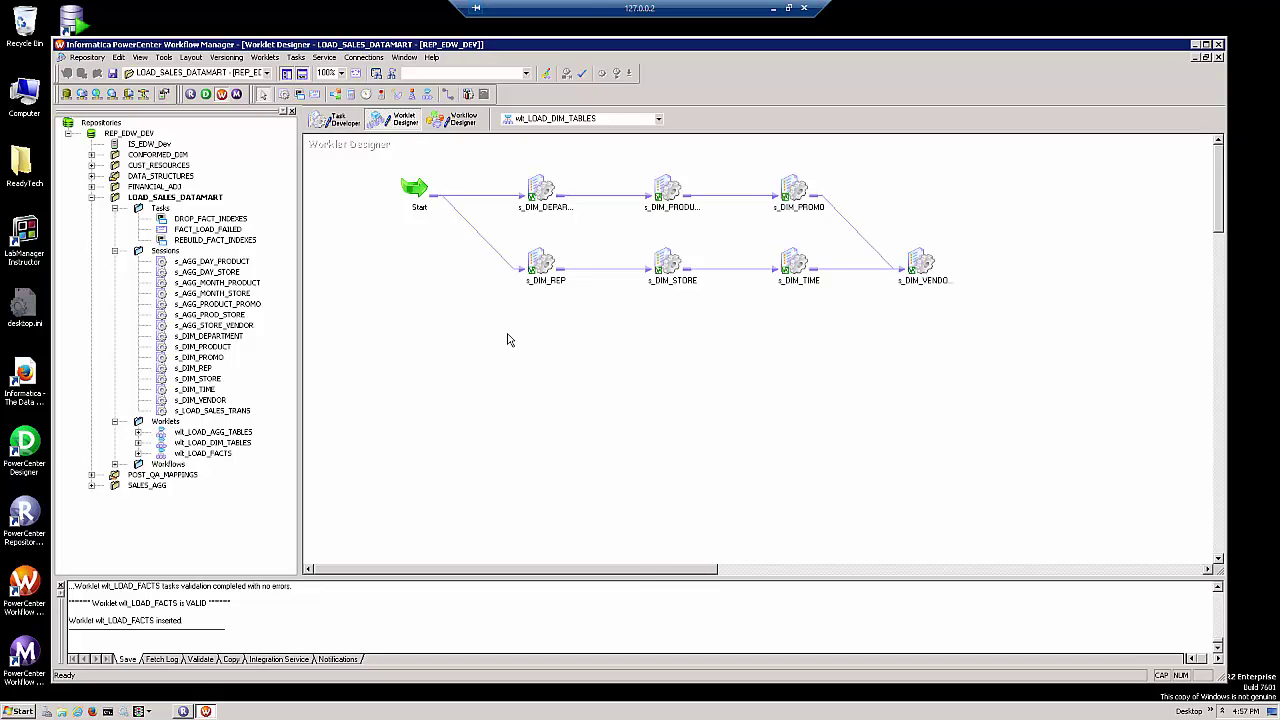
right_click(508, 340)
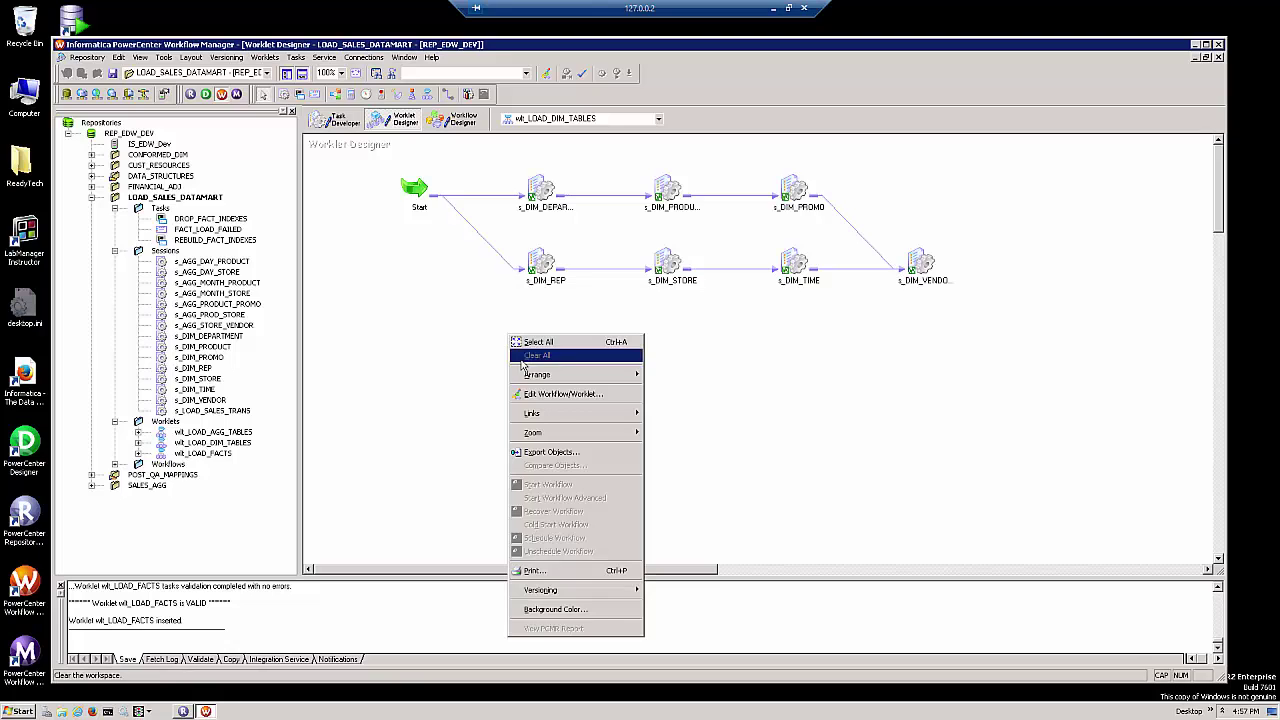
click(564, 392)
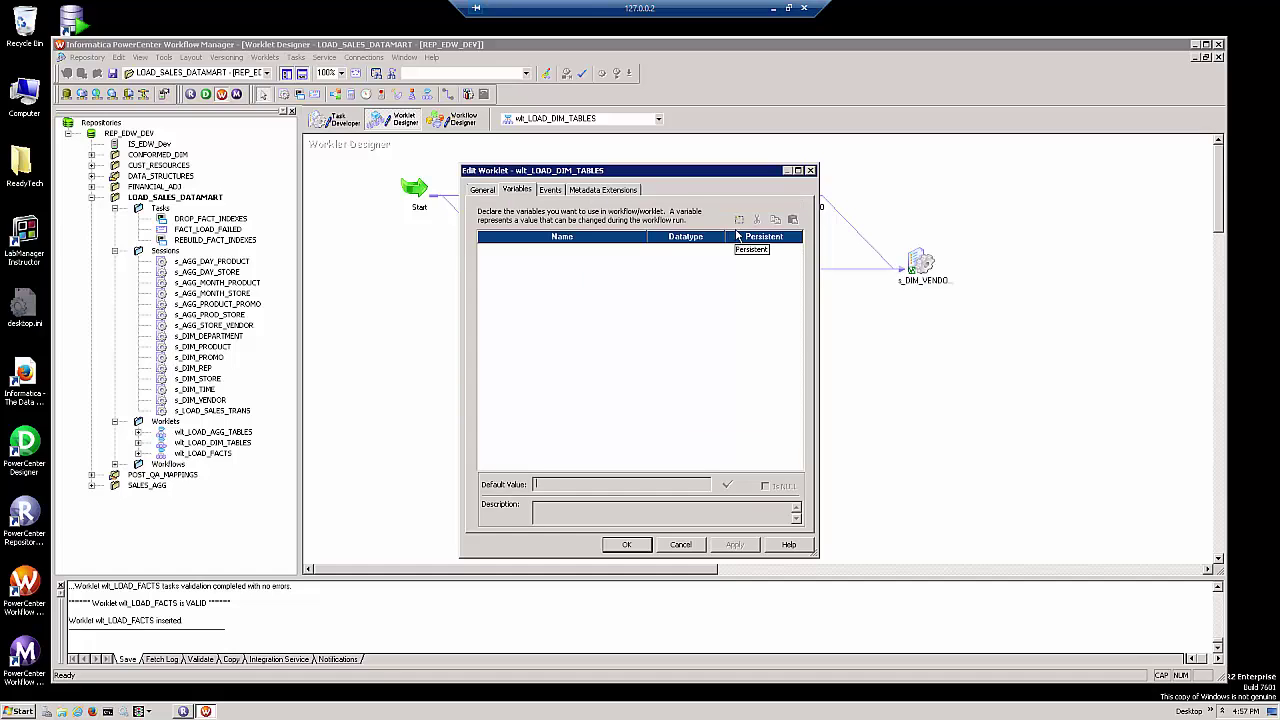
Add a worklet variable and validate the TOTAL_FAILED_ROWS assignment expression successfully.
click(740, 218)
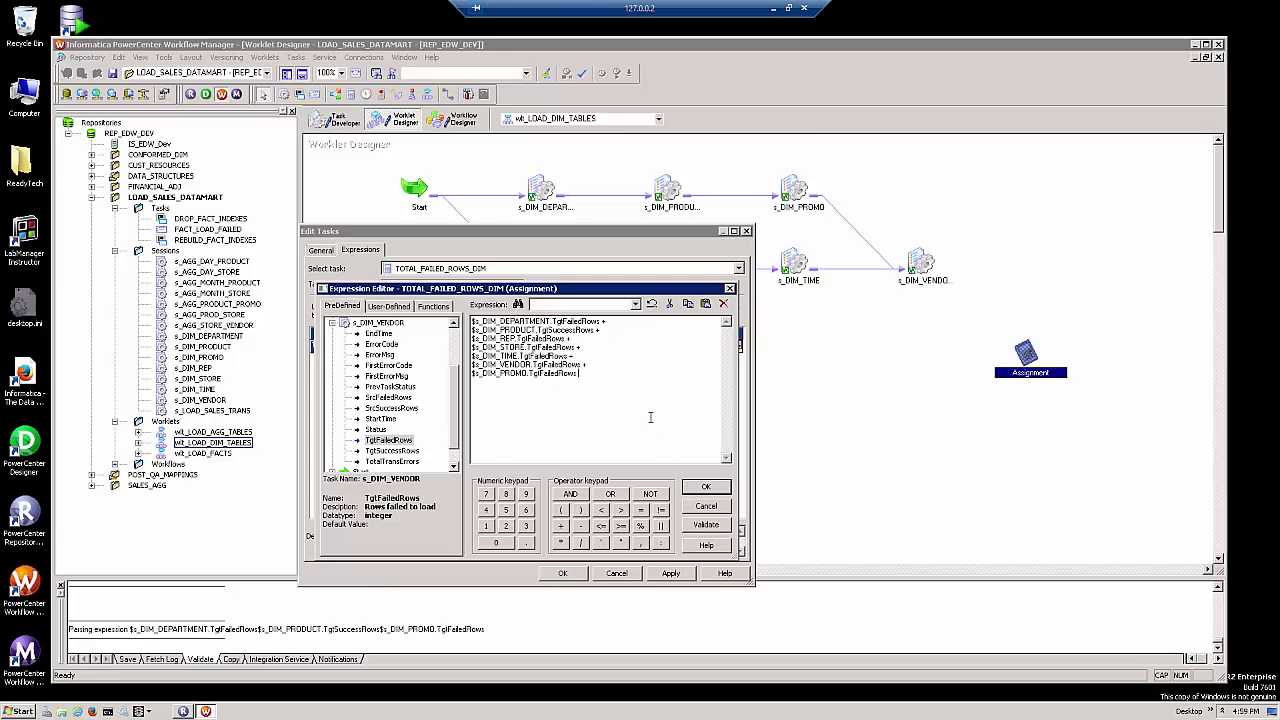
click(706, 524)
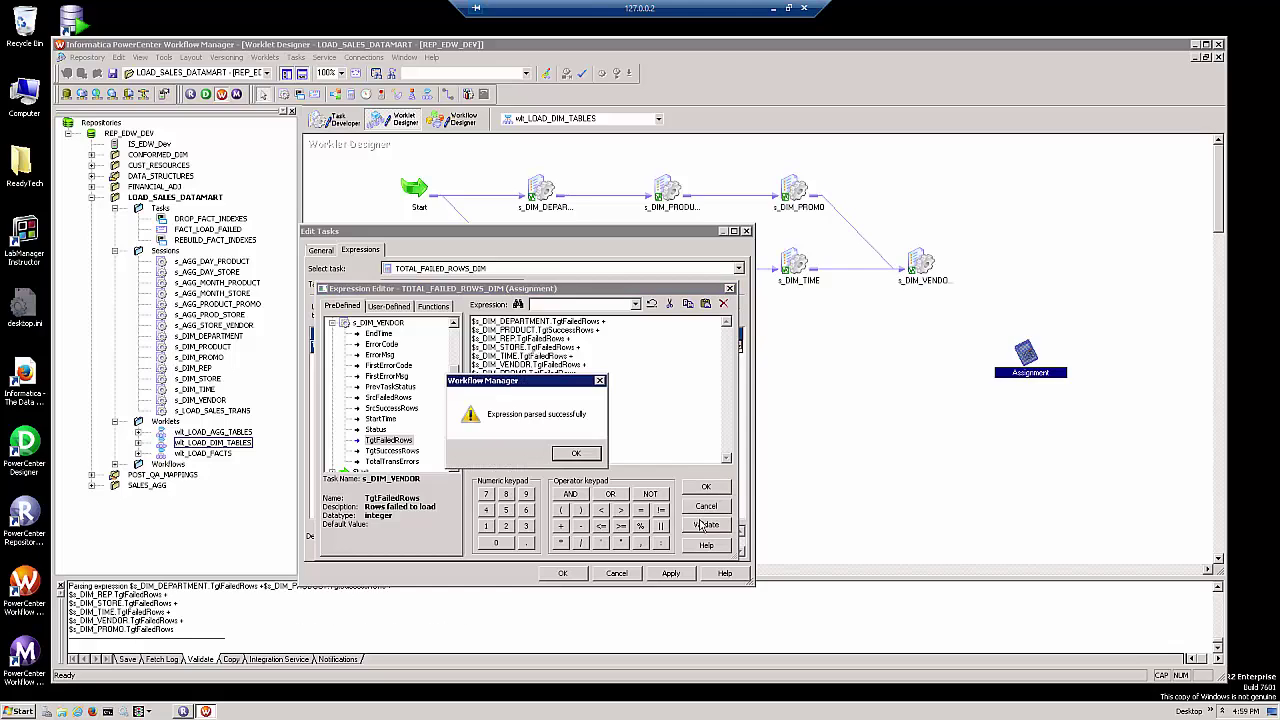
click(576, 452)
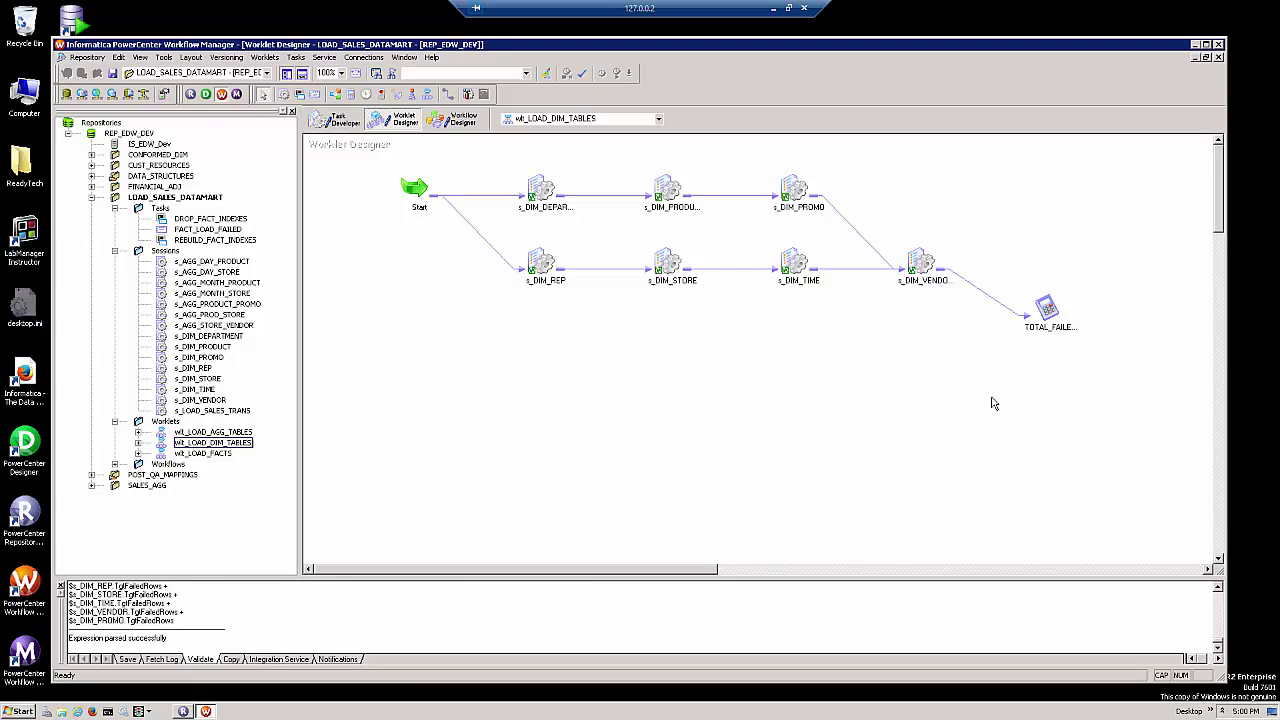
click(1048, 312)
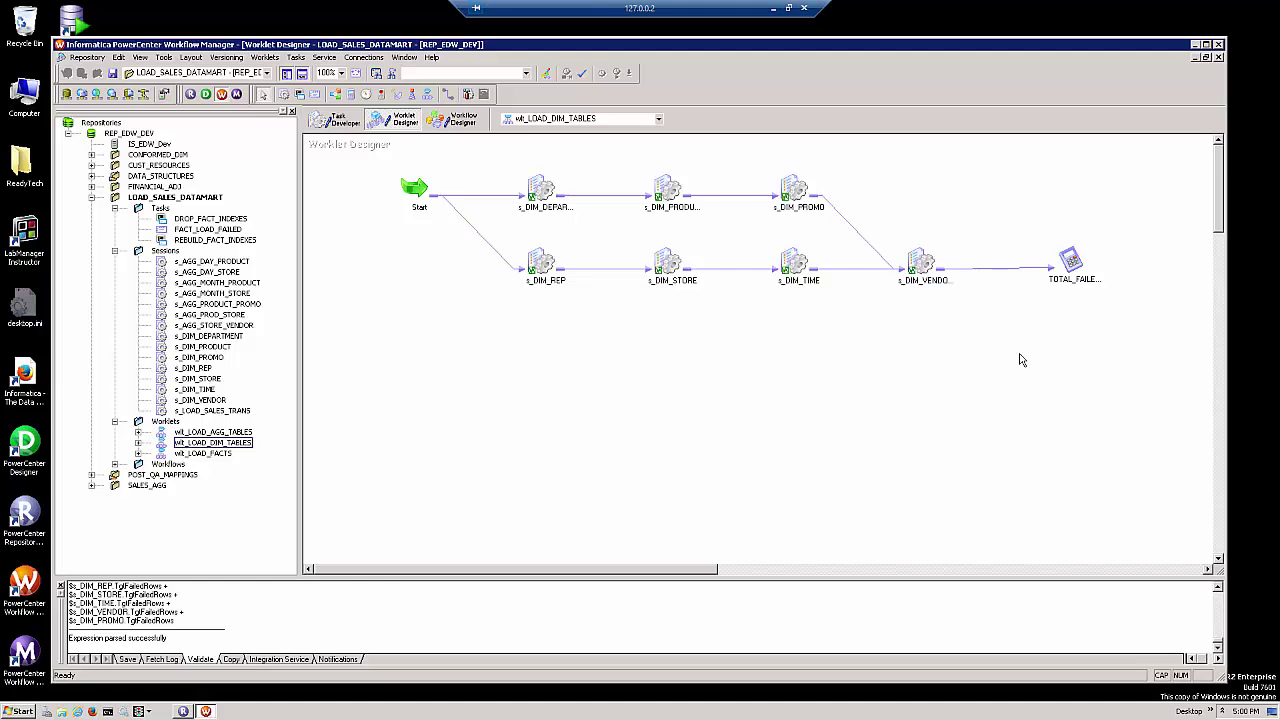
Return to wf_LOAD_SALES_DATAMART and review the fact and dimension worklets on the canvas.
click(456, 118)
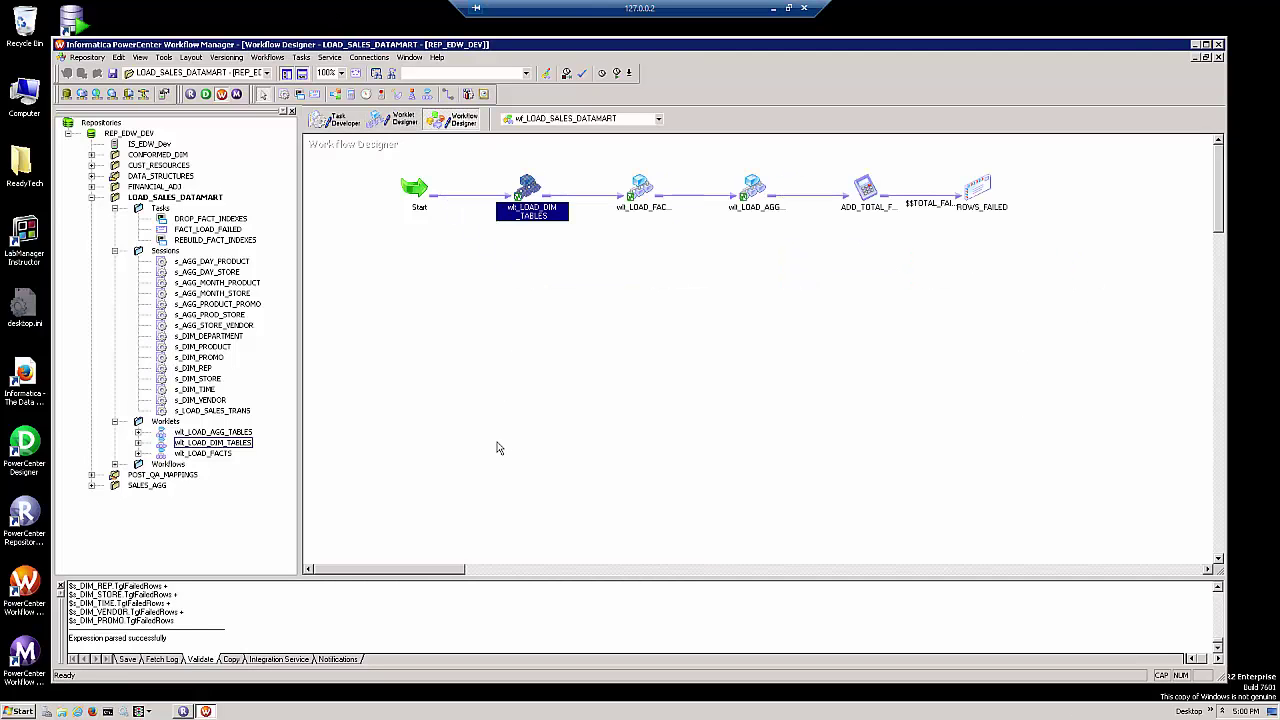
click(644, 190)
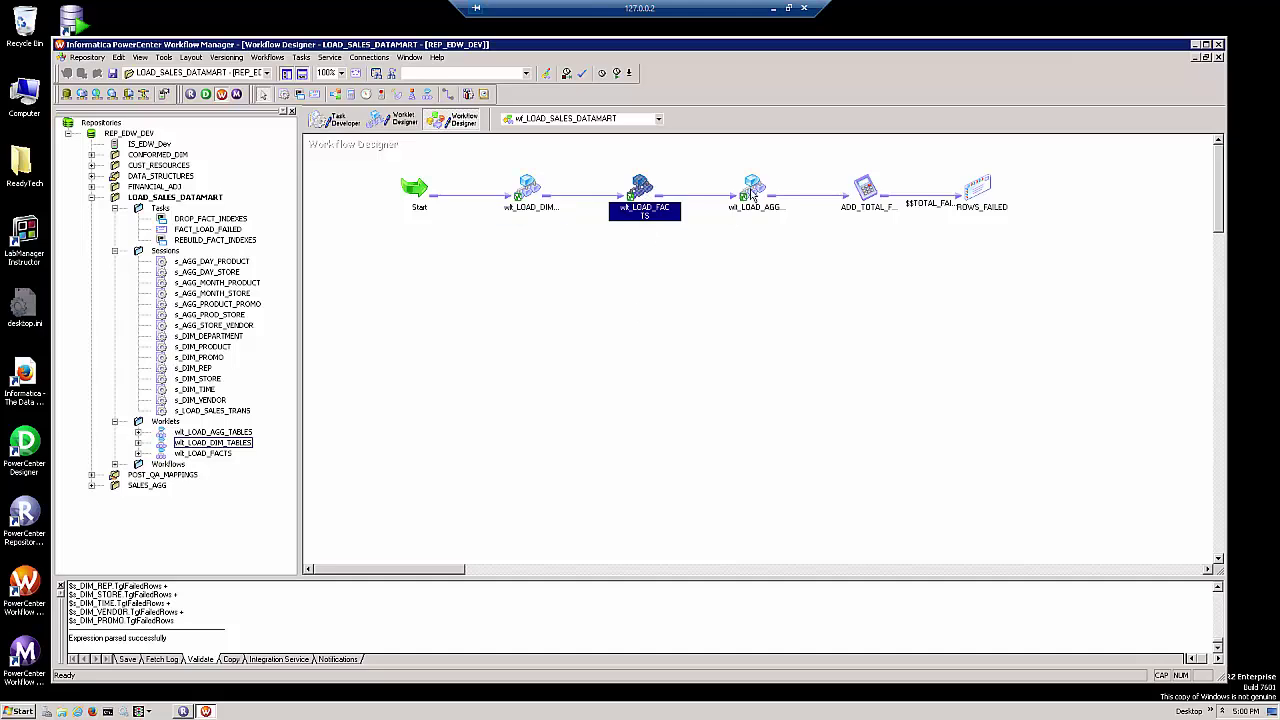
click(756, 190)
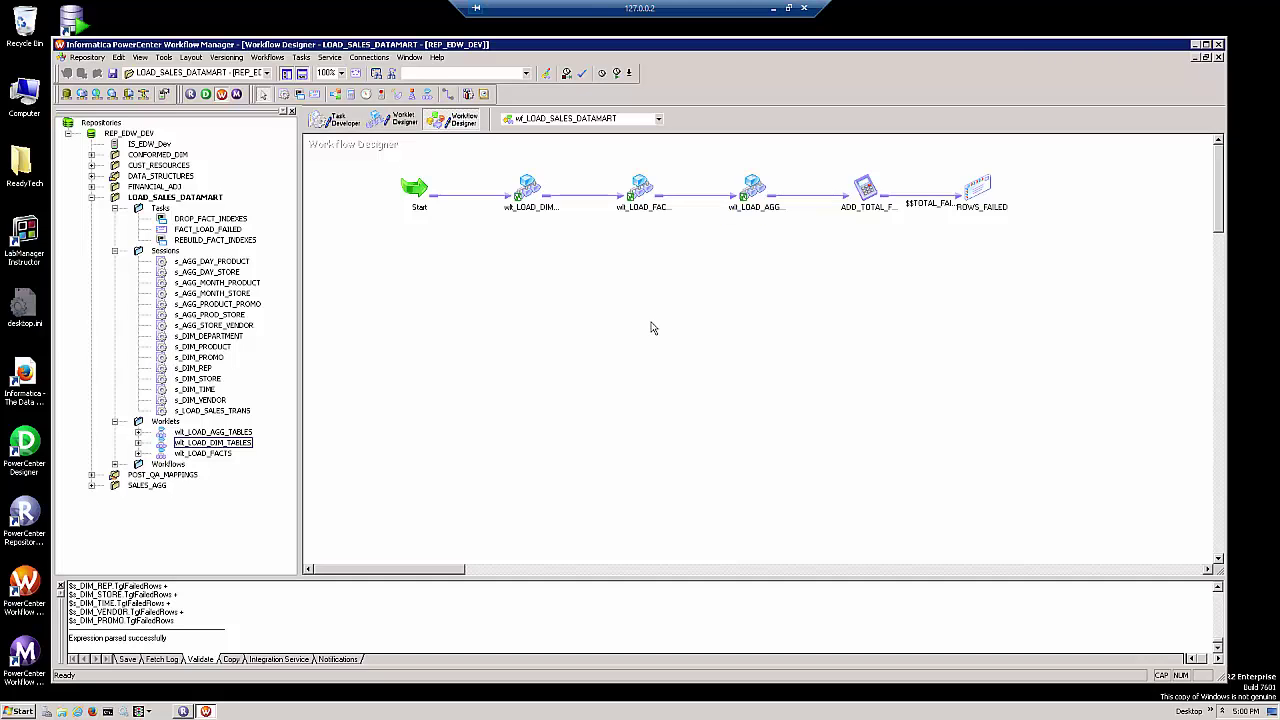
click(528, 190)
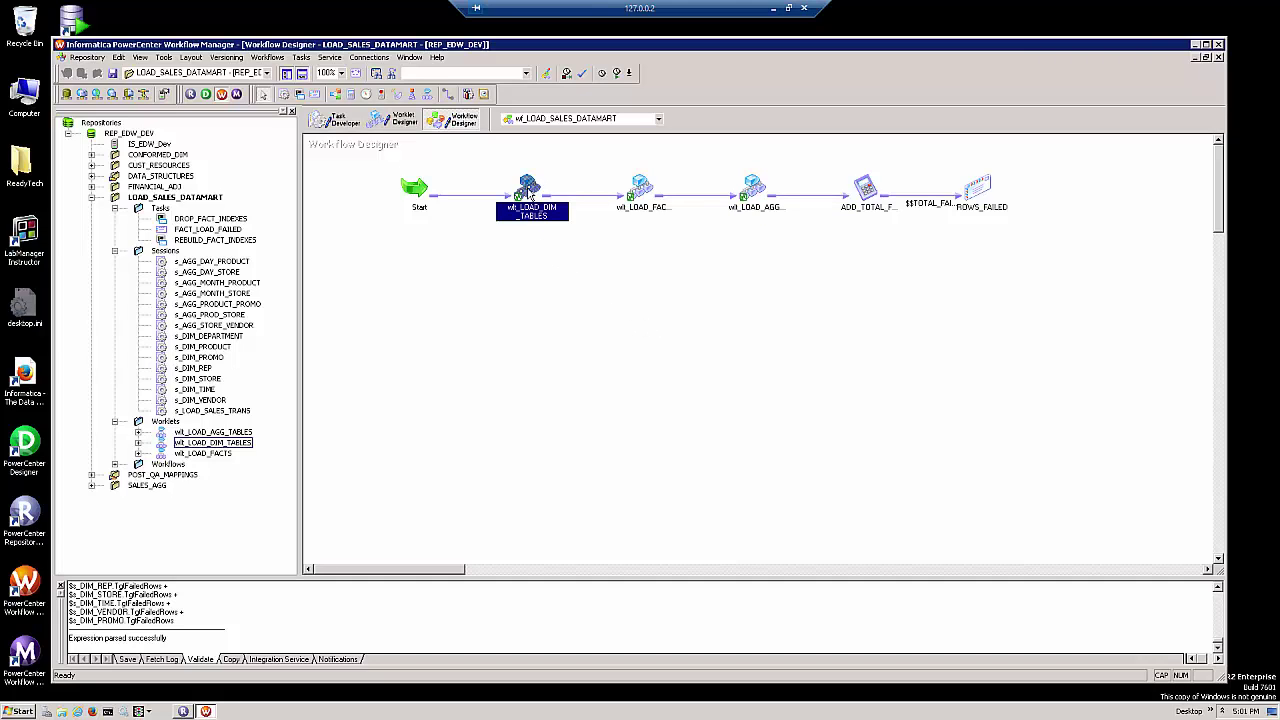
Give wl_LOAD_DIM_TABLES a pre-worklet assignment mapping WORKLET_FAILED_ROWS to $$TOTAL_FAILED_RECORDS.
double_click(532, 190)
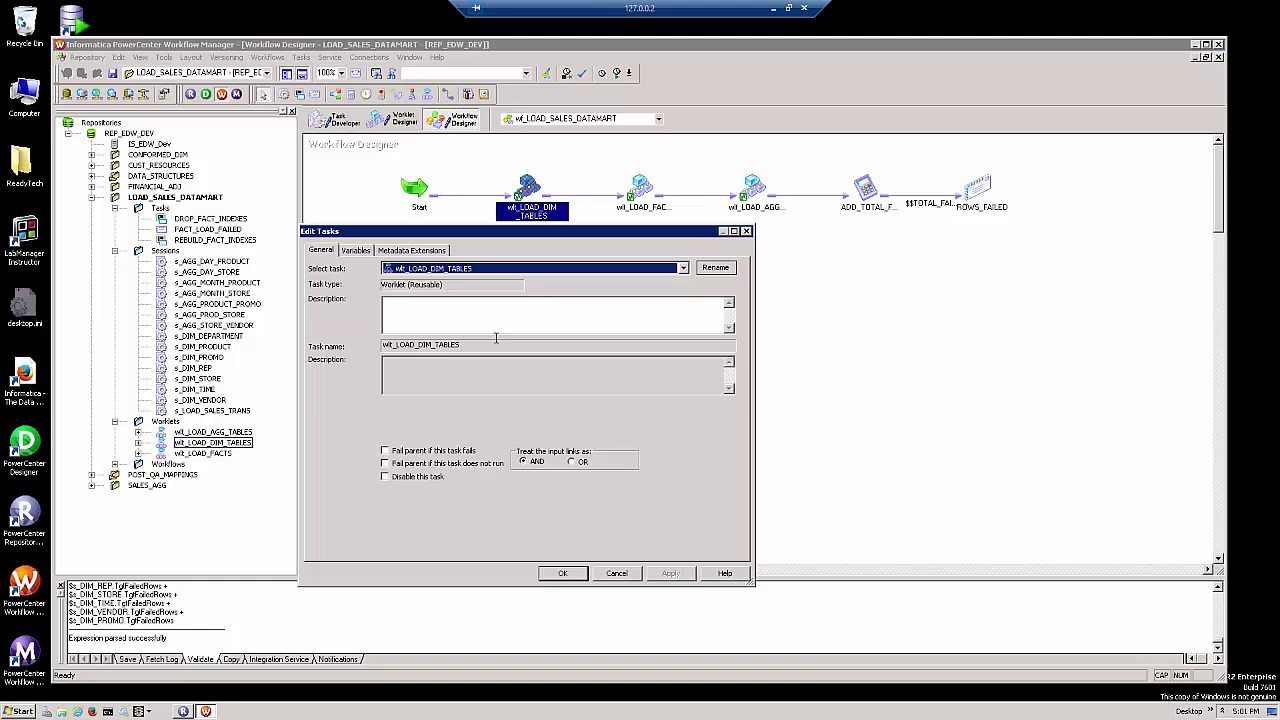
click(356, 250)
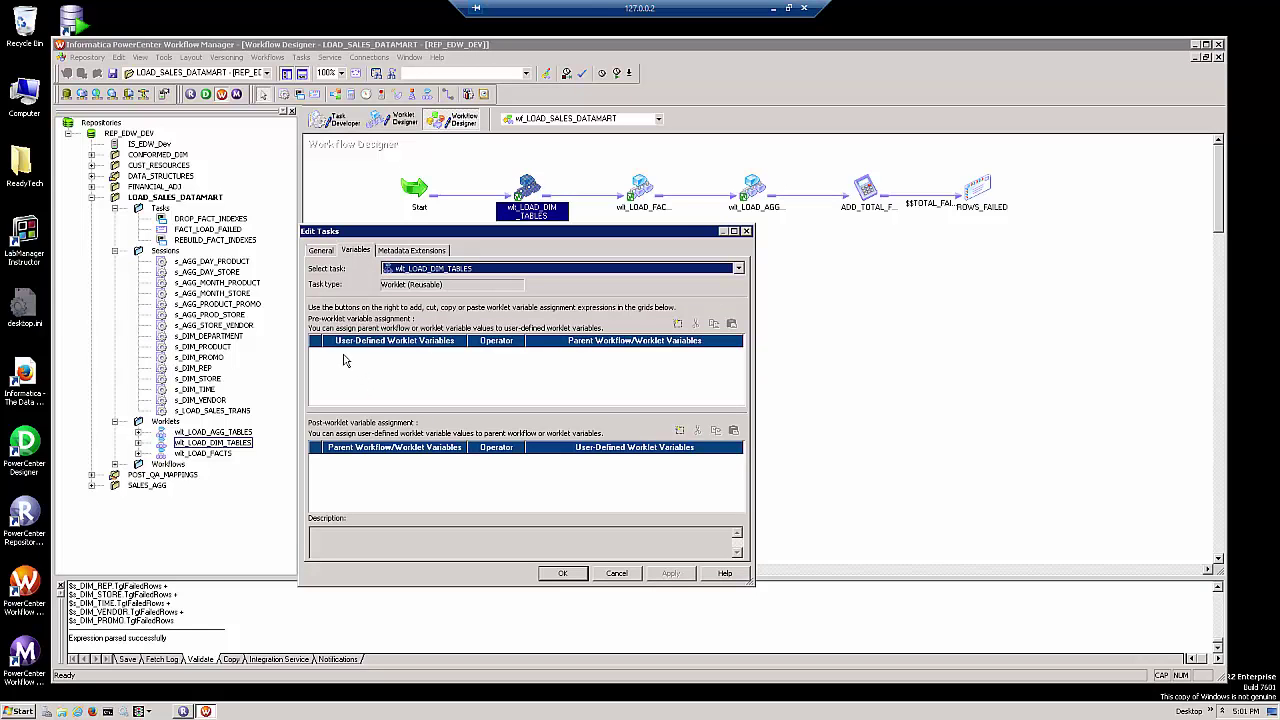
mouse_move(364, 362)
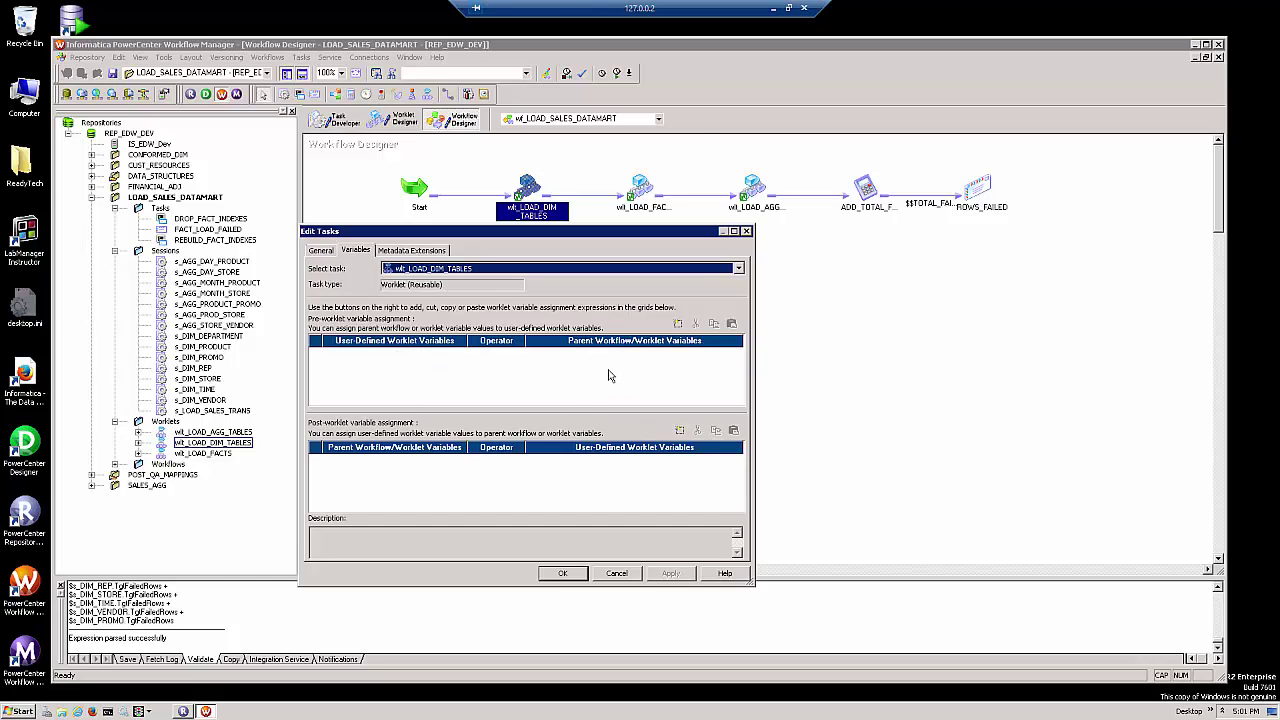
mouse_move(612, 358)
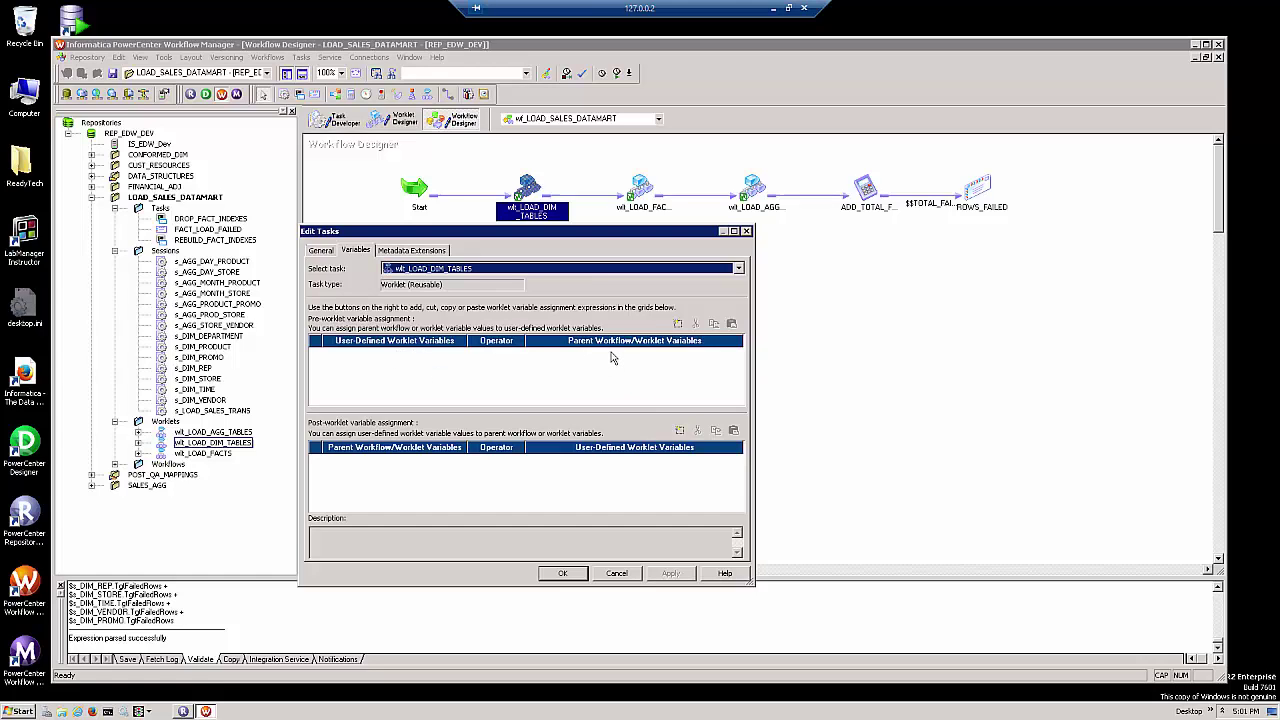
click(676, 324)
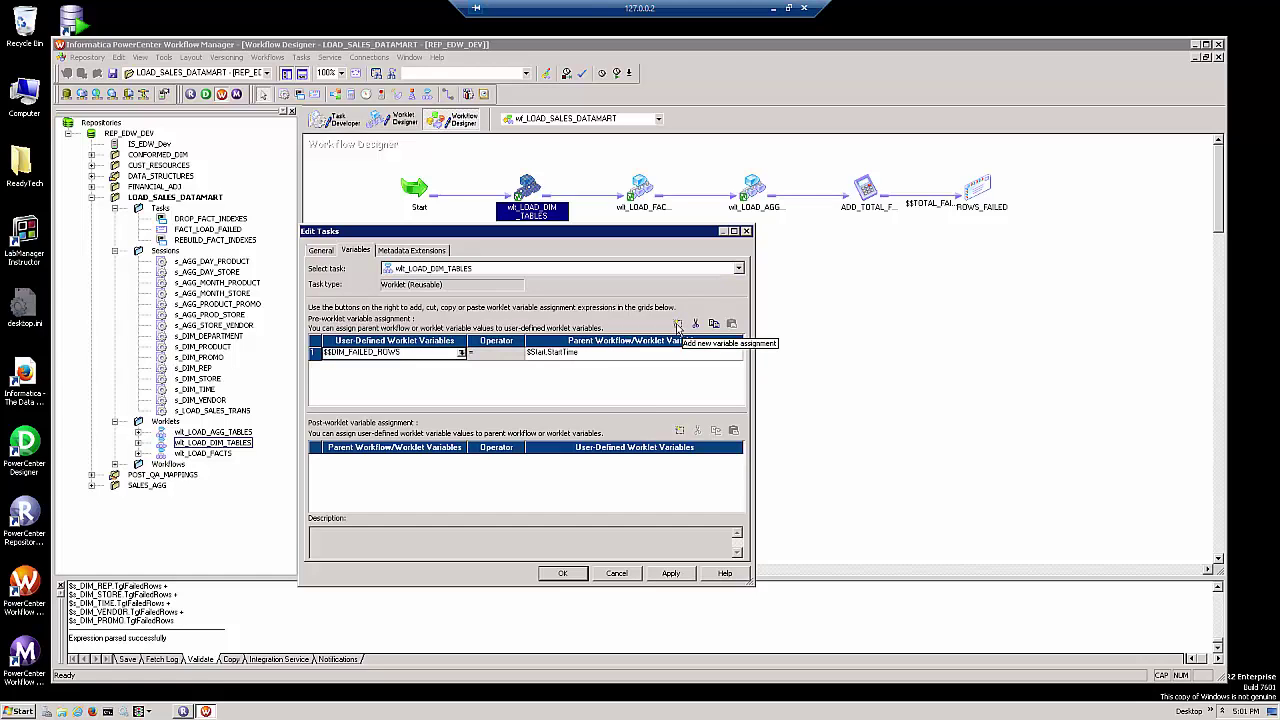
mouse_move(368, 362)
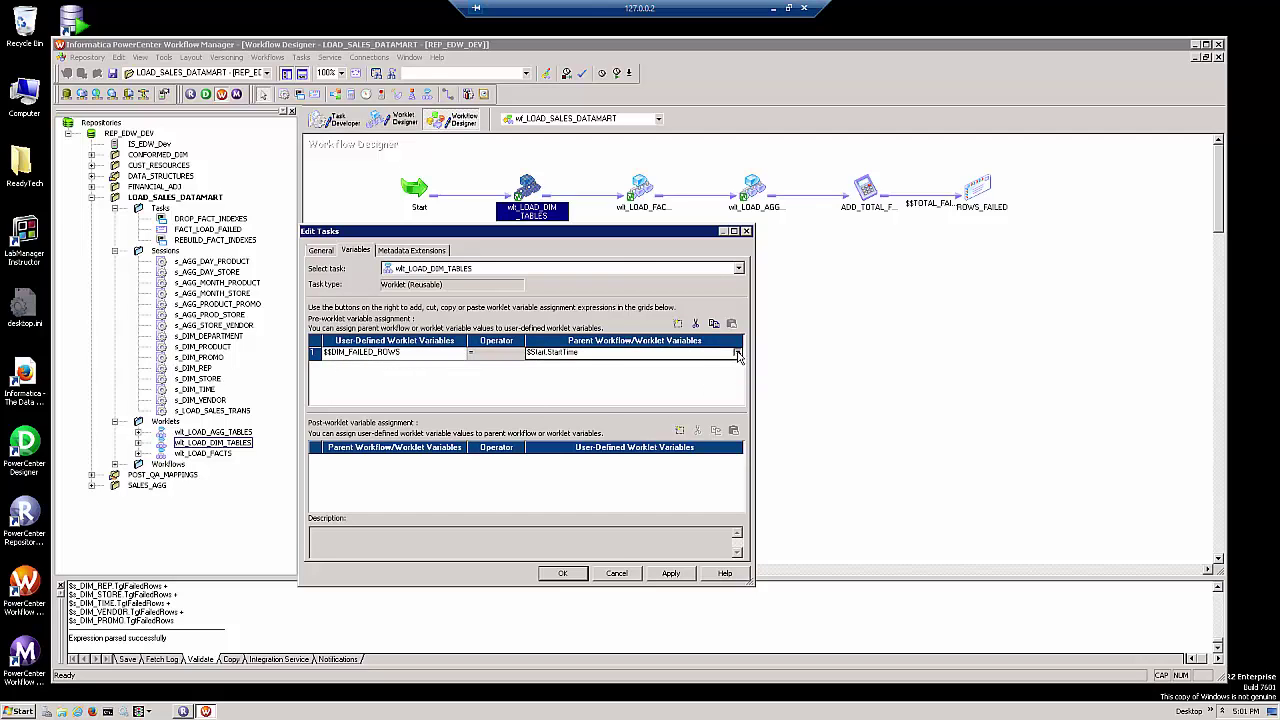
click(736, 352)
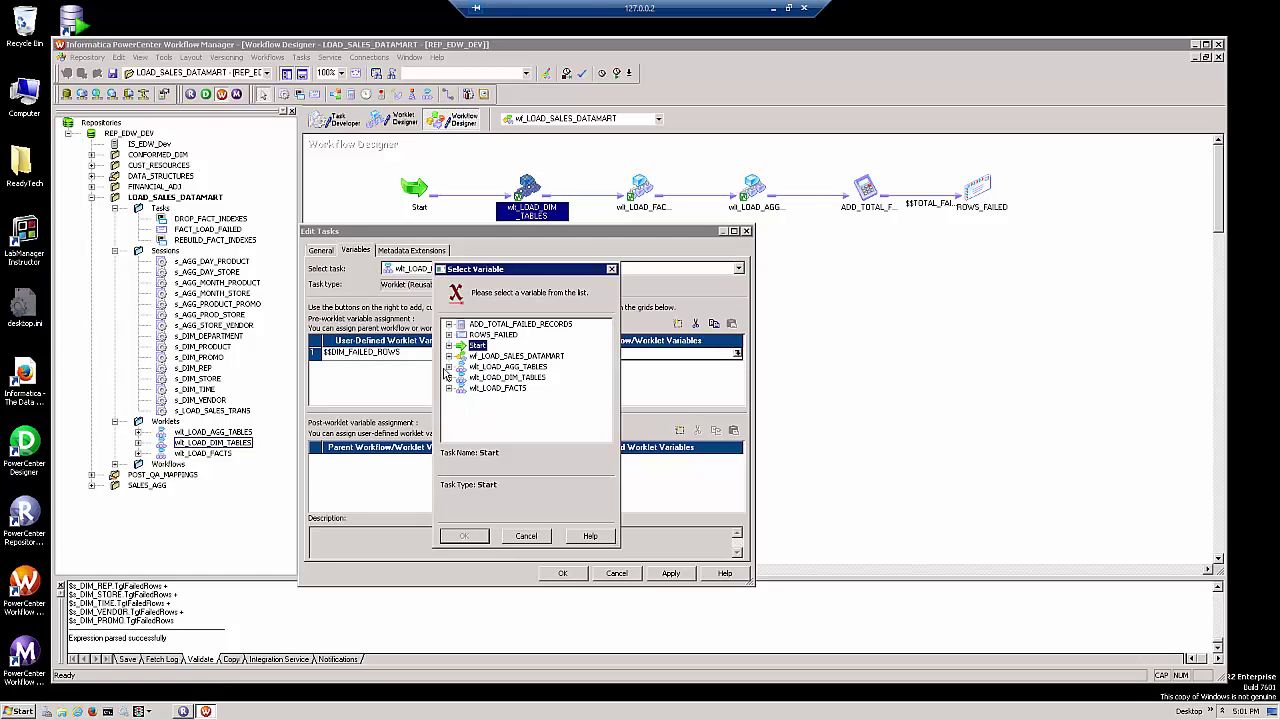
mouse_move(470, 364)
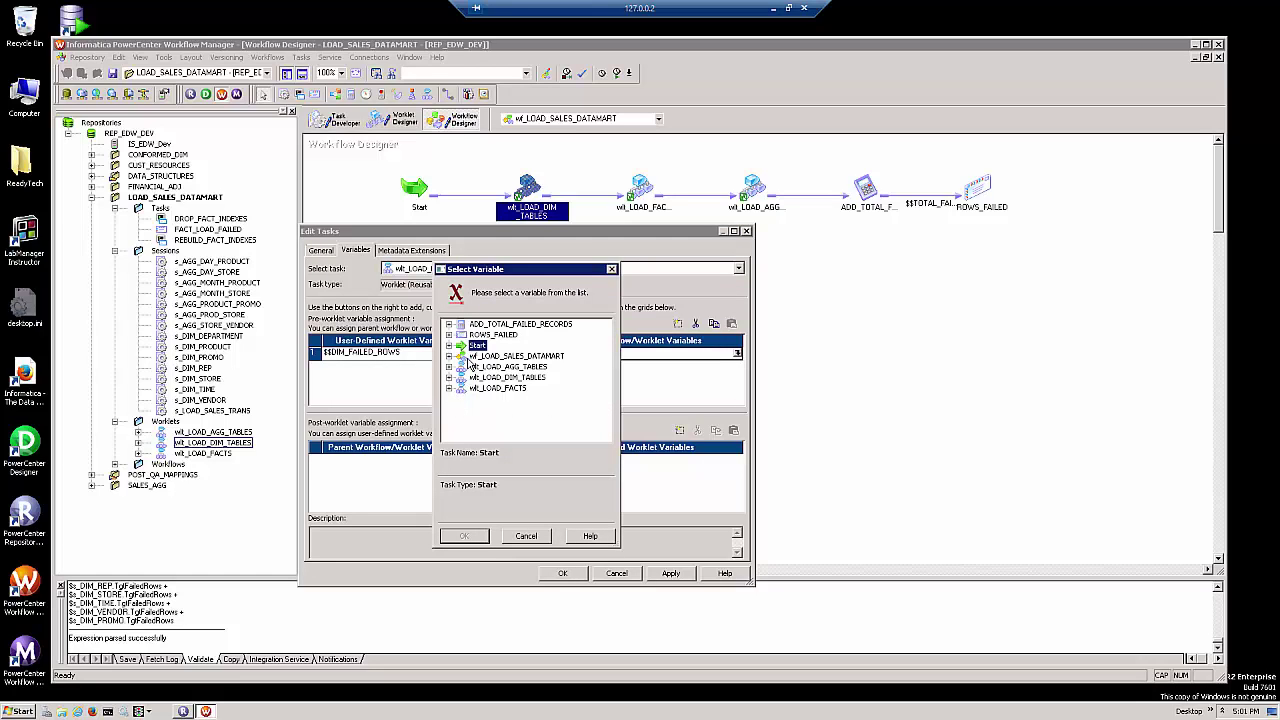
click(528, 366)
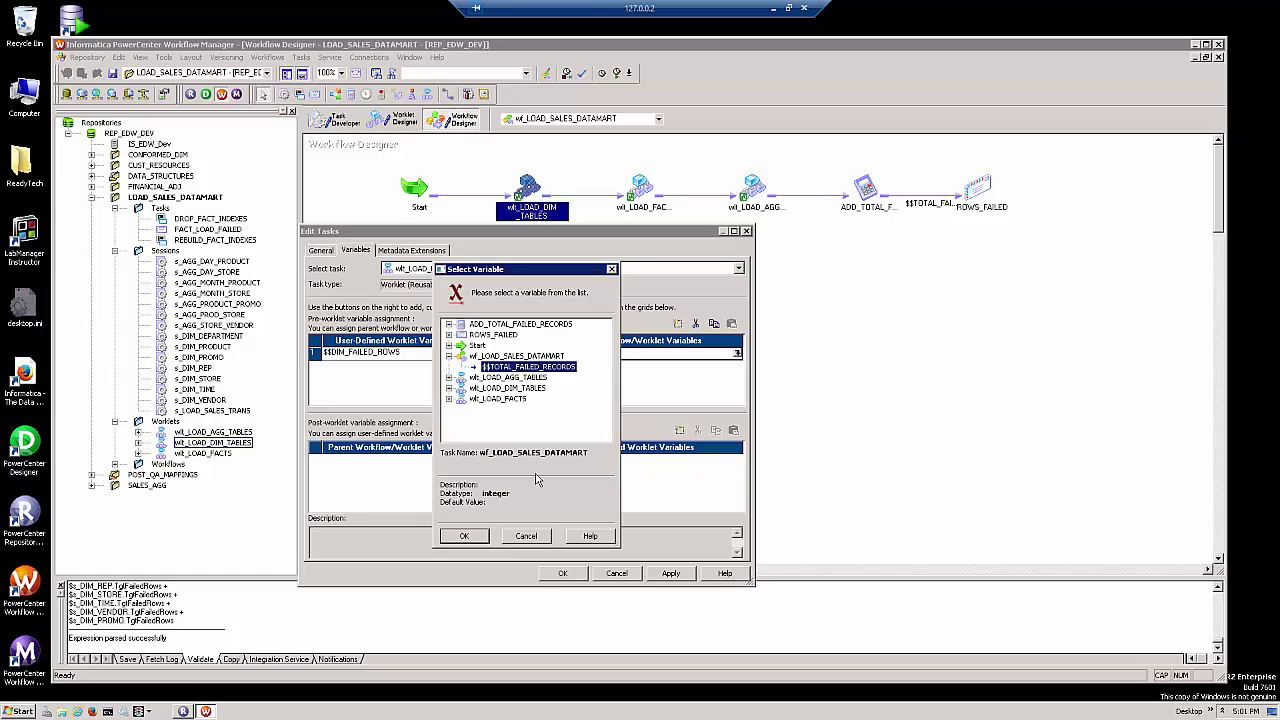
mouse_move(462, 544)
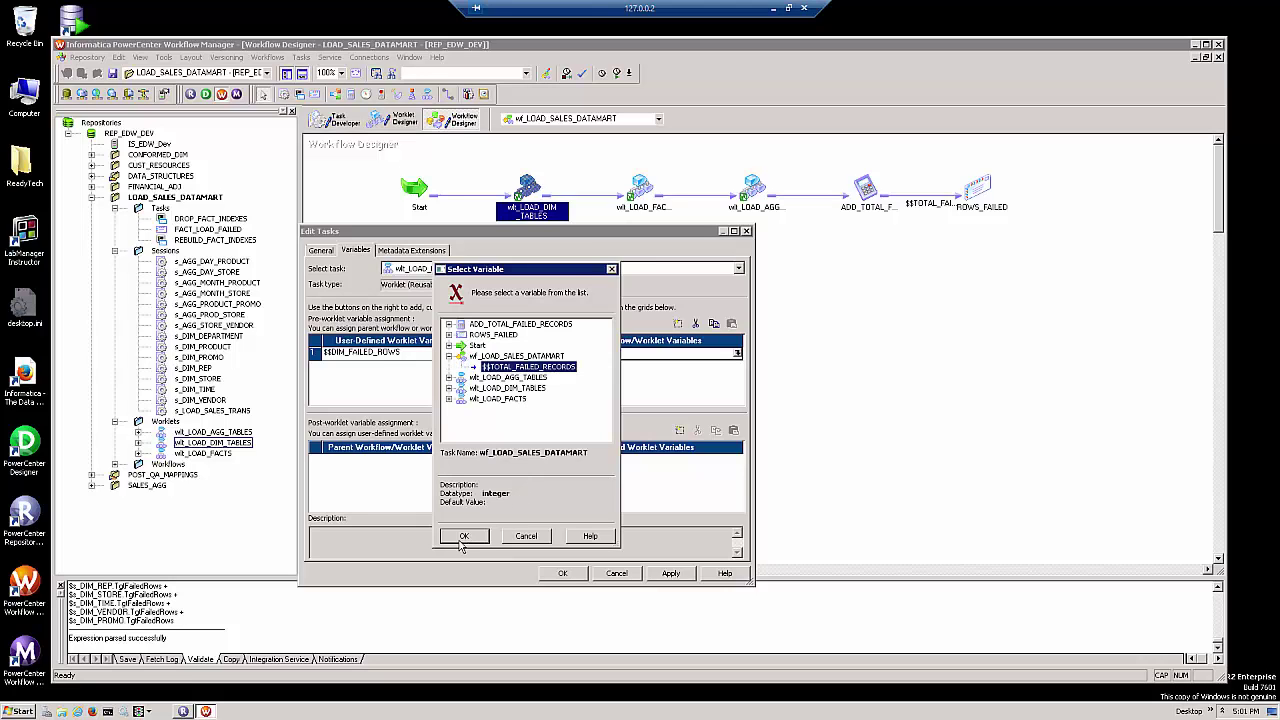
click(464, 536)
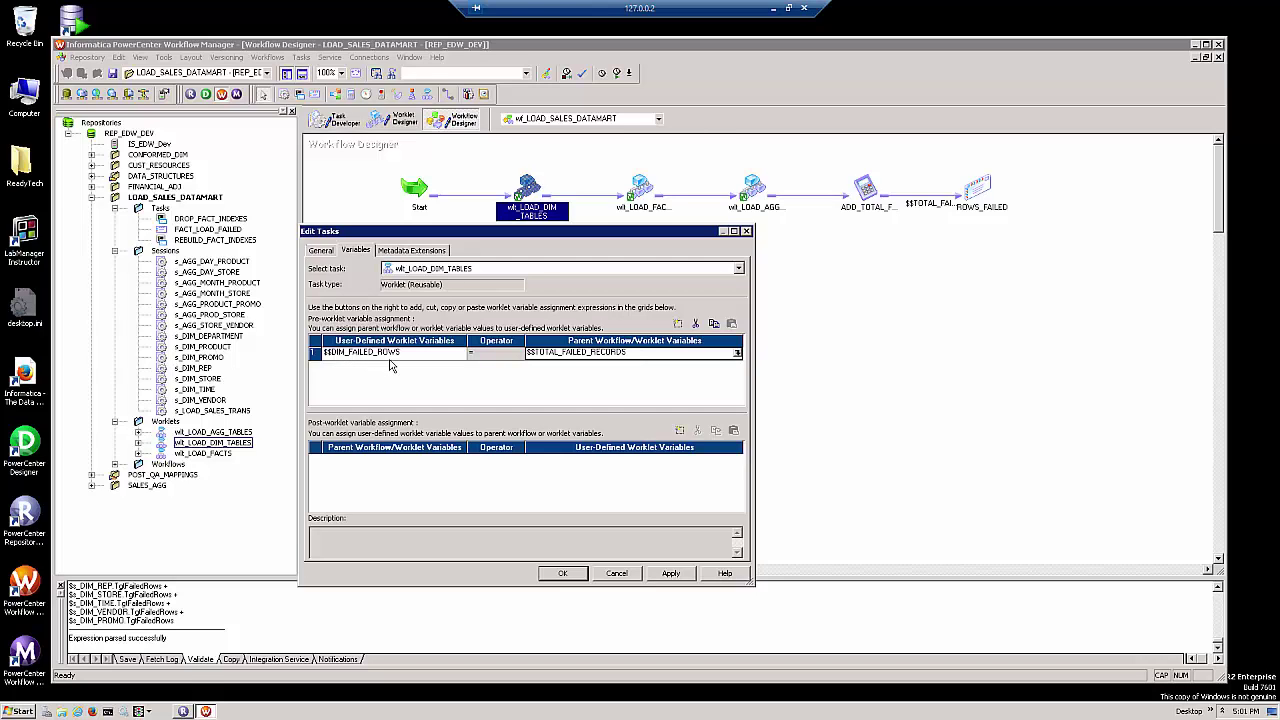
mouse_move(392, 364)
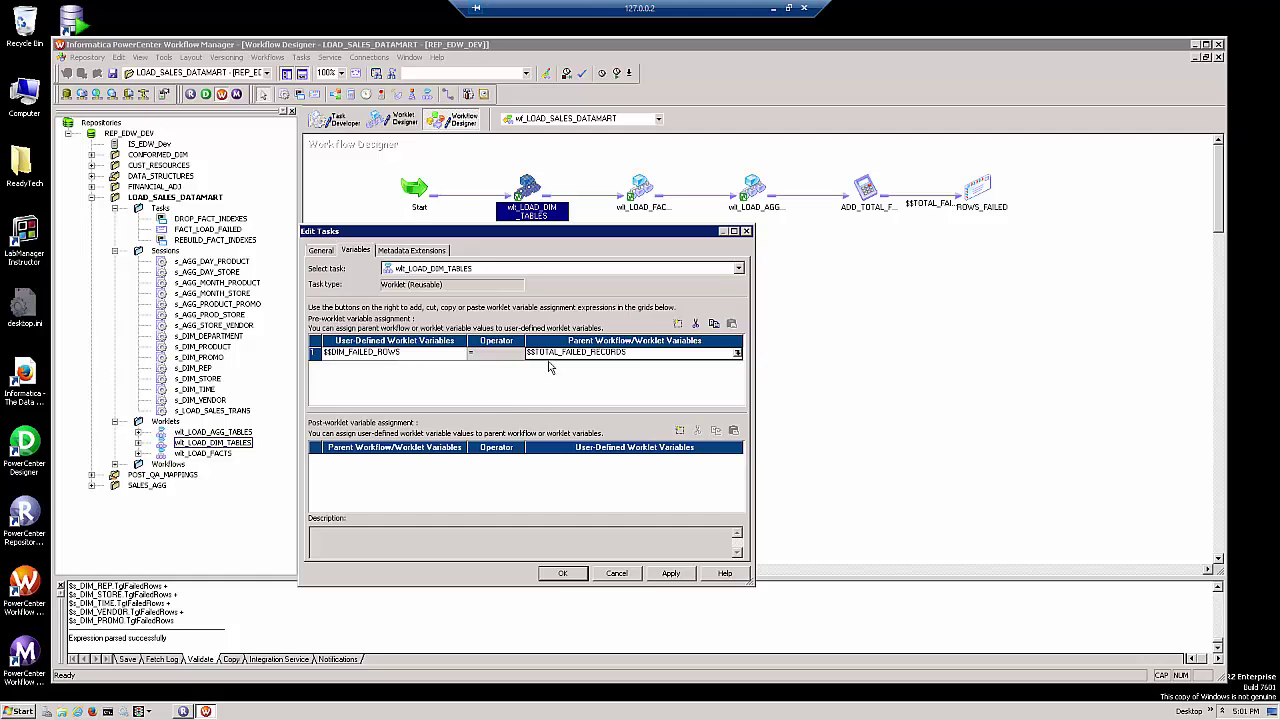
mouse_move(596, 410)
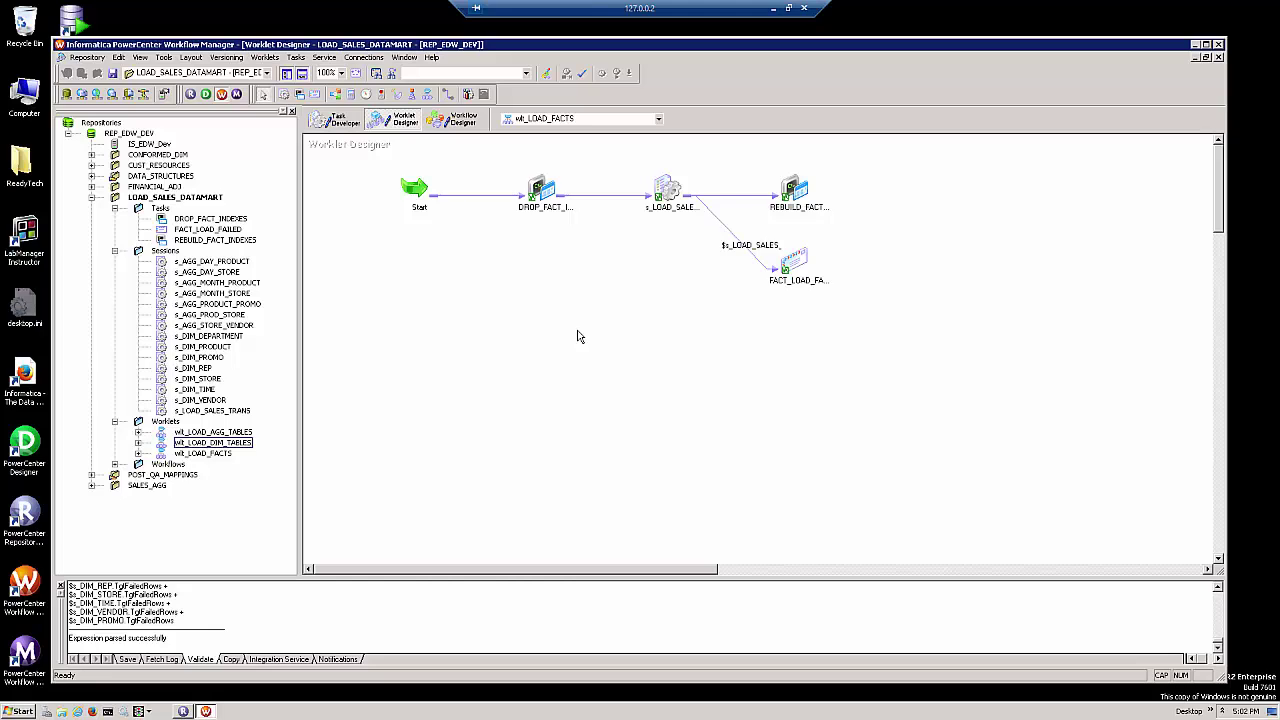
mouse_move(562, 284)
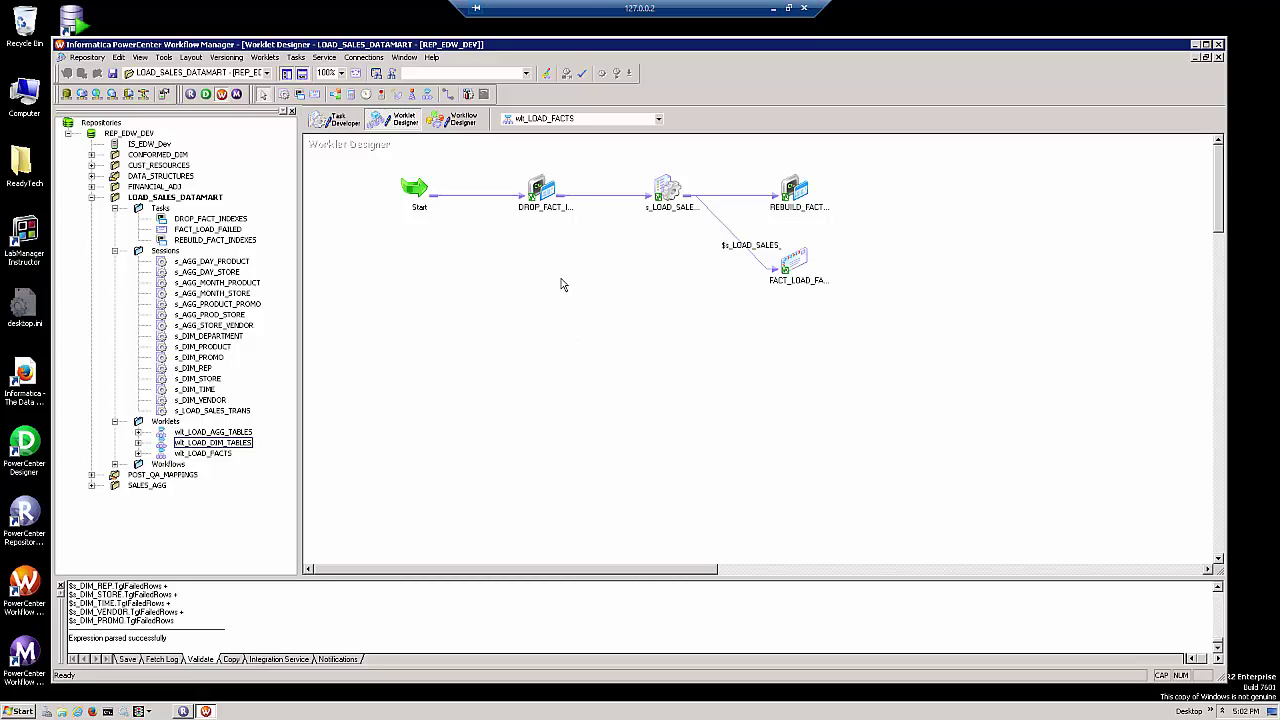
click(544, 190)
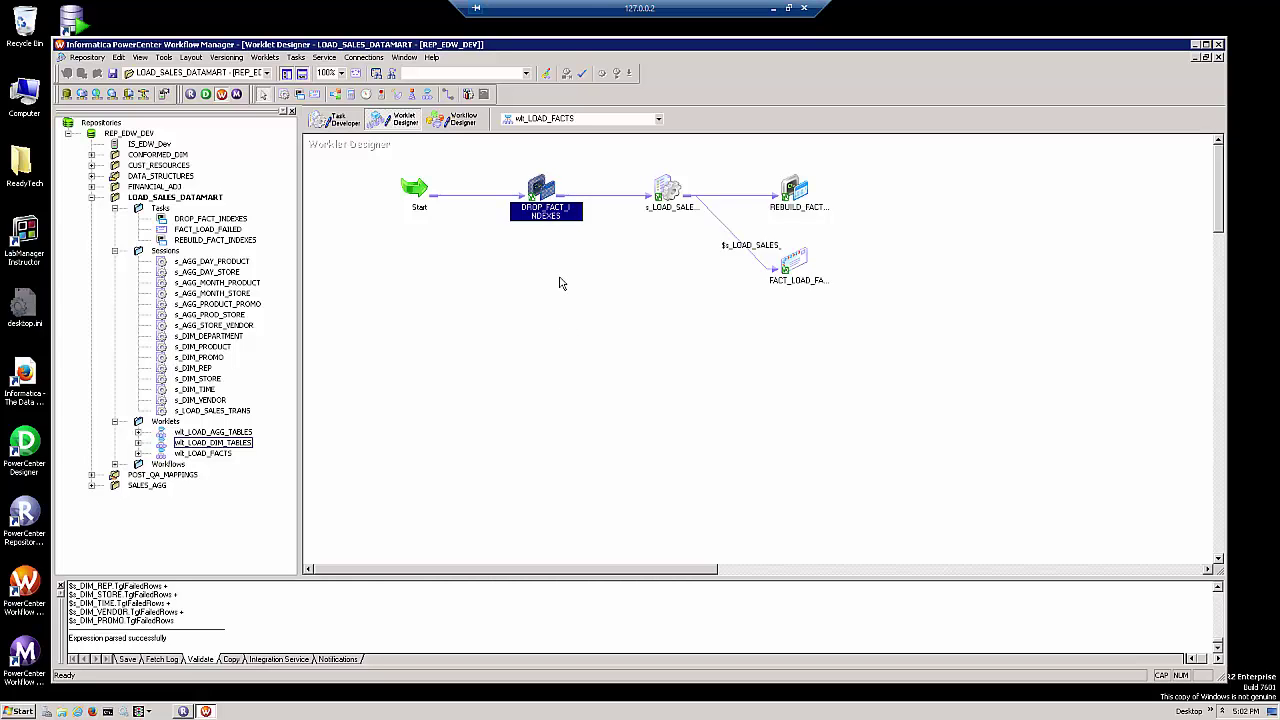
mouse_move(616, 252)
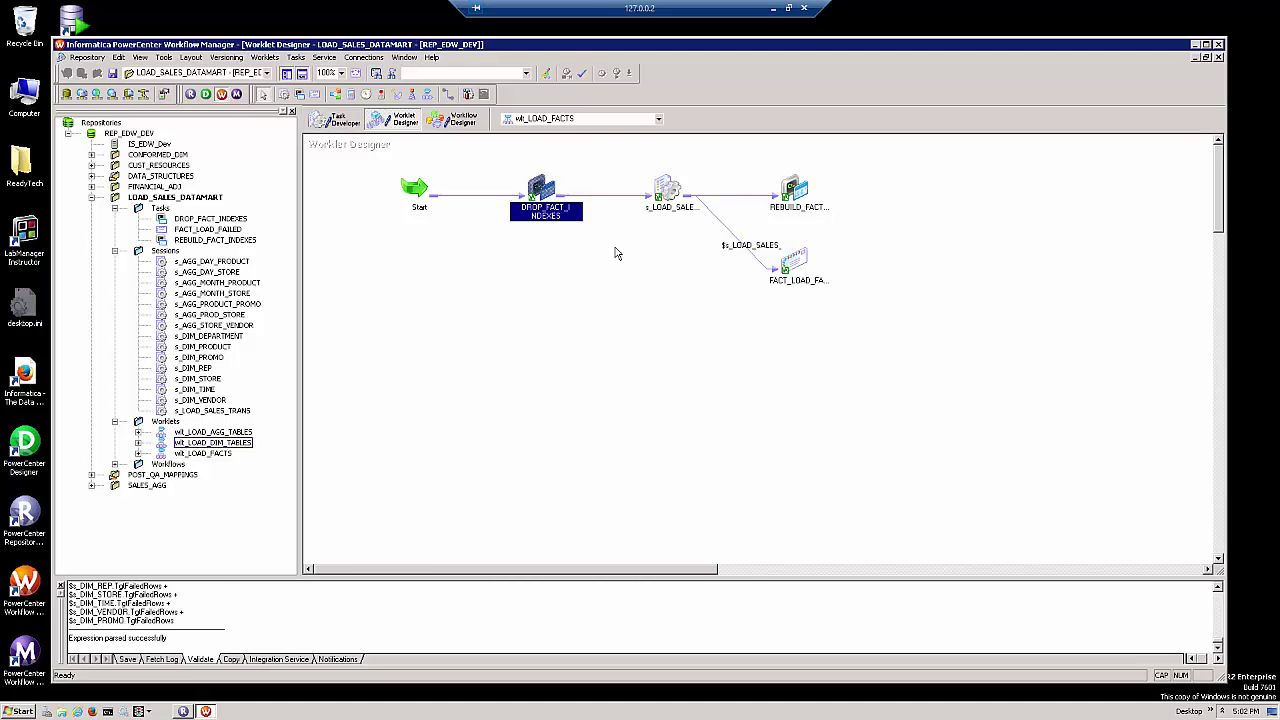
double_click(672, 190)
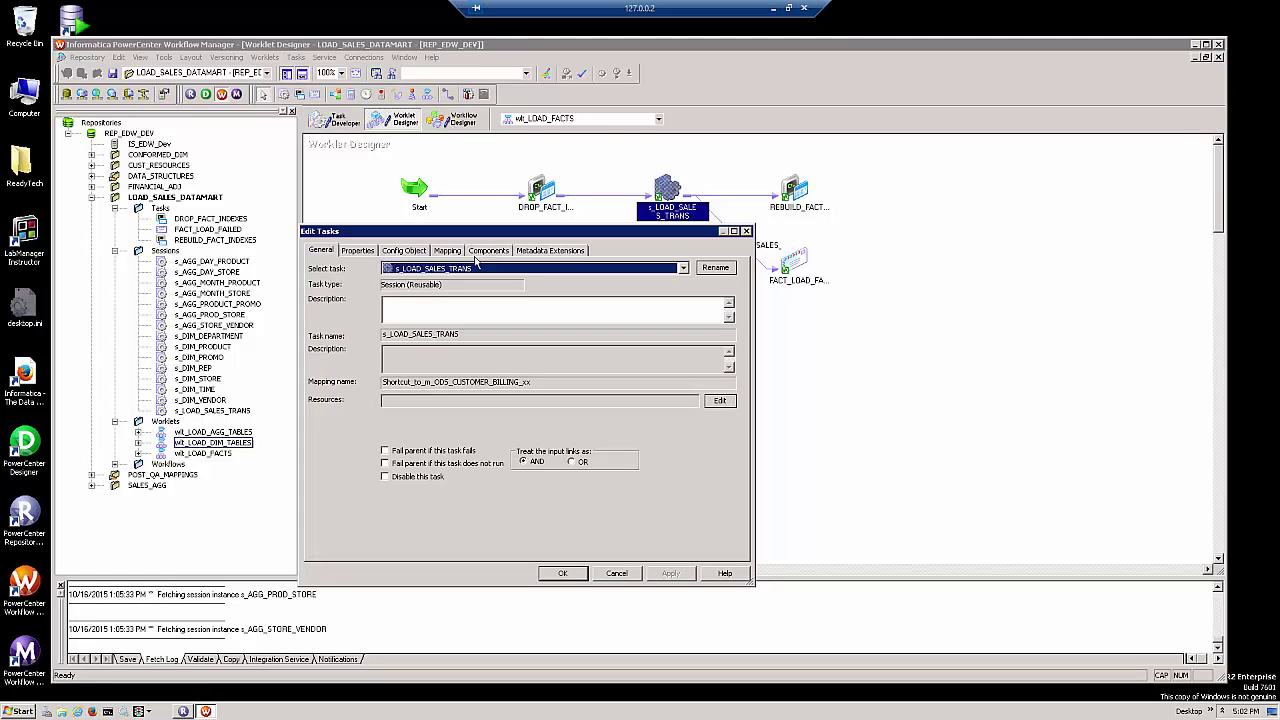
click(488, 250)
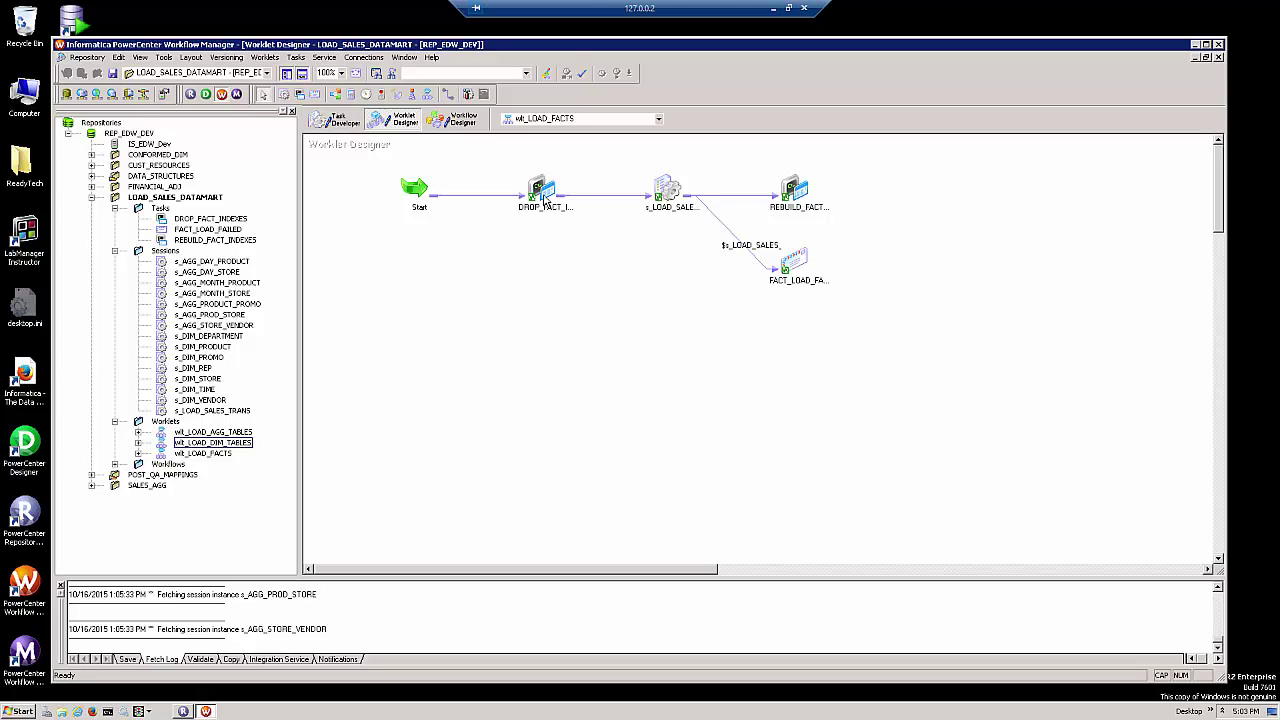
click(544, 190)
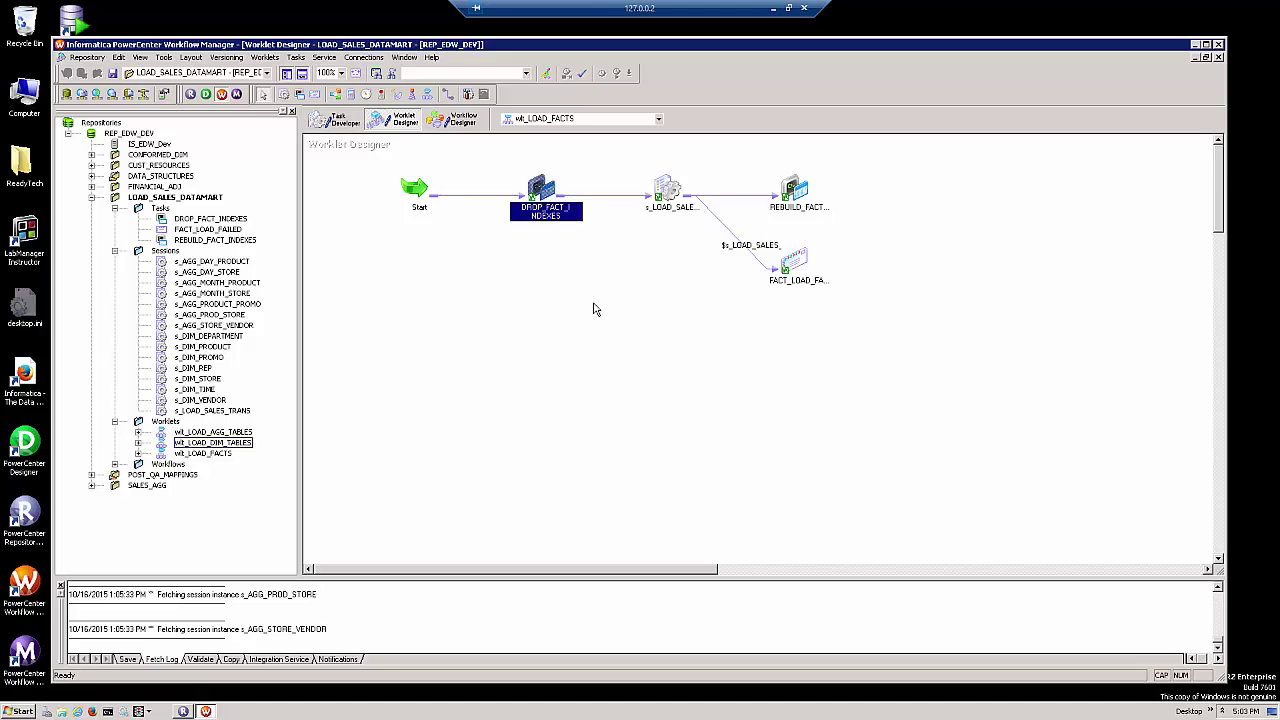
mouse_move(598, 310)
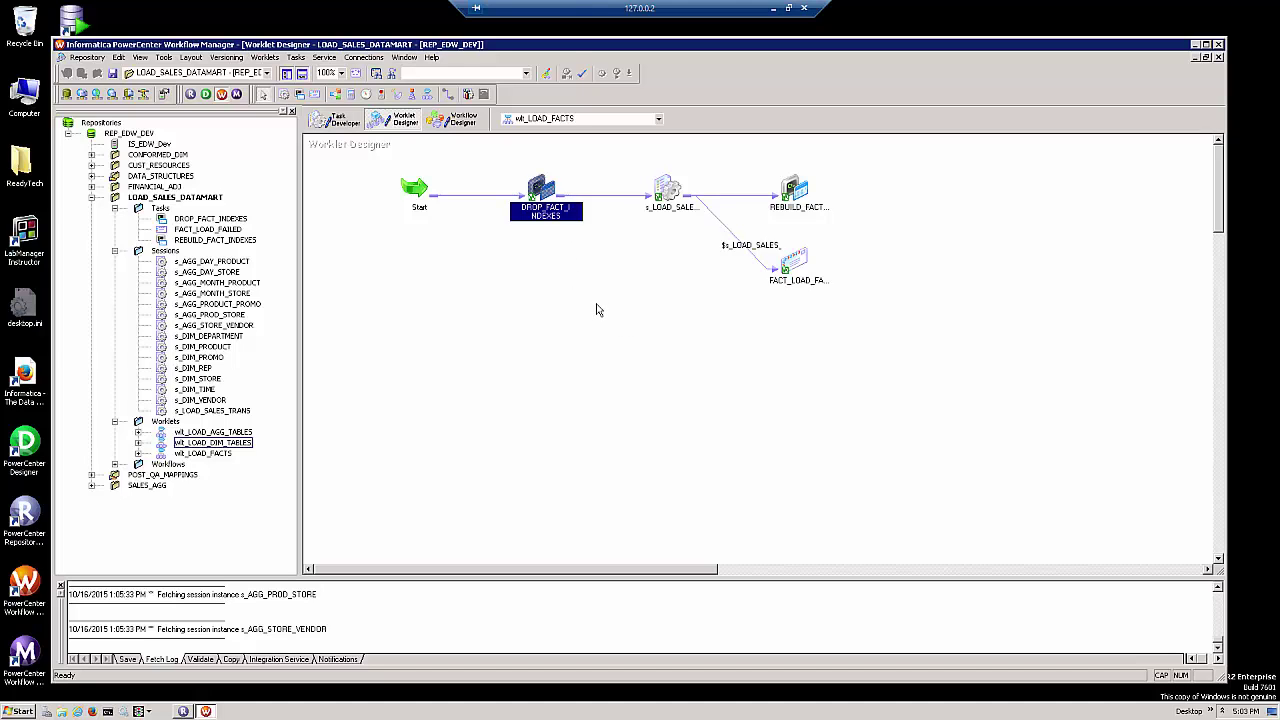
mouse_move(666, 68)
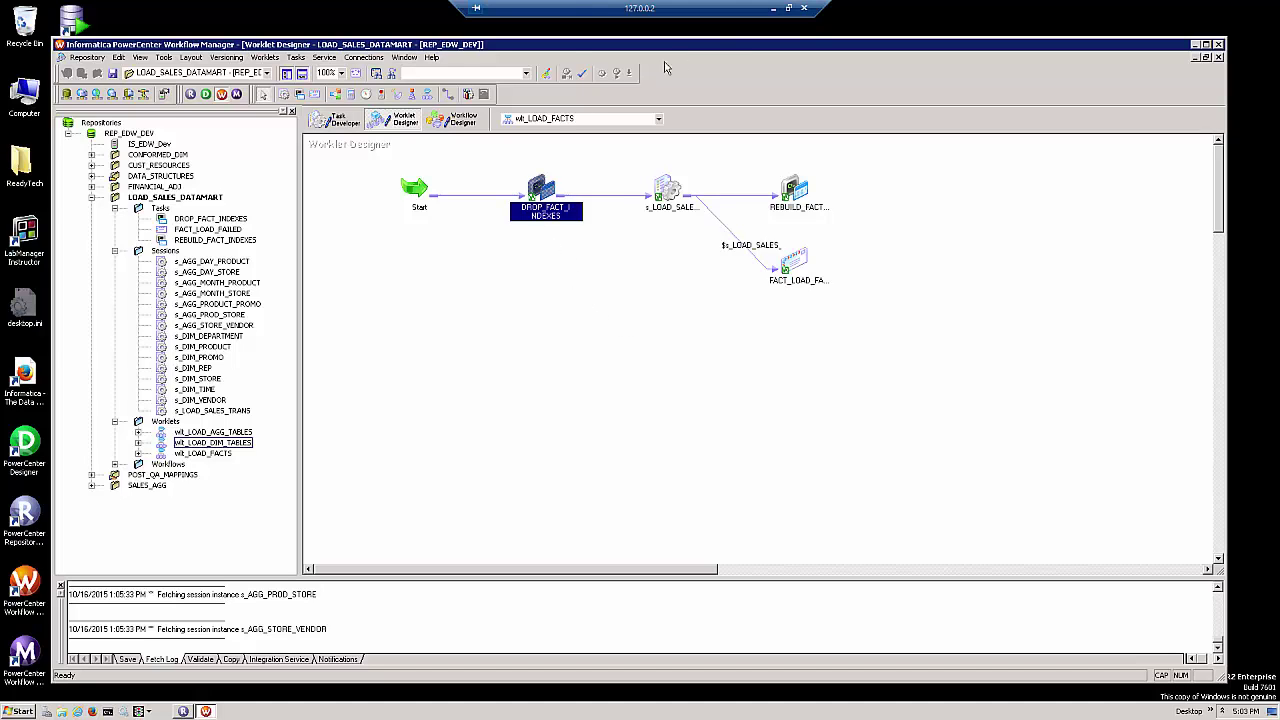